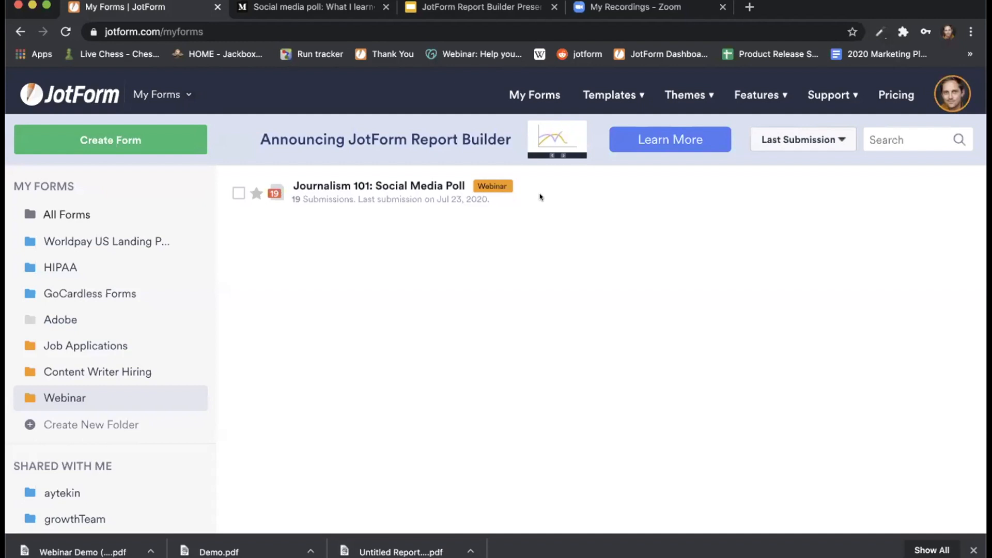
{"action": "mouse_move", "coordinate": [581, 186]}
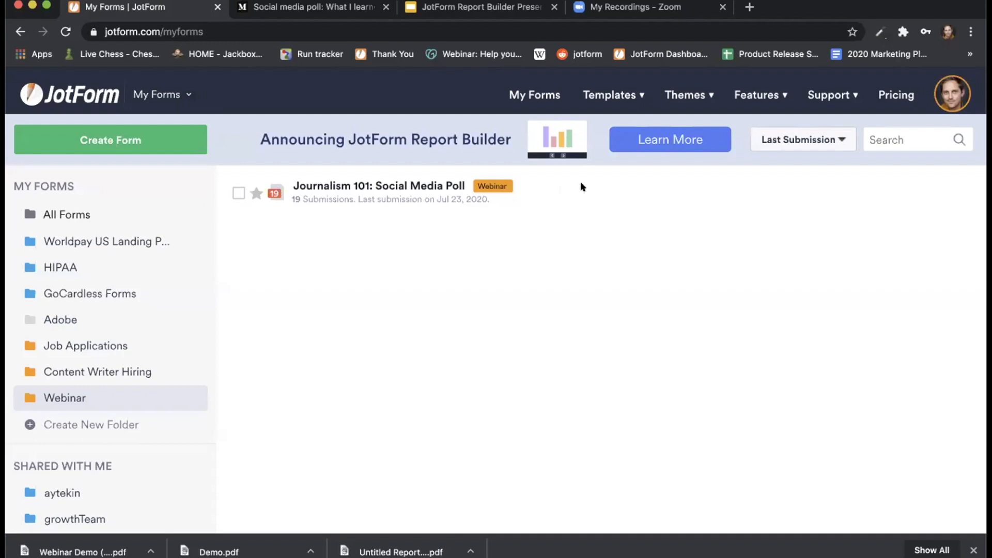
Select the Journalism 101: Social Media Poll form and launch its editor.
{"action": "left_click", "coordinate": [239, 193]}
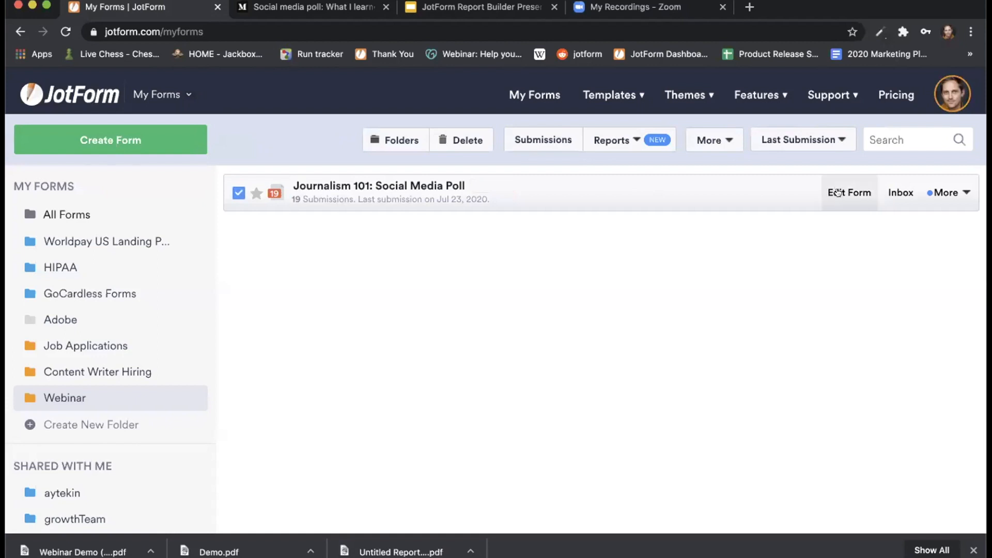
{"action": "left_click", "coordinate": [849, 192]}
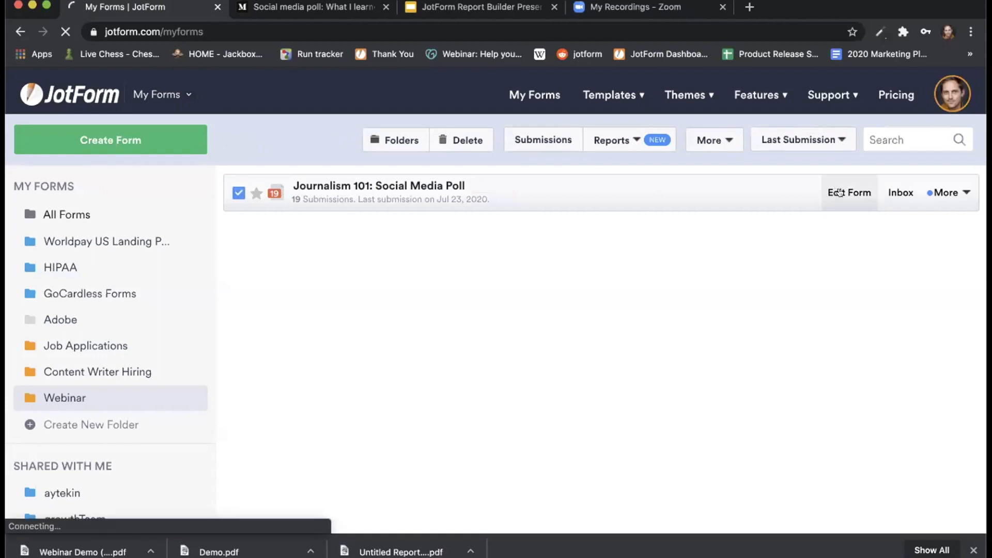
Scroll through the poll's questions down to the Submit button and back up.
{"action": "left_click", "coordinate": [849, 192]}
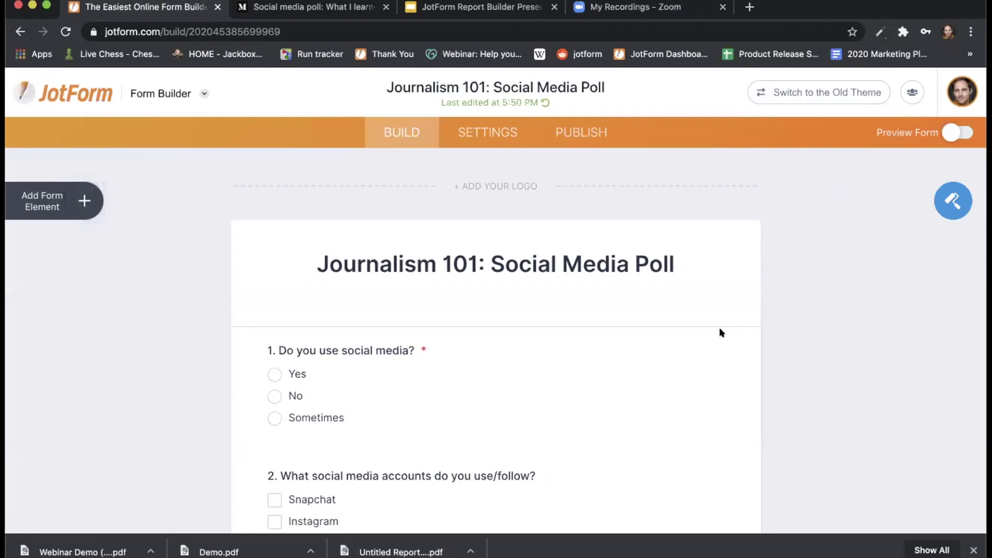
{"action": "scroll", "scroll_direction": "down", "scroll_amount": 3}
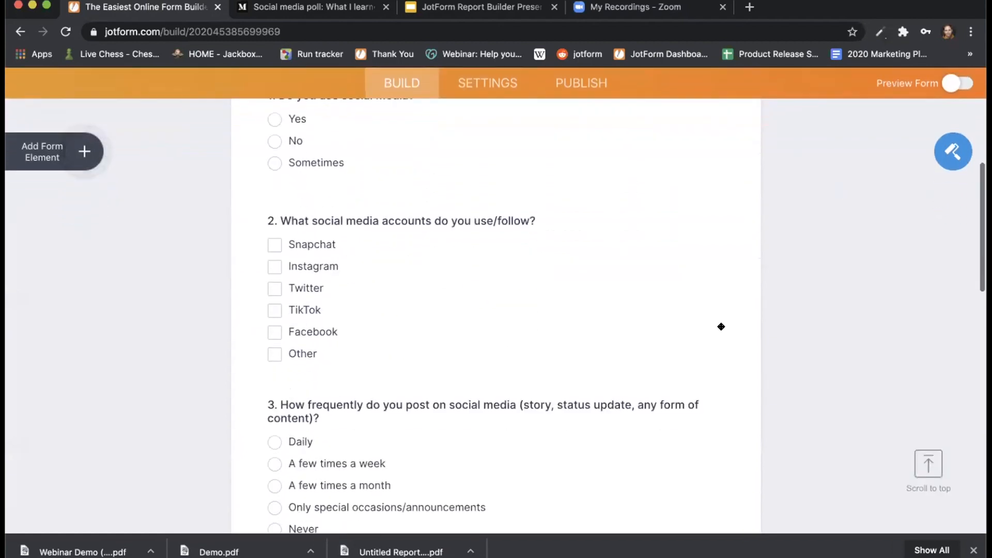
{"action": "scroll", "scroll_direction": "down", "scroll_amount": 3}
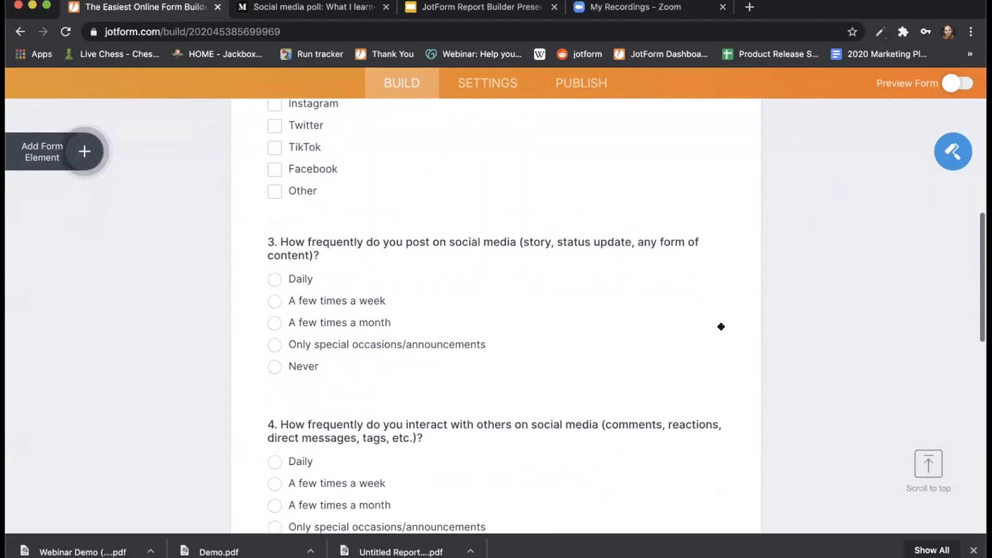
{"action": "scroll", "scroll_direction": "down", "scroll_amount": 3}
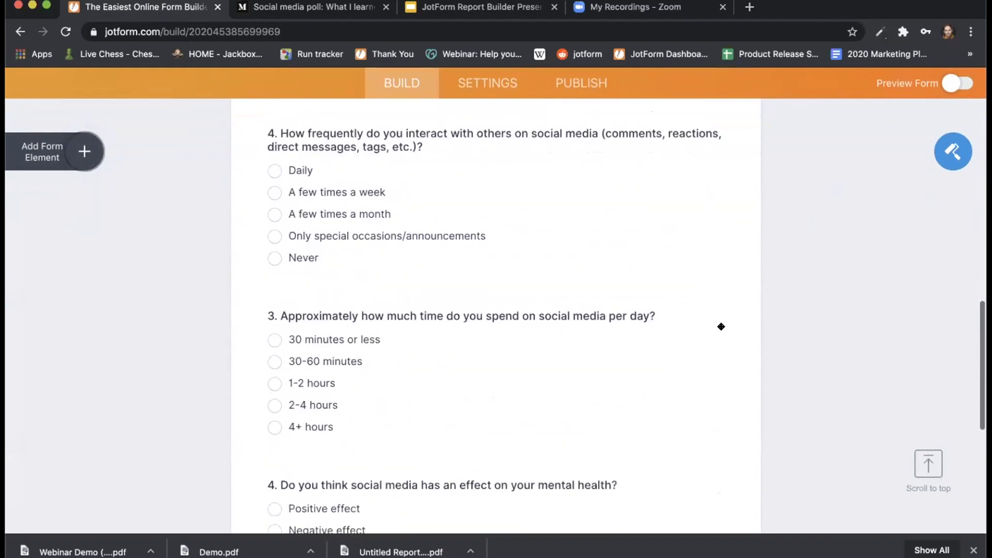
{"action": "scroll", "scroll_direction": "down", "scroll_amount": 3}
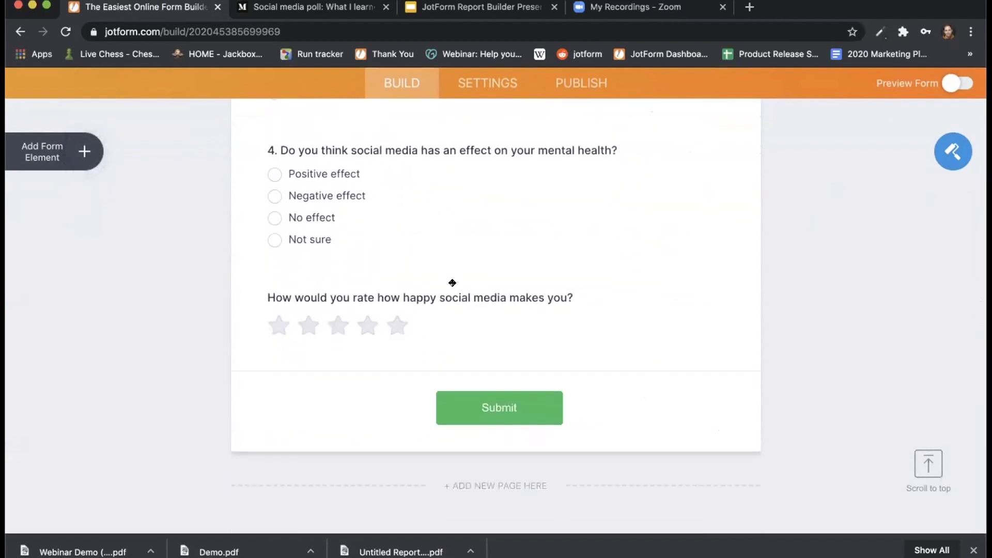
{"action": "scroll", "scroll_direction": "up", "scroll_amount": 3}
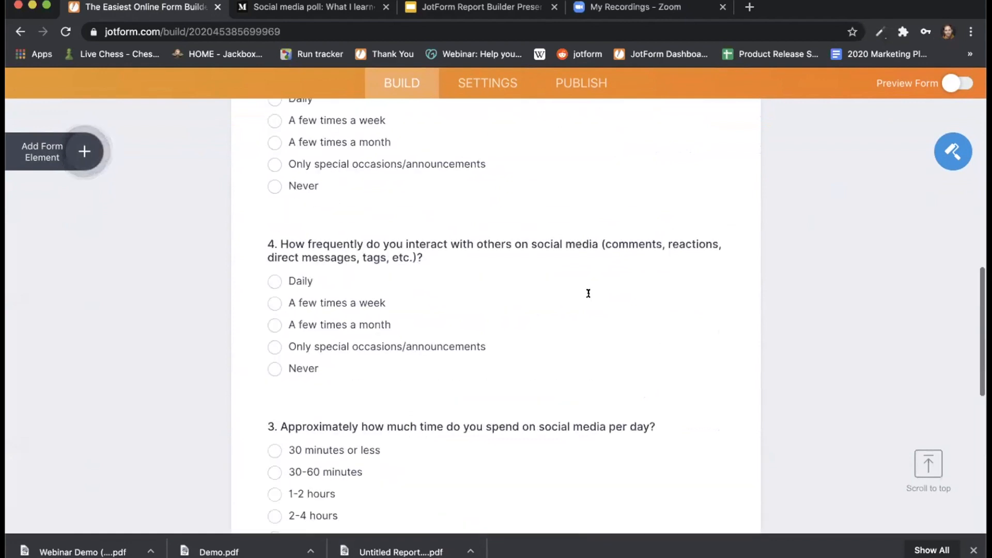
{"action": "scroll", "scroll_direction": "up", "scroll_amount": 3}
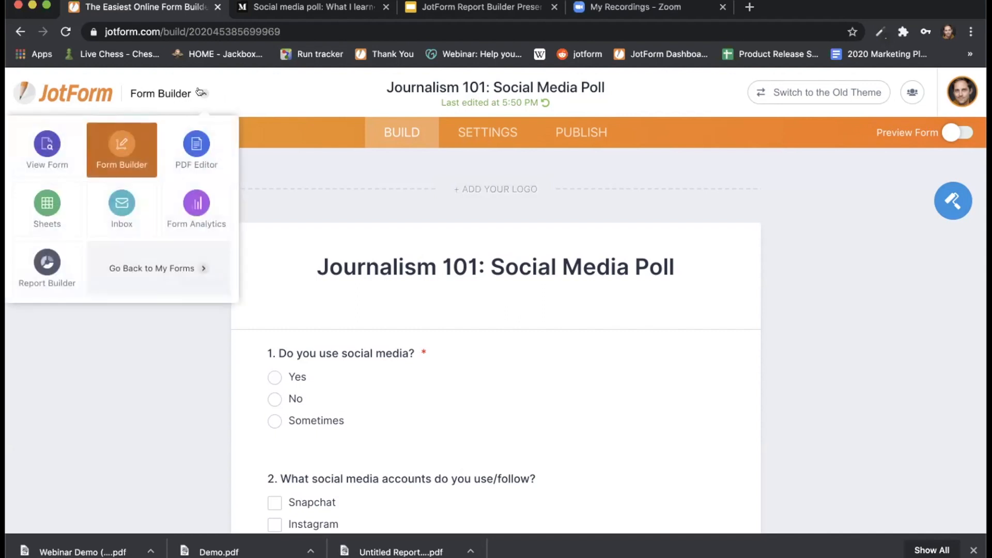
{"action": "mouse_move", "coordinate": [47, 259]}
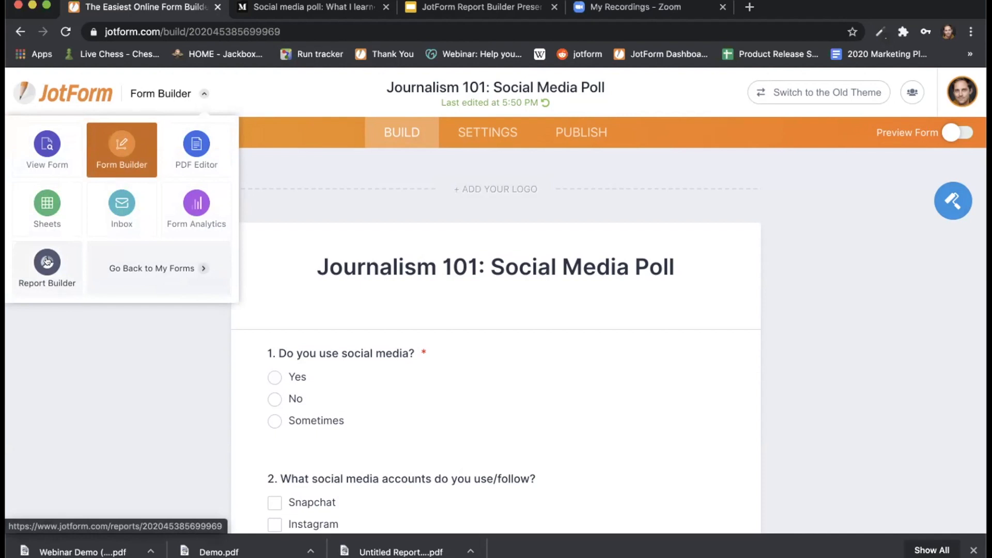
Switch from Form Builder to Report Builder via the app dropdown.
{"action": "left_click", "coordinate": [46, 262]}
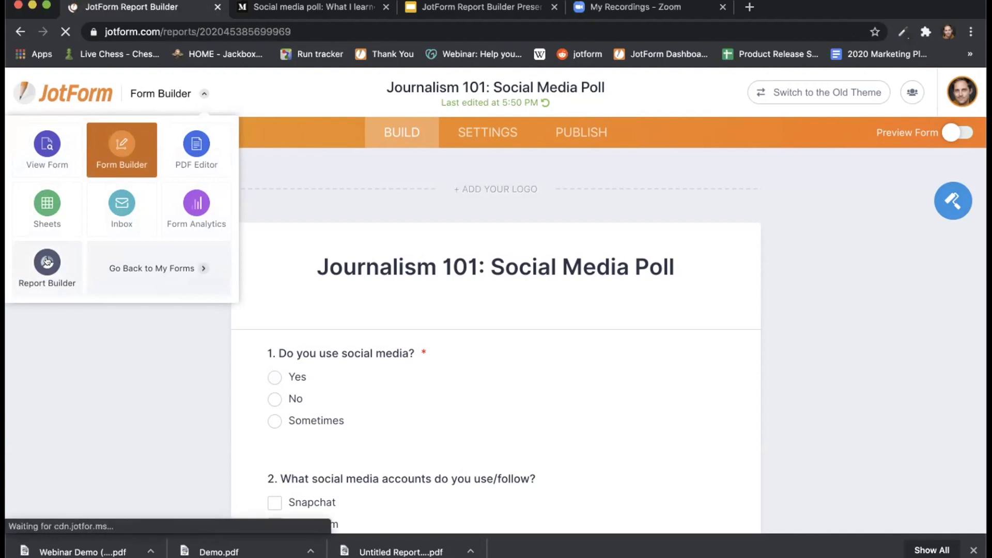
{"action": "left_click", "coordinate": [45, 264]}
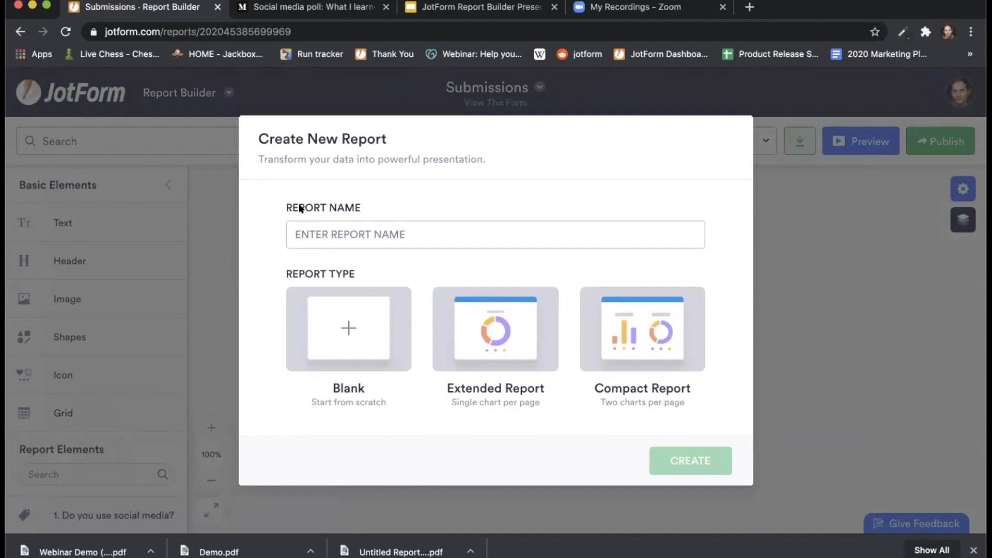
Create an Extended Report named 'Webinar Demo'.
{"action": "type", "text": "Web"}
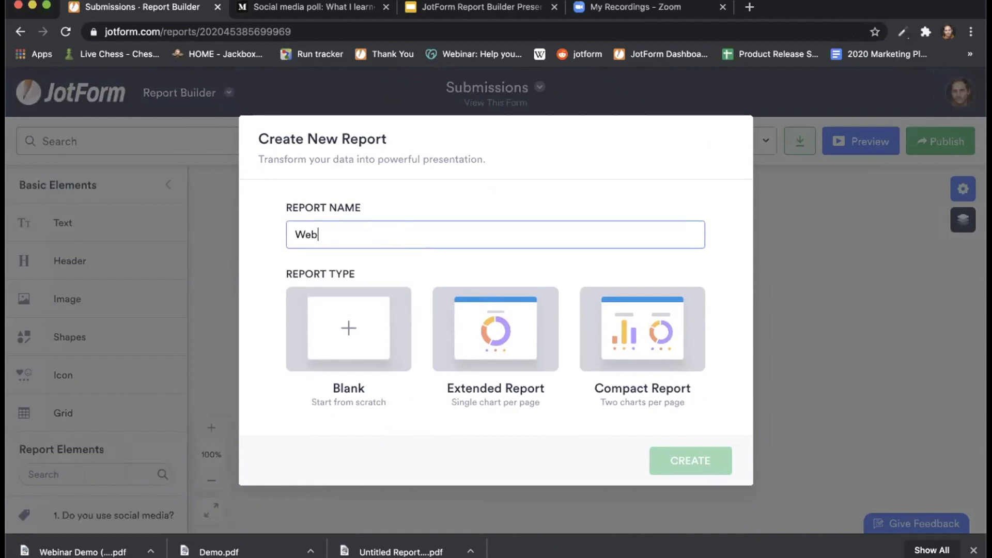
{"action": "type", "text": "inar Demo"}
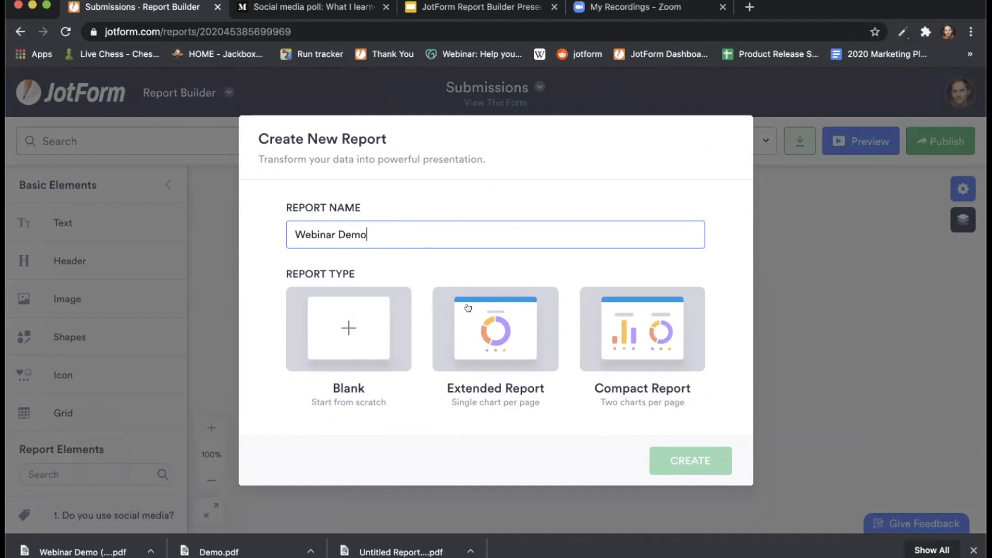
{"action": "mouse_move", "coordinate": [634, 308]}
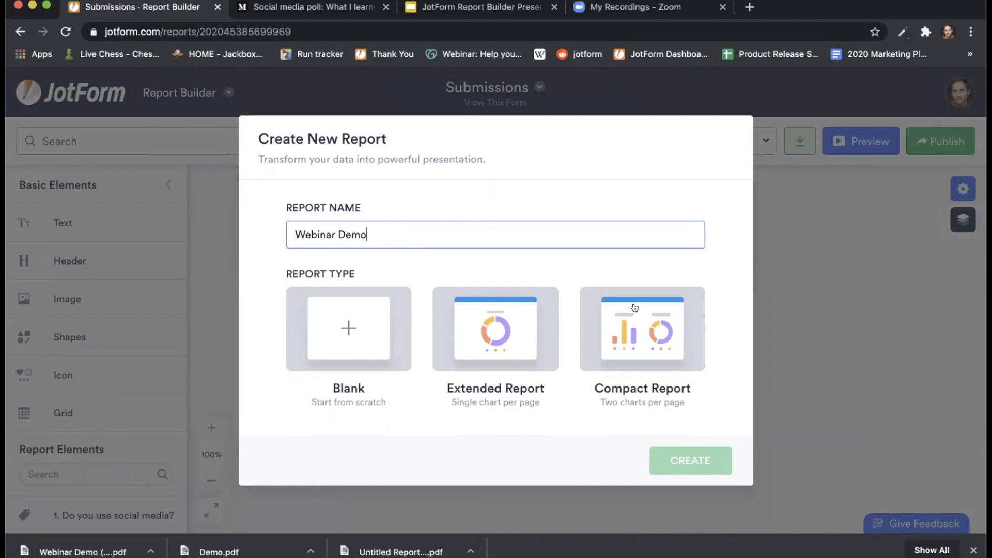
{"action": "left_click", "coordinate": [495, 329]}
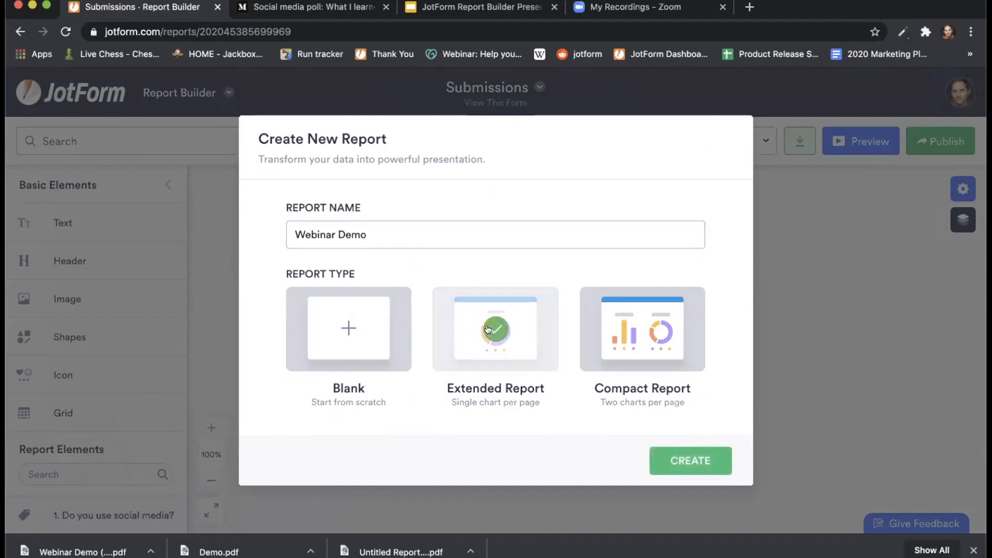
{"action": "mouse_move", "coordinate": [689, 460]}
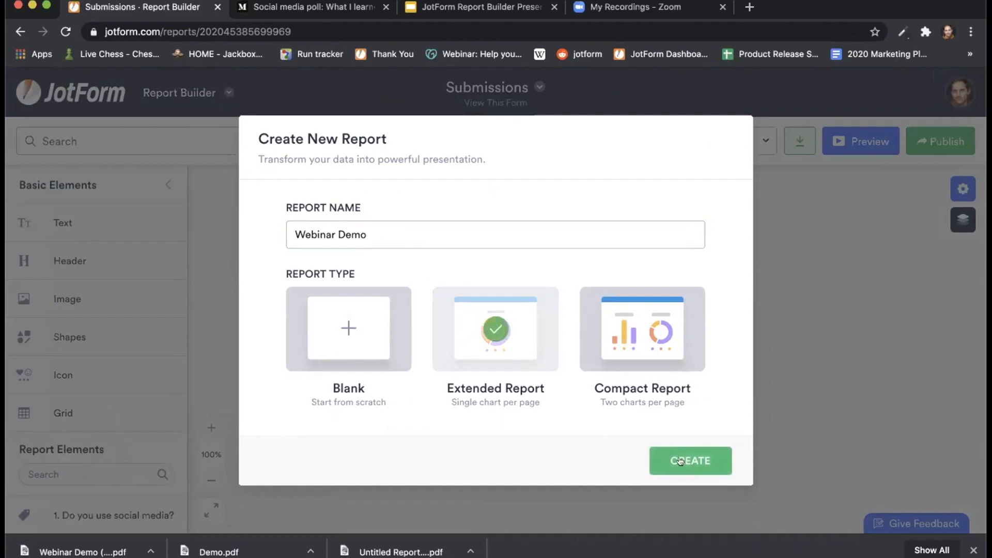
{"action": "left_click", "coordinate": [690, 460]}
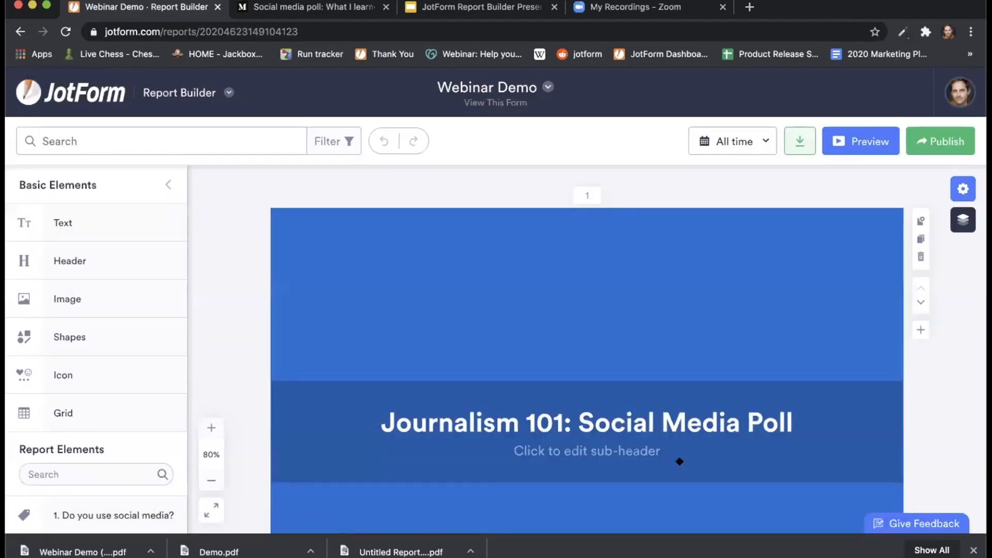
{"action": "mouse_move", "coordinate": [614, 293]}
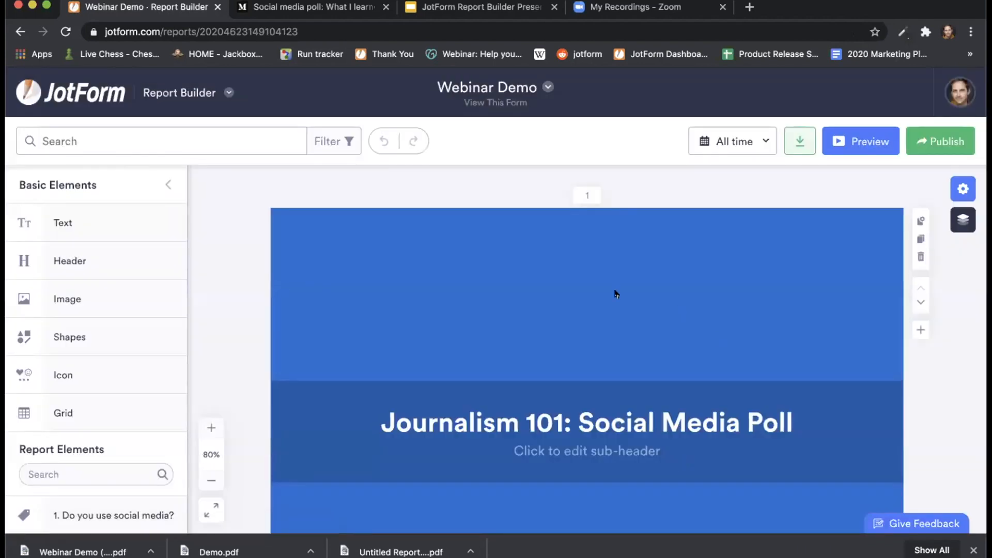
{"action": "scroll", "scroll_direction": "down", "scroll_amount": 3}
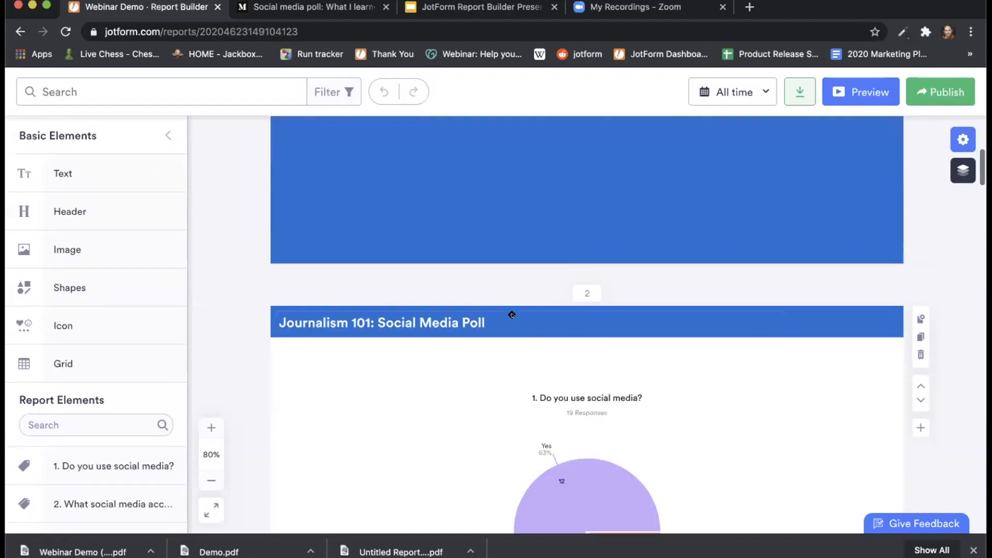
{"action": "scroll", "scroll_direction": "down", "scroll_amount": 3}
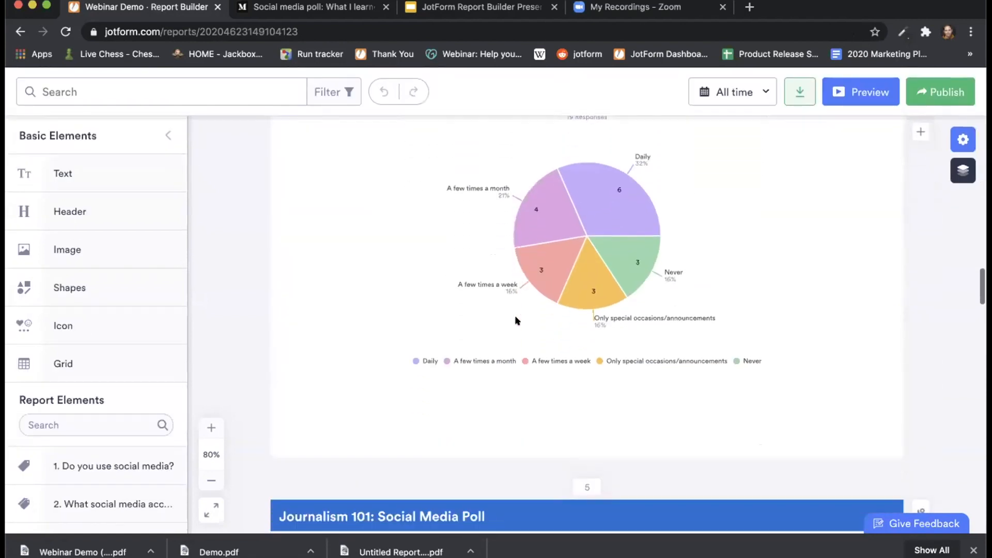
{"action": "scroll", "scroll_direction": "down", "scroll_amount": 3}
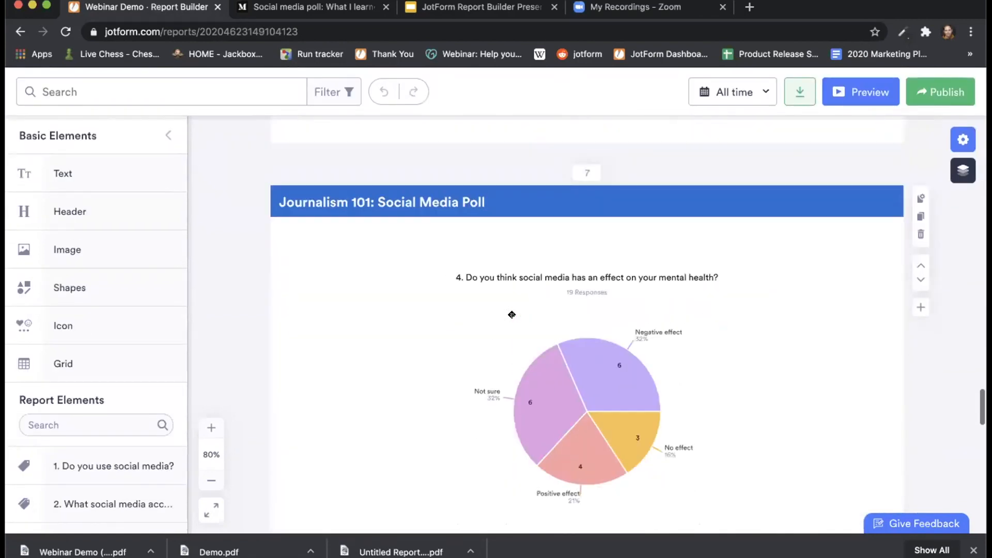
{"action": "scroll", "scroll_direction": "down", "scroll_amount": 3}
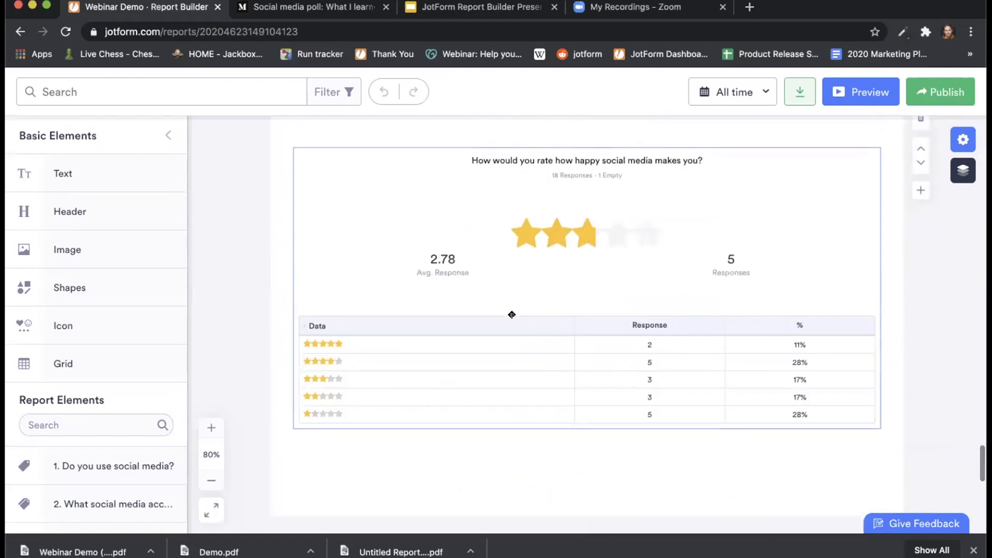
{"action": "scroll", "scroll_direction": "down", "scroll_amount": 3}
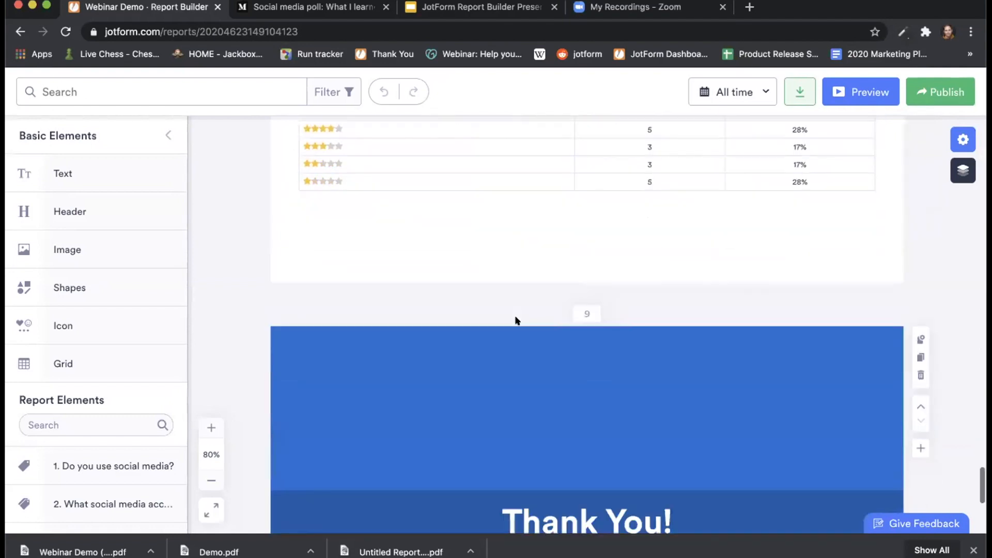
{"action": "scroll", "scroll_direction": "up", "scroll_amount": 3}
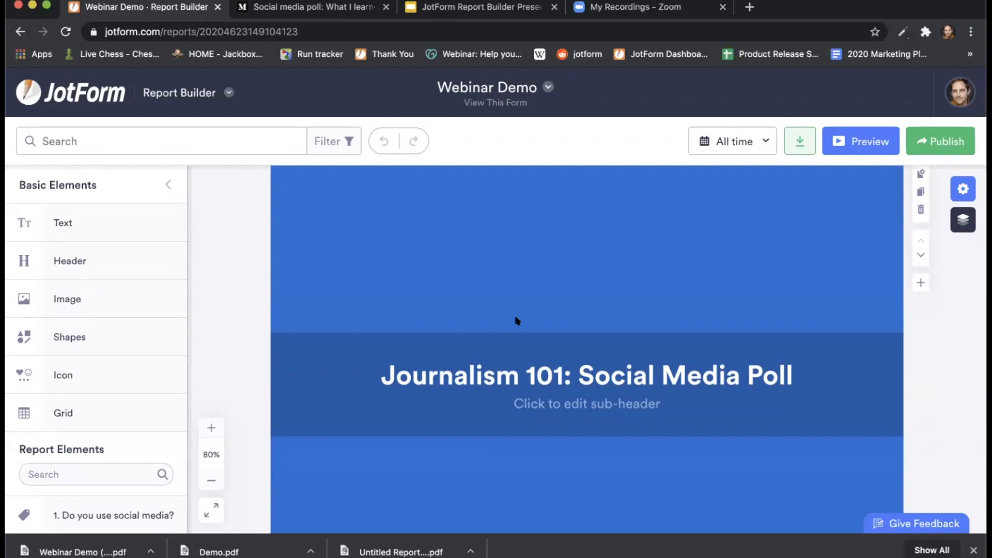
{"action": "mouse_move", "coordinate": [152, 186]}
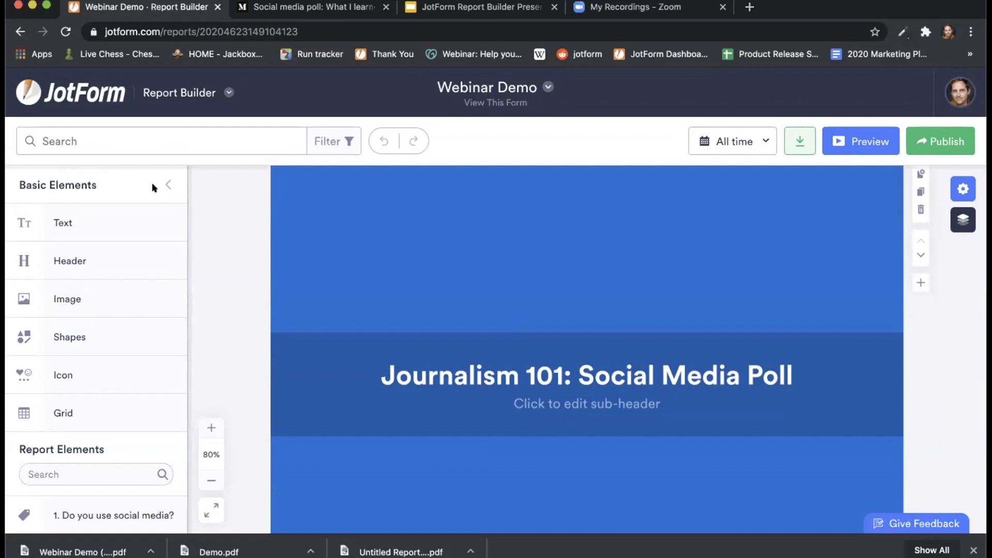
{"action": "mouse_move", "coordinate": [88, 181]}
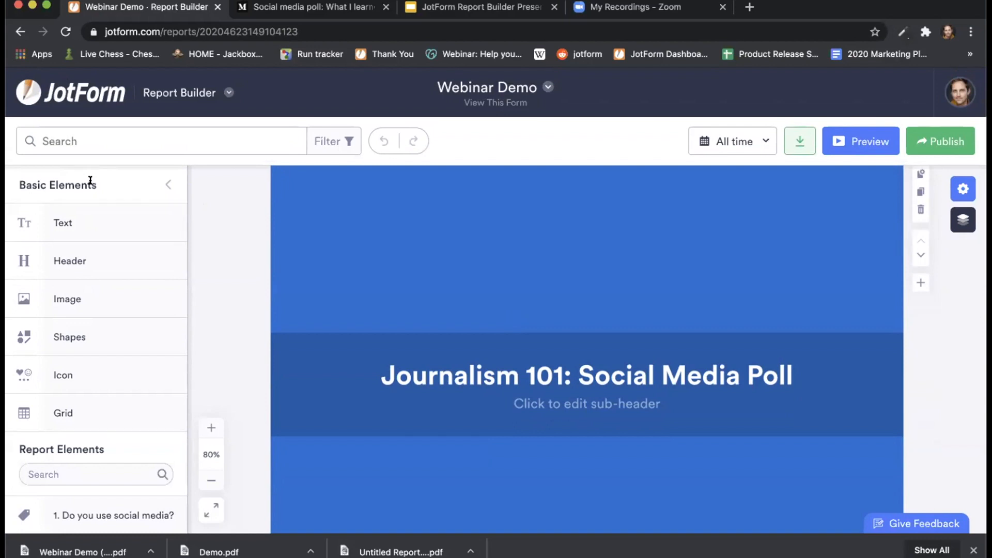
{"action": "mouse_move", "coordinate": [98, 189]}
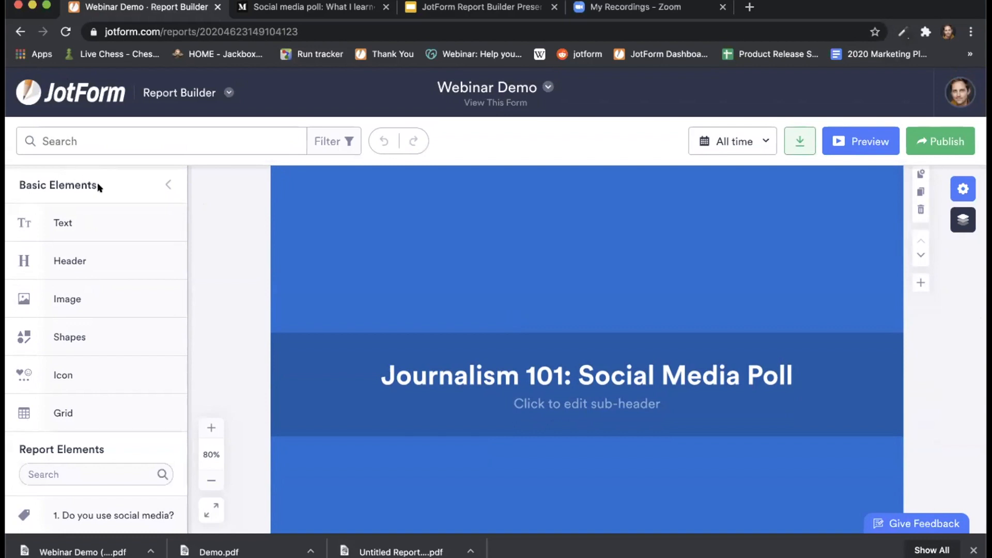
{"action": "mouse_move", "coordinate": [249, 238]}
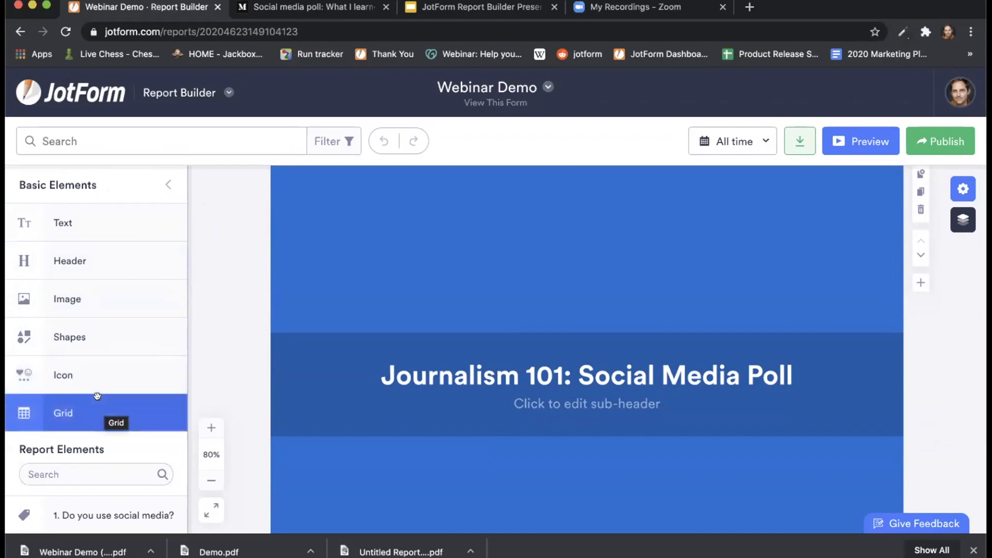
{"action": "mouse_move", "coordinate": [409, 350]}
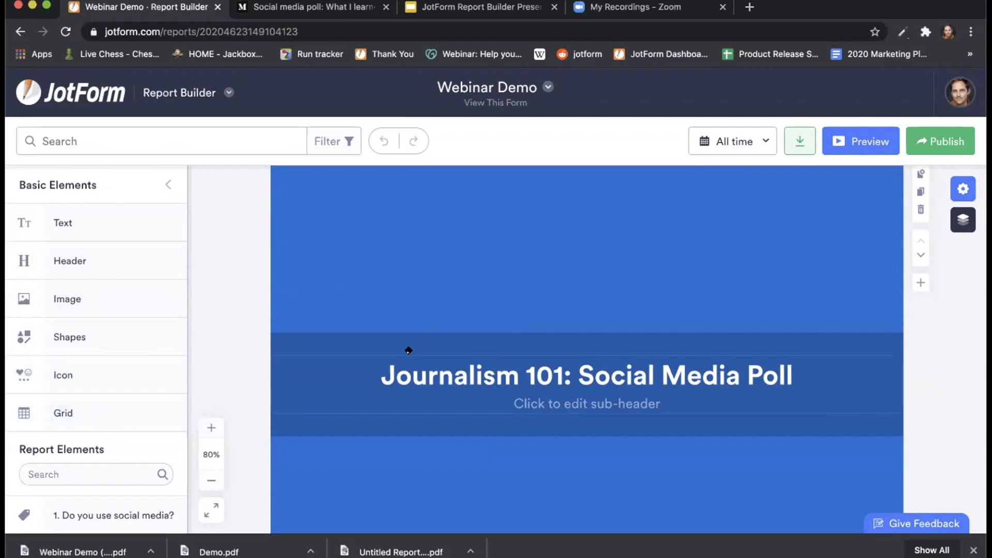
Scroll down to page 2 with the 'Do you use social media?' pie chart.
{"action": "scroll", "scroll_direction": "down", "scroll_amount": 3}
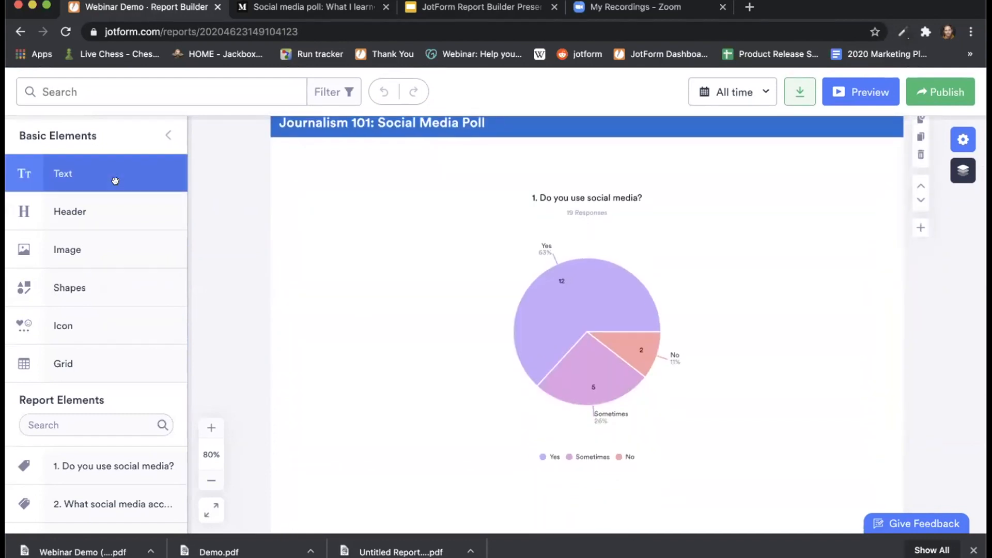
{"action": "mouse_move", "coordinate": [142, 163]}
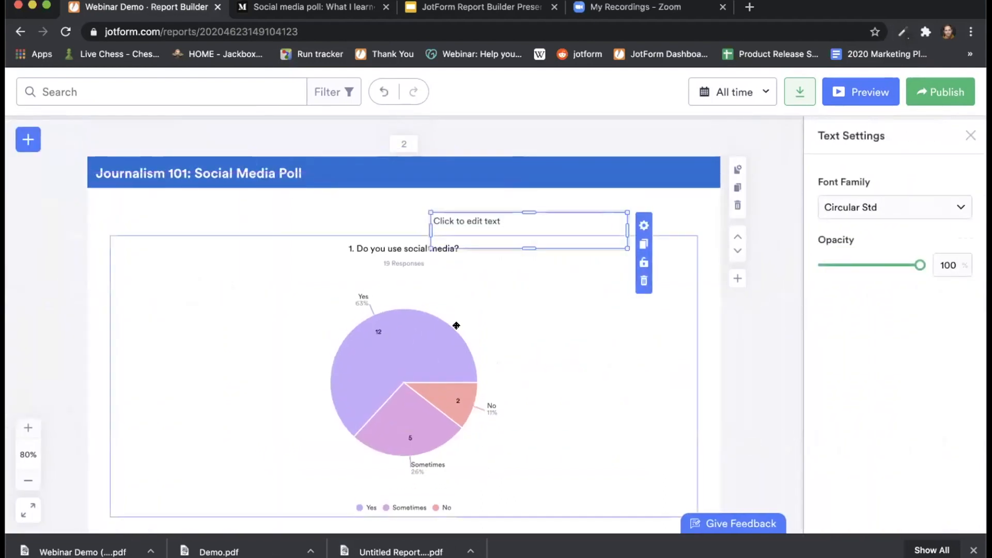
Resize the pie chart, place a text box to its right, and start editing it.
{"action": "left_click", "coordinate": [360, 379]}
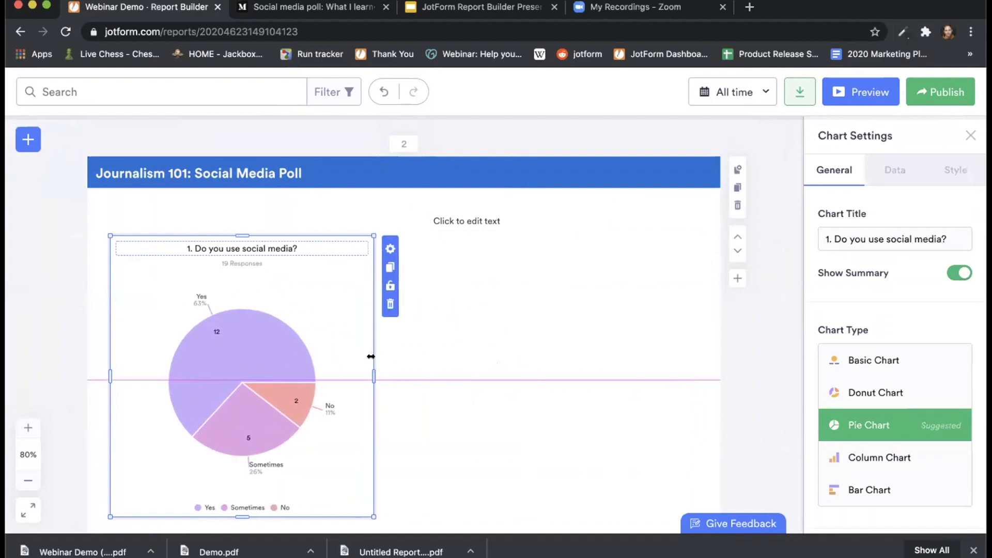
{"action": "left_click", "coordinate": [466, 221]}
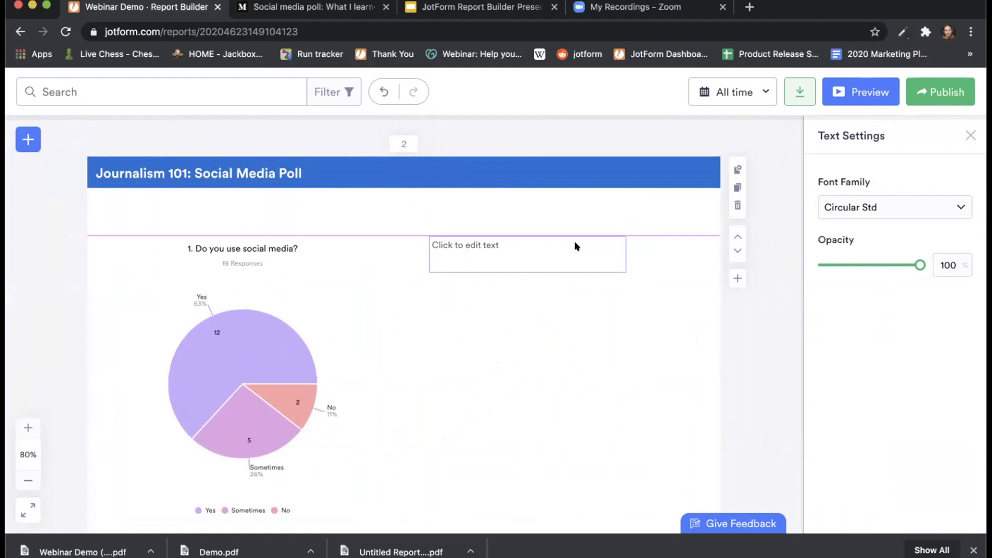
{"action": "left_click", "coordinate": [527, 253]}
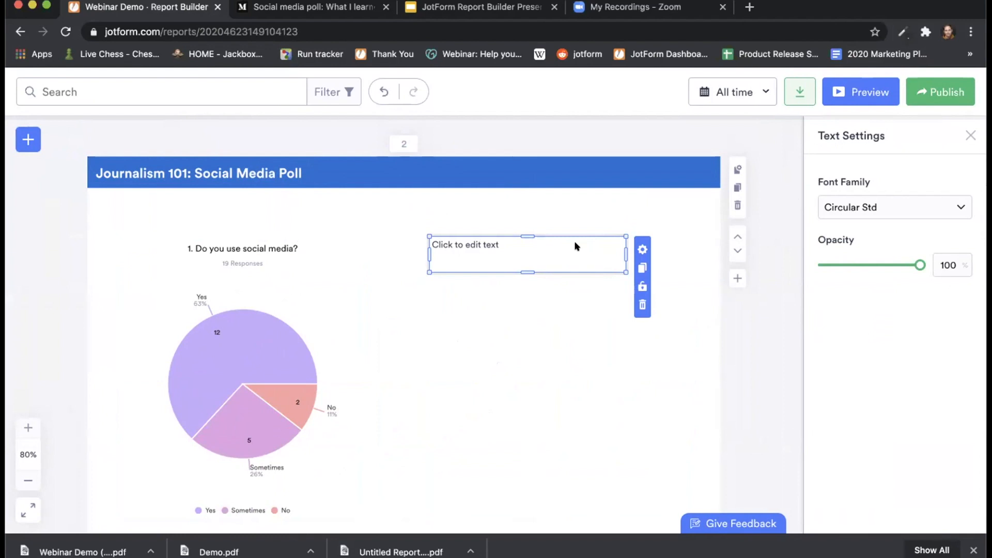
{"action": "left_click", "coordinate": [243, 379]}
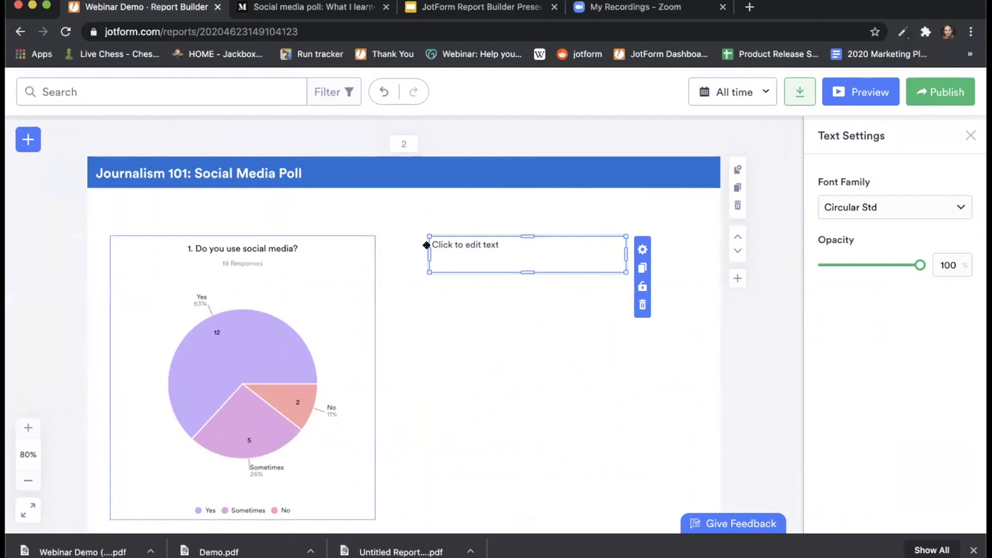
{"action": "left_click", "coordinate": [525, 253]}
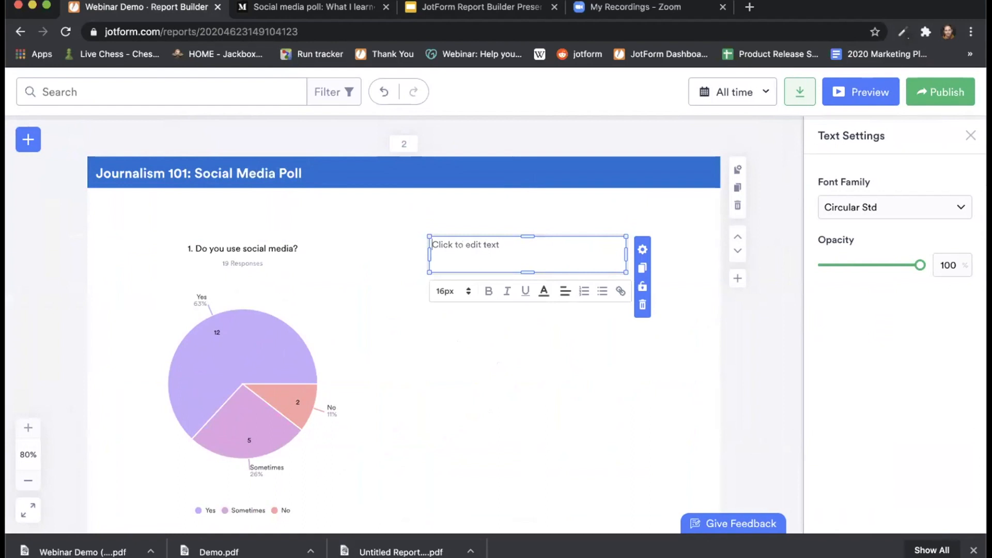
Type 'In our poll, most of the respondents use social media.' and select the chart.
{"action": "type", "text": "In our pol"}
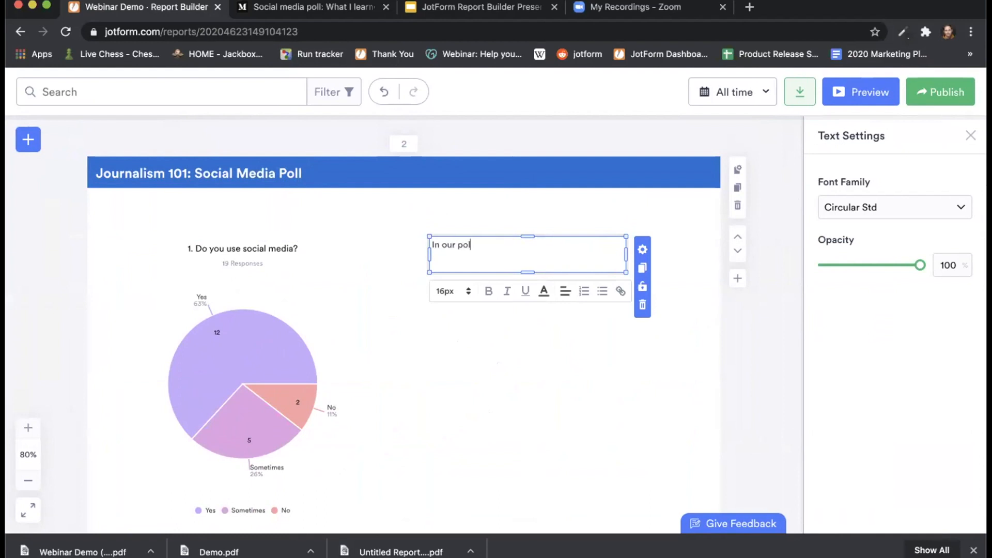
{"action": "type", "text": "l,"}
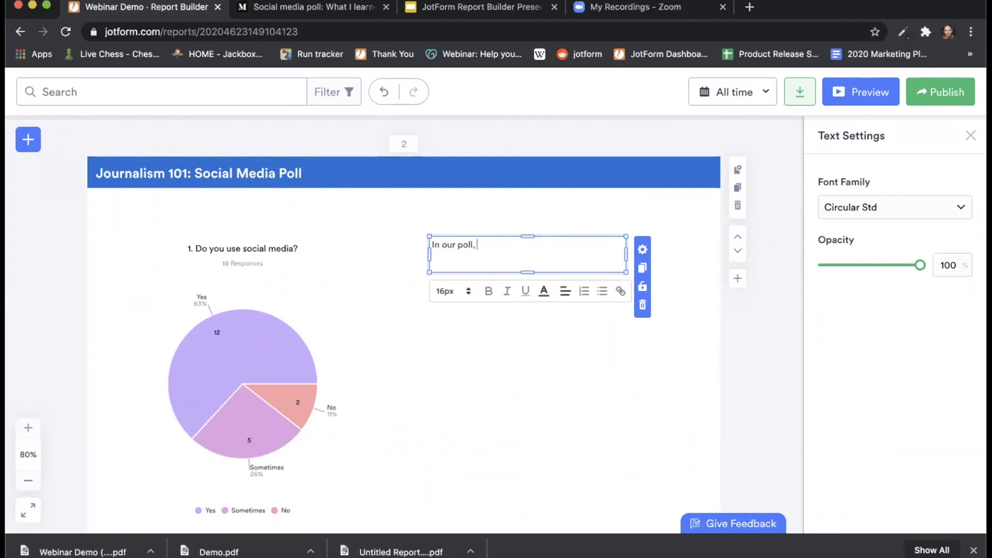
{"action": "type", "text": "most of the re"}
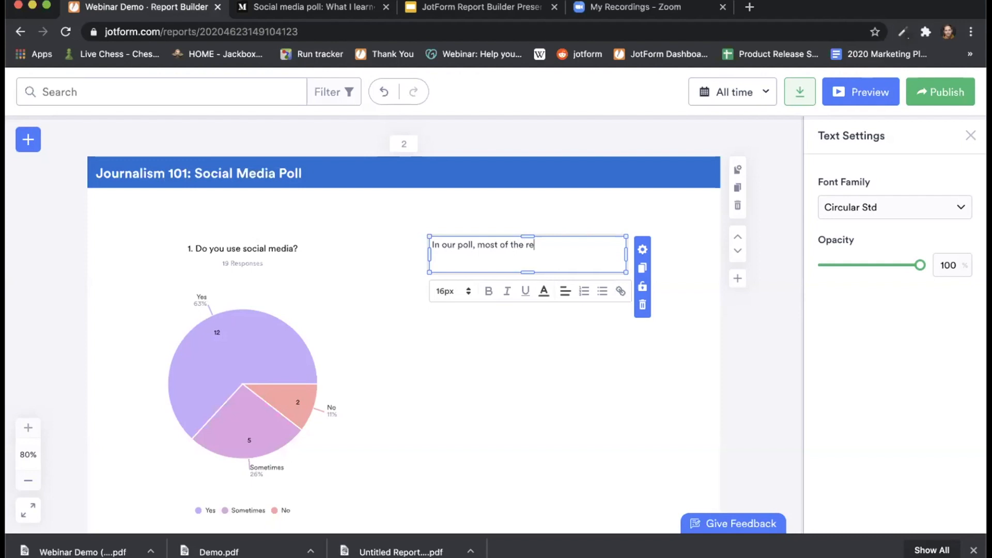
{"action": "type", "text": "spondents use soc"}
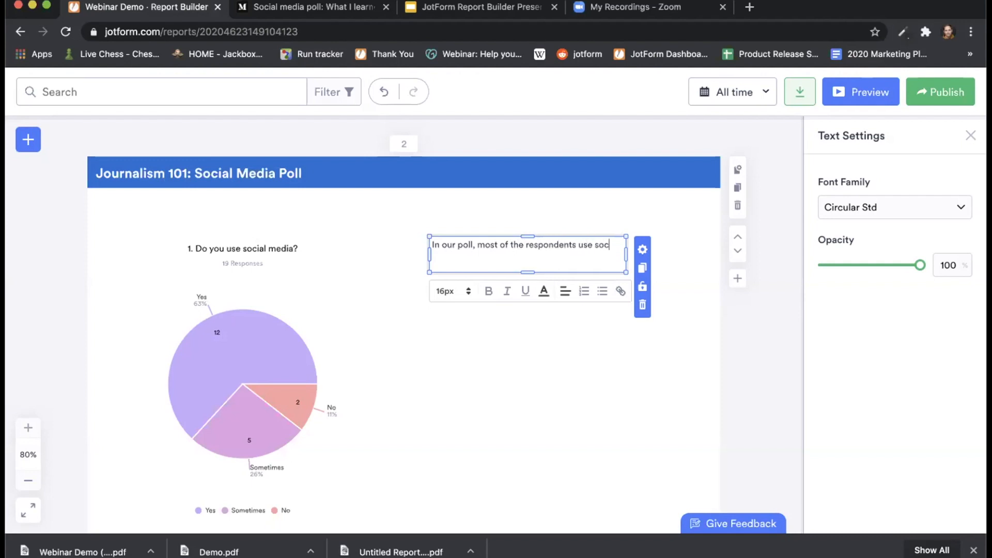
{"action": "type", "text": "ial media."}
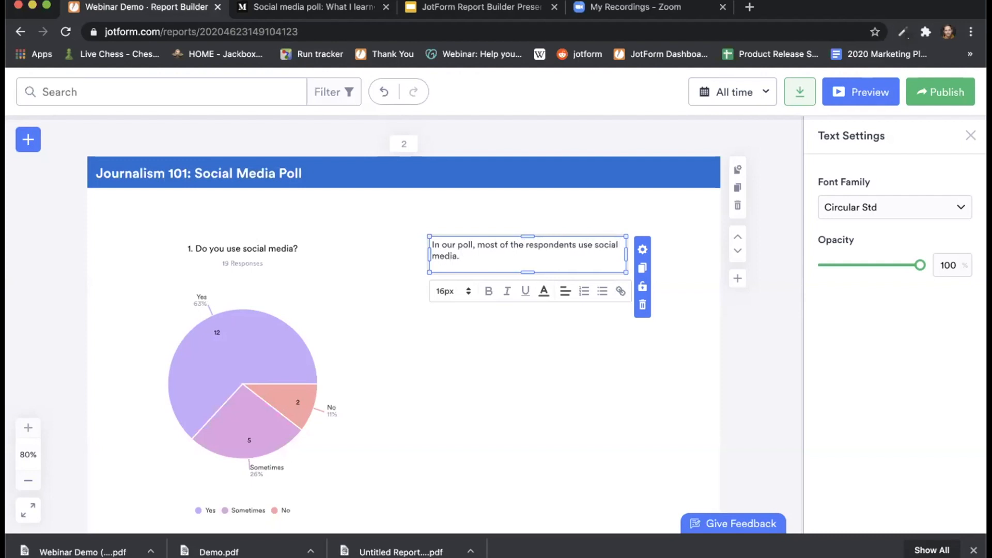
{"action": "left_click", "coordinate": [554, 355]}
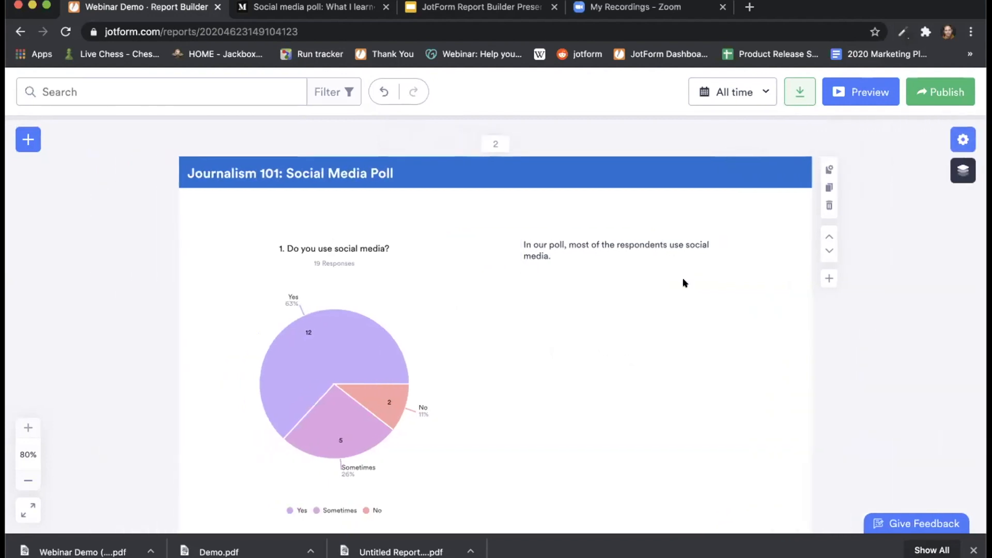
{"action": "scroll", "scroll_direction": "down", "scroll_amount": 3}
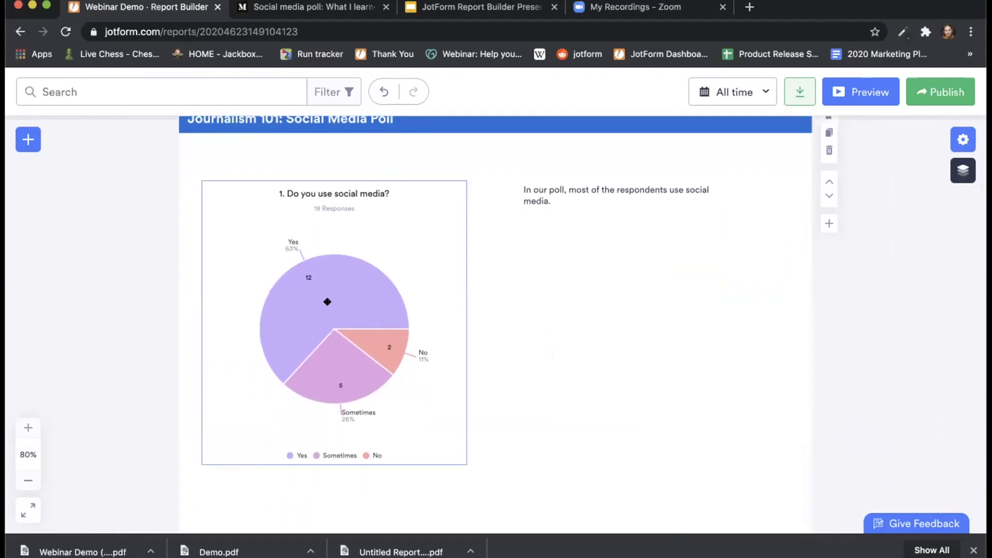
{"action": "left_click", "coordinate": [333, 302]}
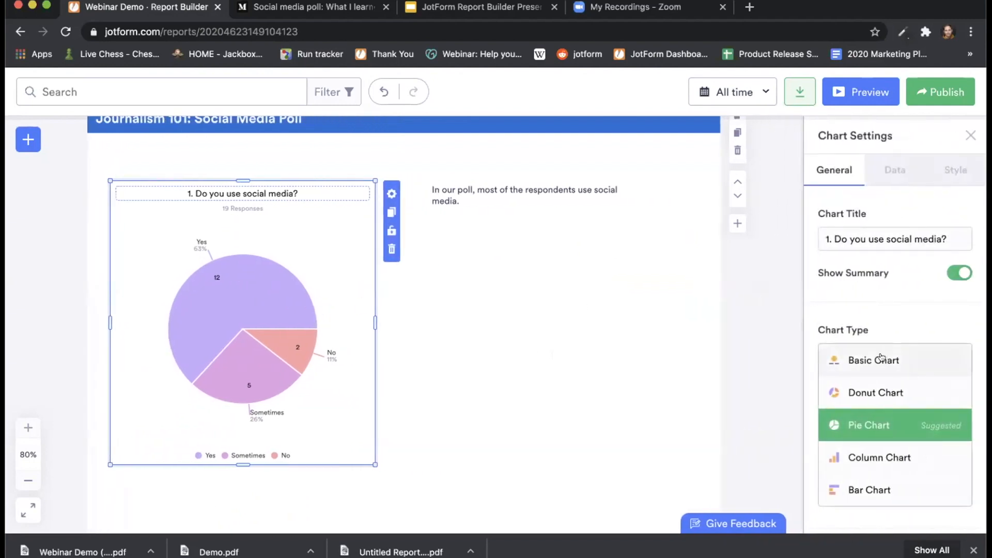
Try the summary, donut and column chart types, then settle on Bar Chart.
{"action": "left_click", "coordinate": [873, 360]}
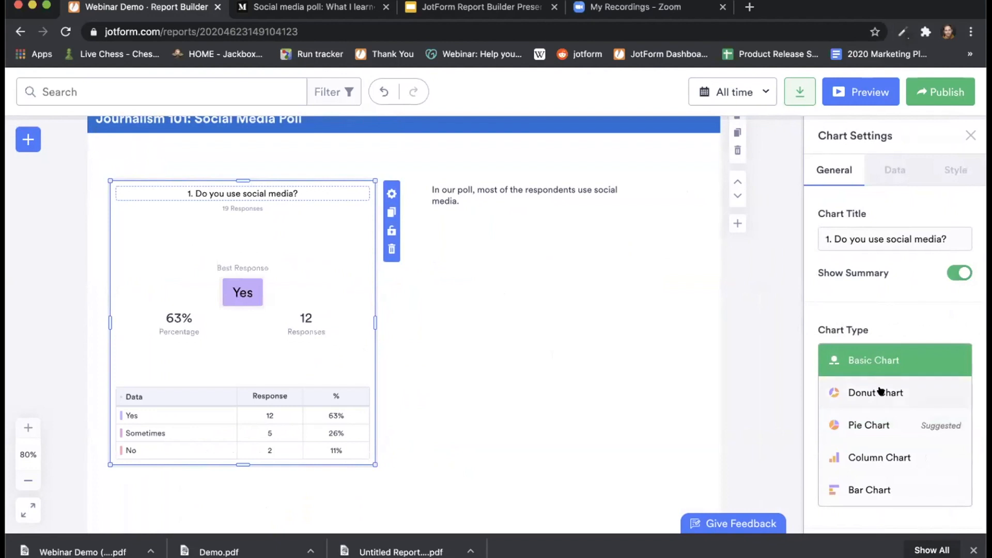
{"action": "left_click", "coordinate": [874, 392]}
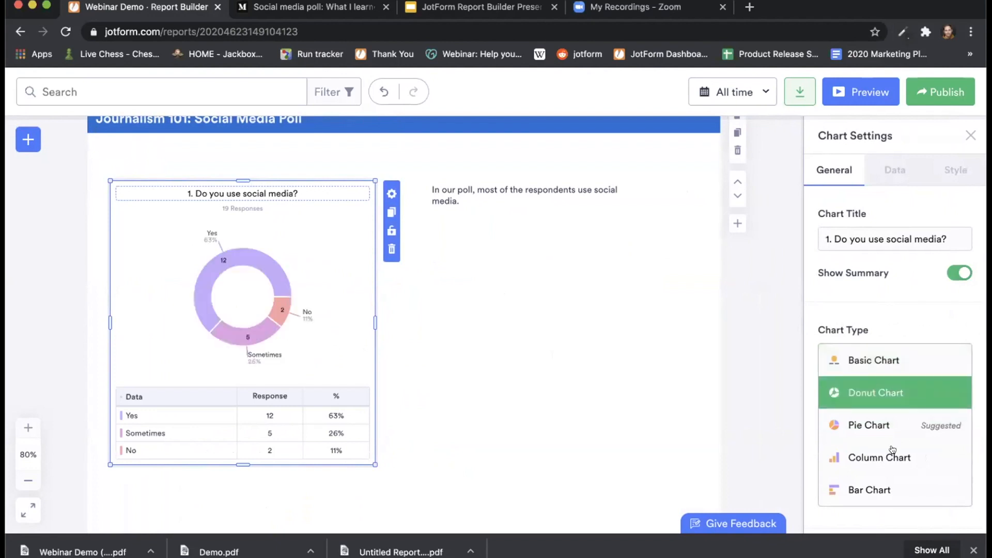
{"action": "left_click", "coordinate": [878, 457]}
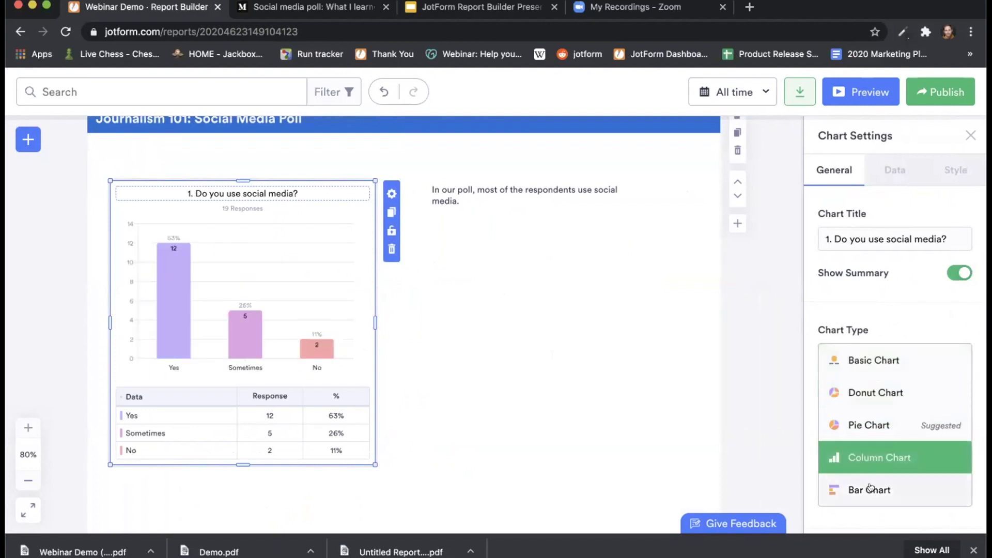
{"action": "left_click", "coordinate": [868, 489]}
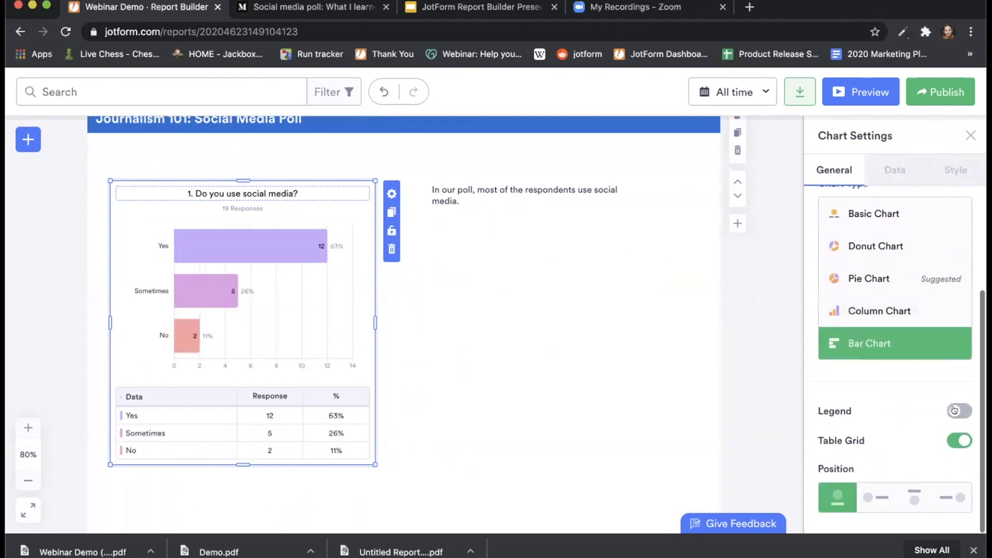
Keep the response table shown below the bars after testing the grid and position toggles.
{"action": "left_click", "coordinate": [958, 440]}
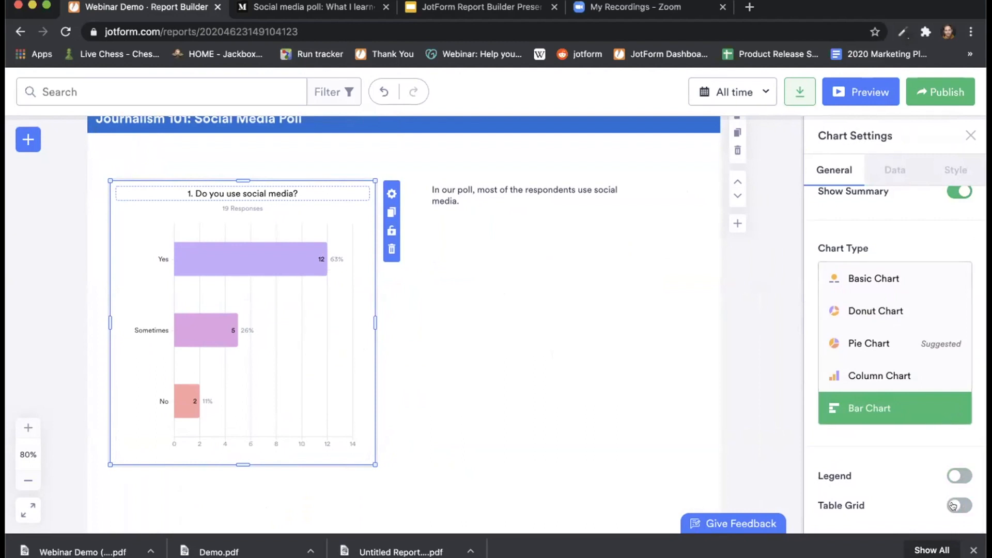
{"action": "left_click", "coordinate": [958, 505]}
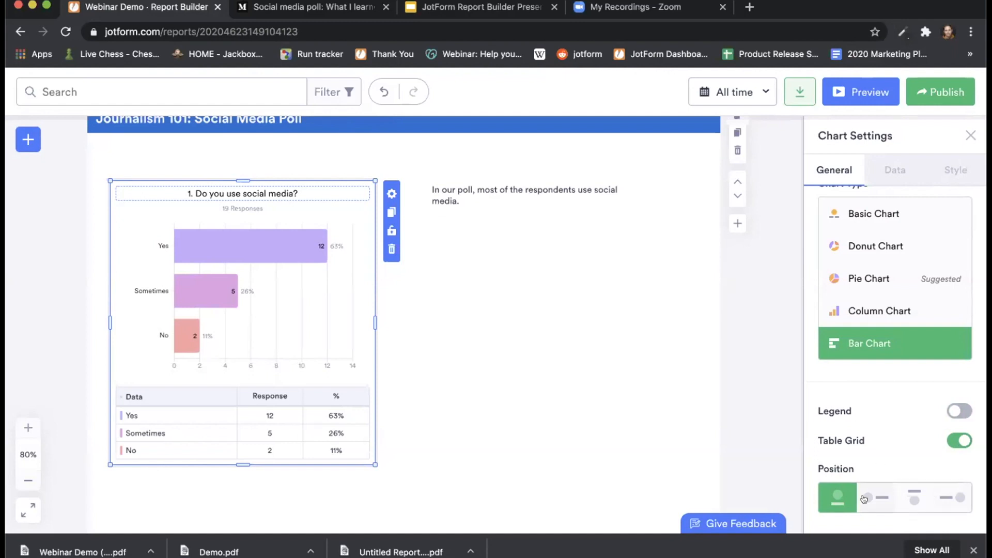
{"action": "left_click", "coordinate": [914, 497]}
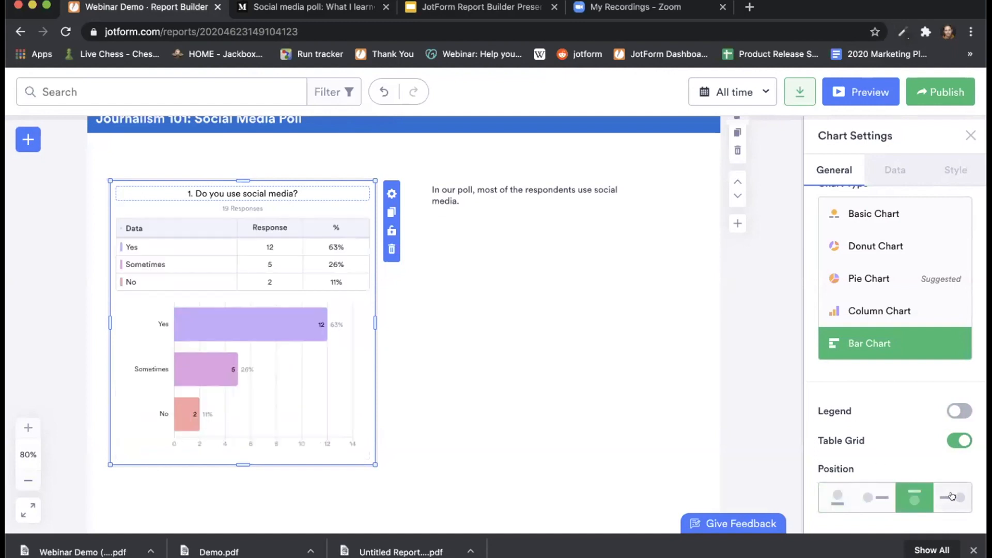
{"action": "left_click", "coordinate": [836, 497]}
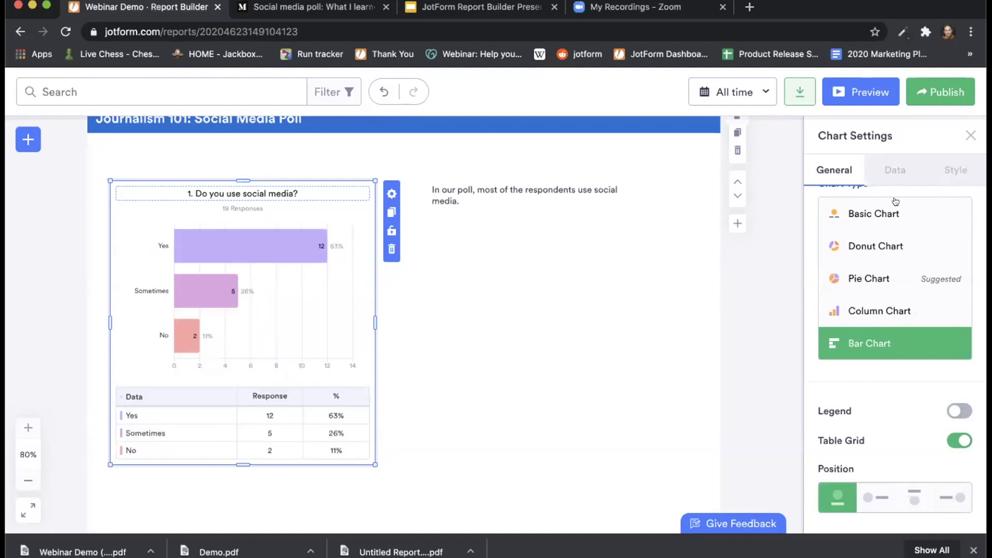
{"action": "left_click", "coordinate": [894, 169]}
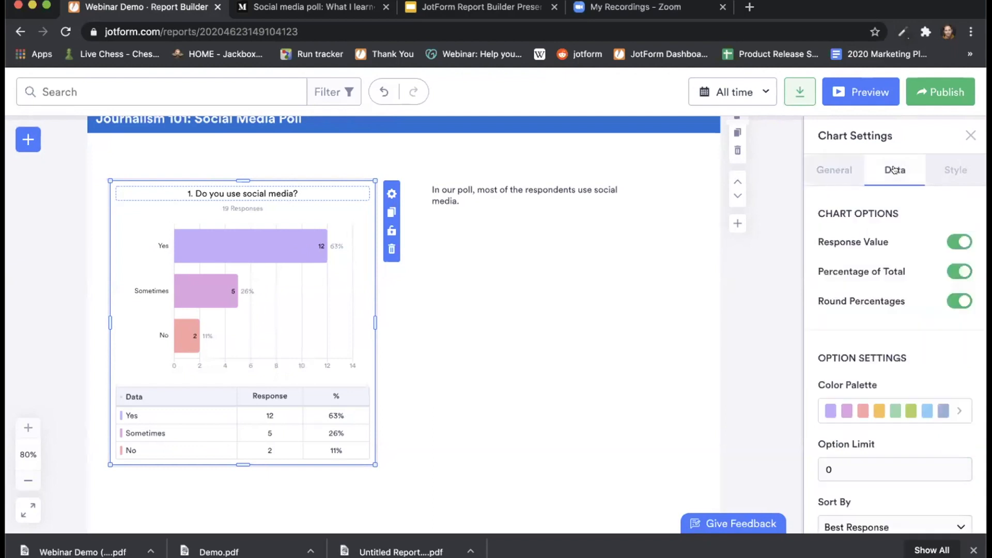
{"action": "mouse_move", "coordinate": [878, 287]}
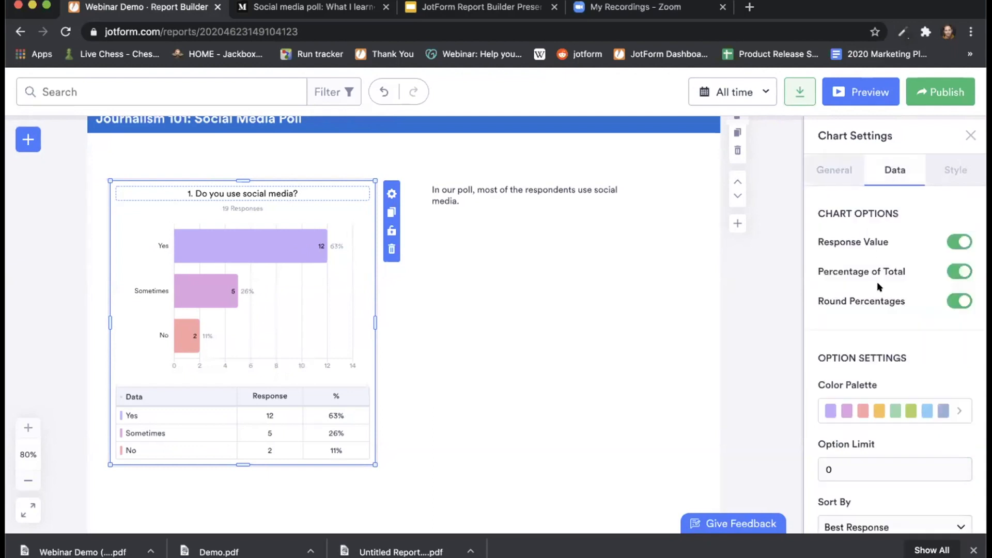
{"action": "mouse_move", "coordinate": [870, 324]}
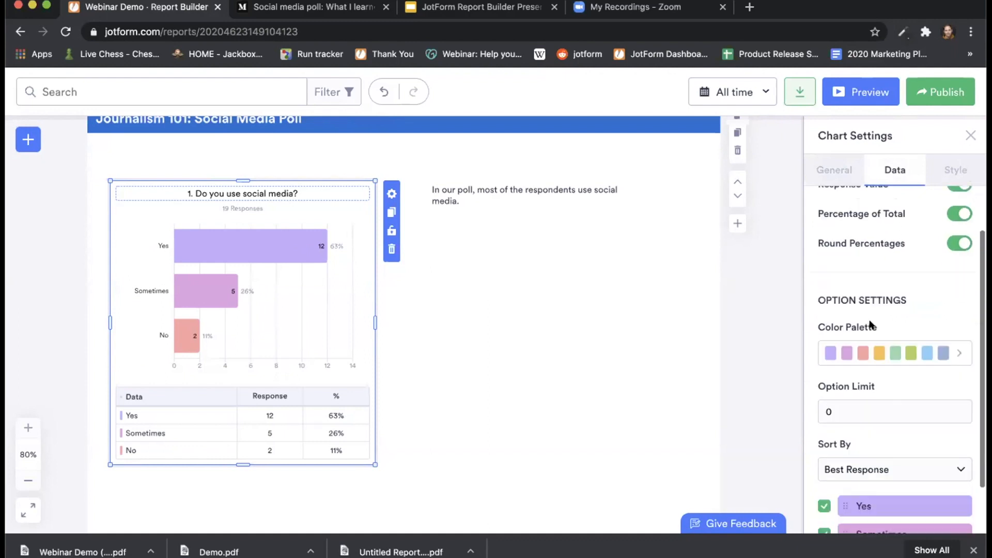
Recolour the bars with the blue-purple palette and close the chart settings.
{"action": "scroll", "scroll_direction": "down", "scroll_amount": 3}
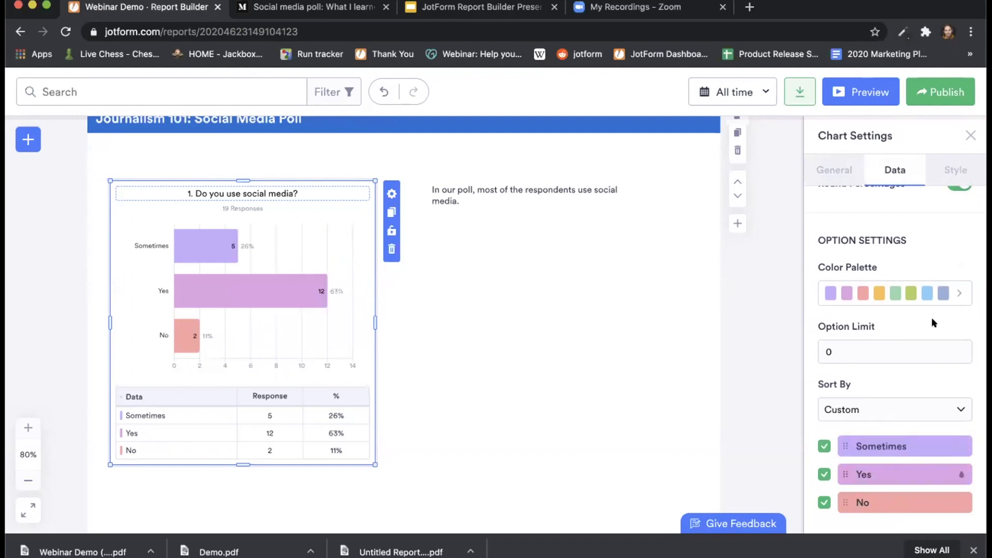
{"action": "left_click", "coordinate": [959, 293]}
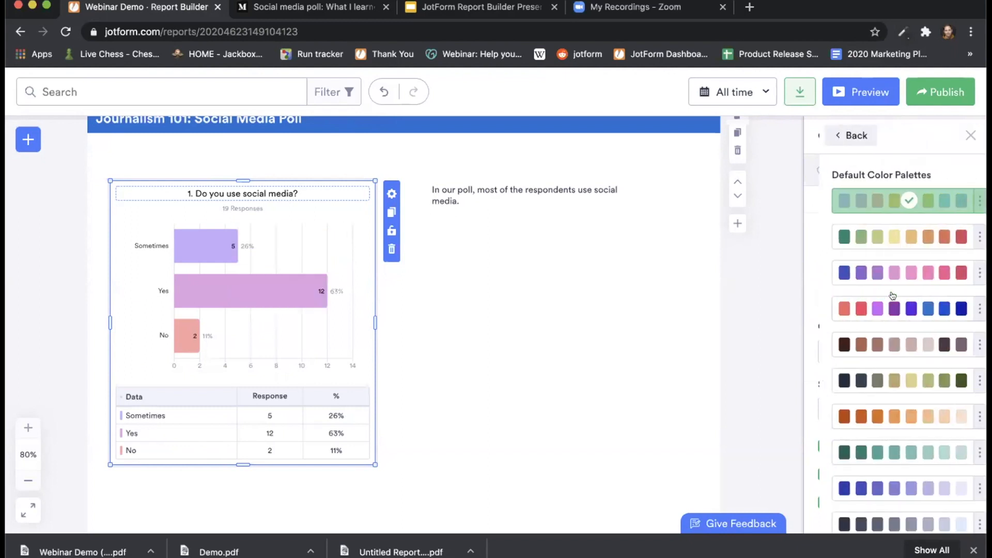
{"action": "left_click", "coordinate": [892, 273]}
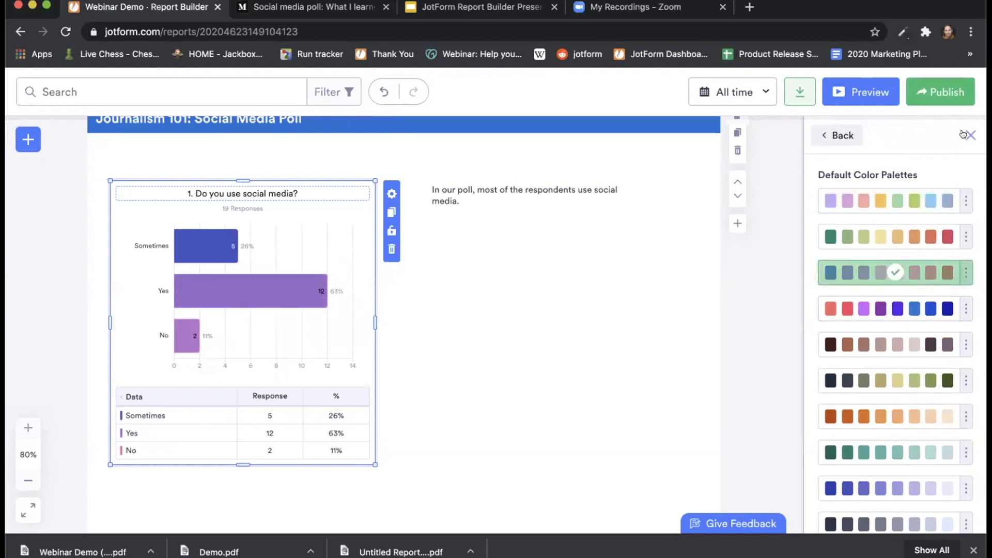
{"action": "left_click", "coordinate": [969, 134]}
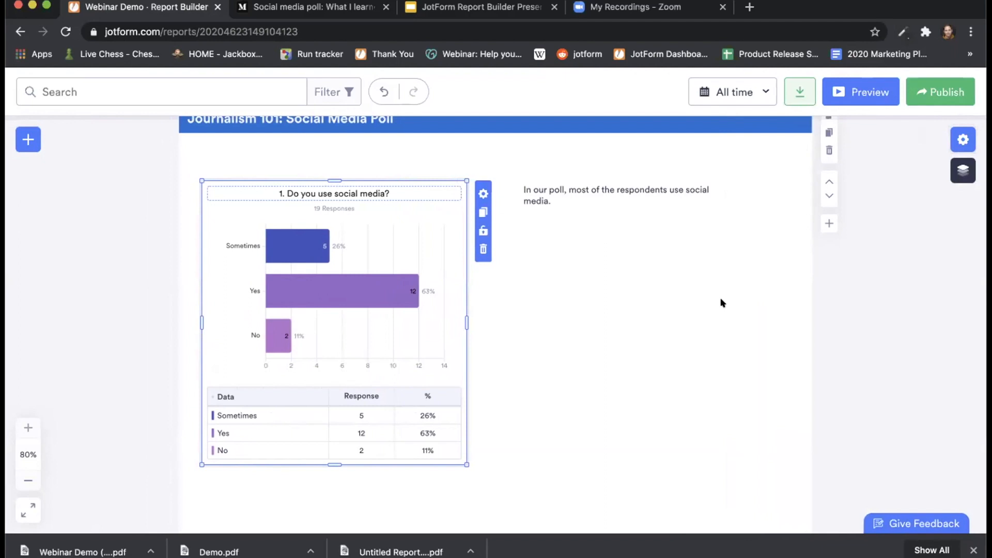
{"action": "scroll", "scroll_direction": "down", "scroll_amount": 3}
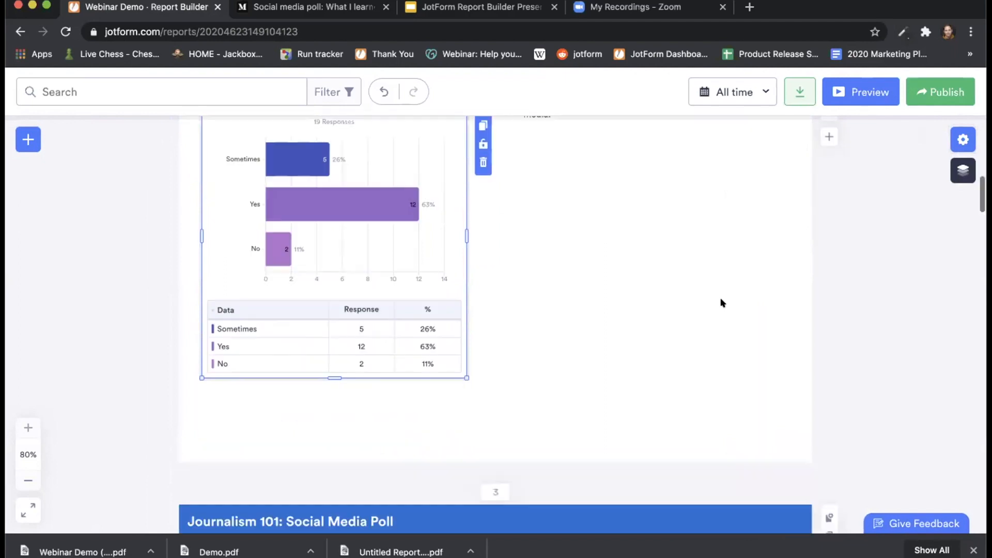
{"action": "scroll", "scroll_direction": "down", "scroll_amount": 3}
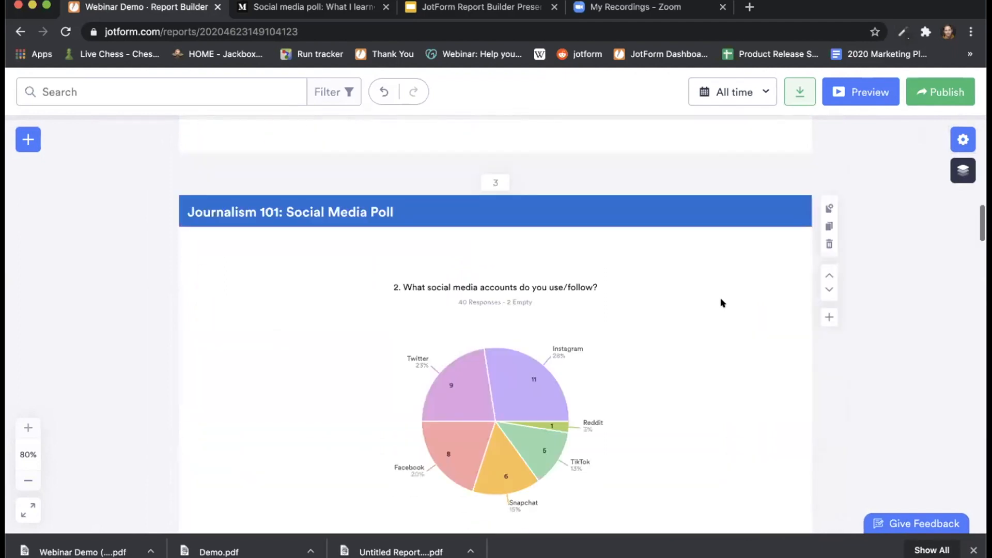
{"action": "scroll", "scroll_direction": "down", "scroll_amount": 3}
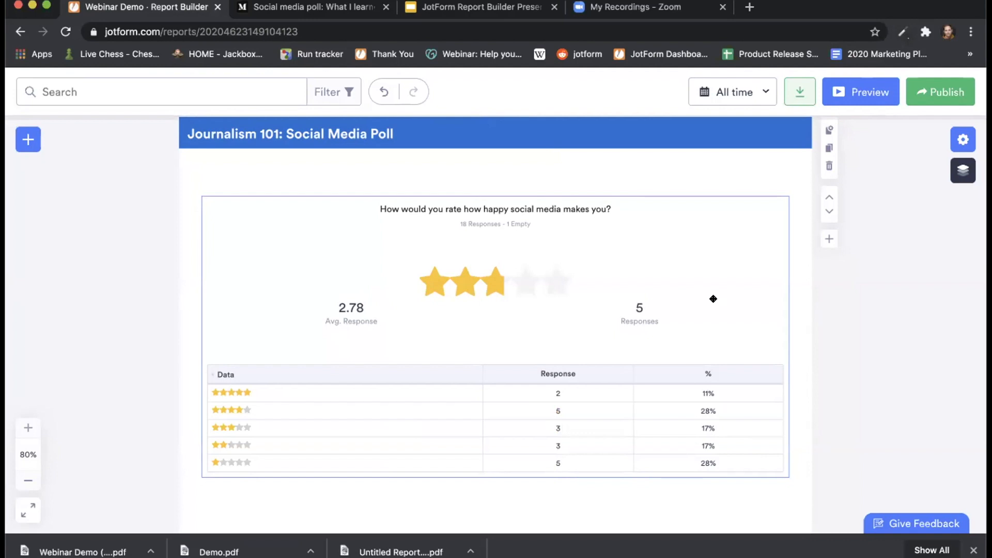
{"action": "mouse_move", "coordinate": [473, 254]}
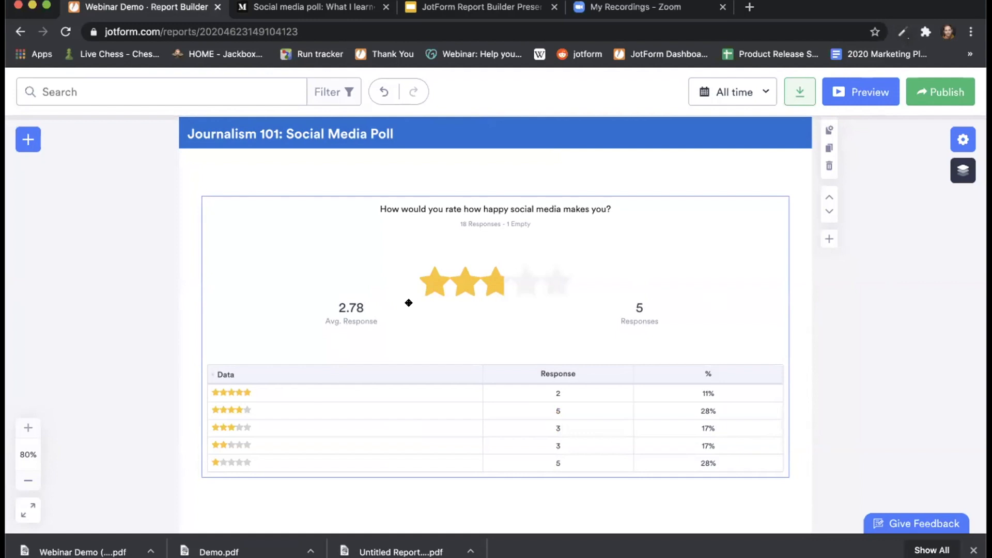
{"action": "mouse_move", "coordinate": [346, 305]}
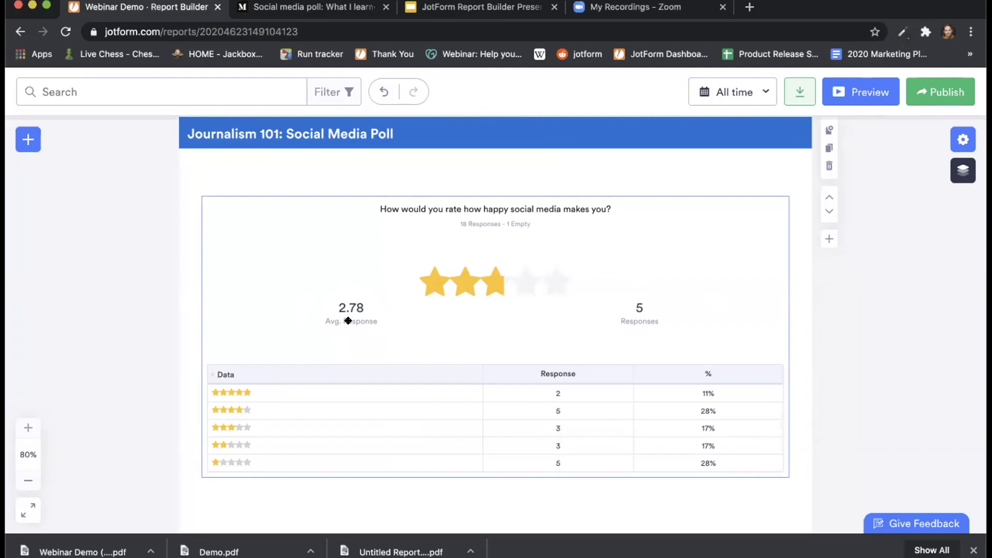
{"action": "mouse_move", "coordinate": [496, 290]}
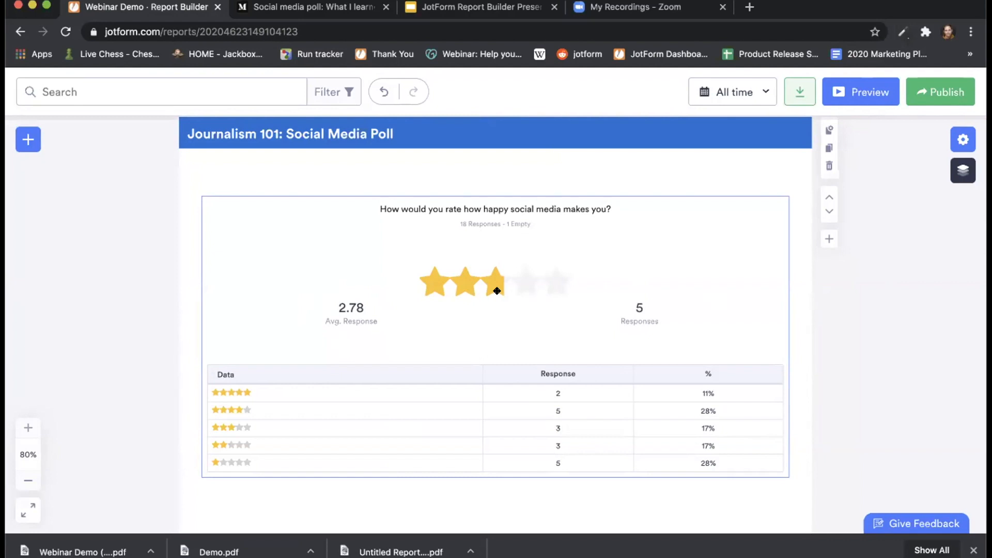
{"action": "scroll", "scroll_direction": "down", "scroll_amount": 3}
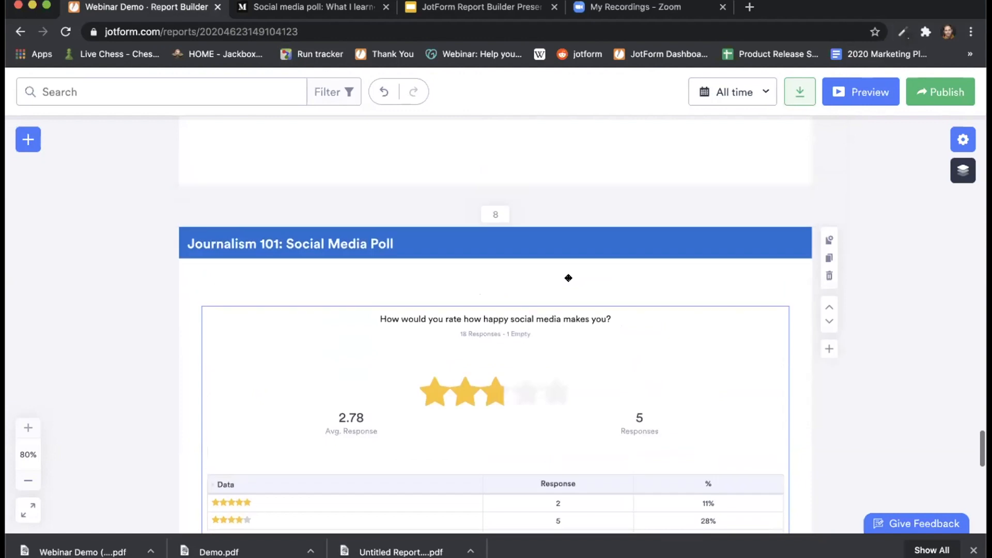
{"action": "scroll", "scroll_direction": "up", "scroll_amount": 3}
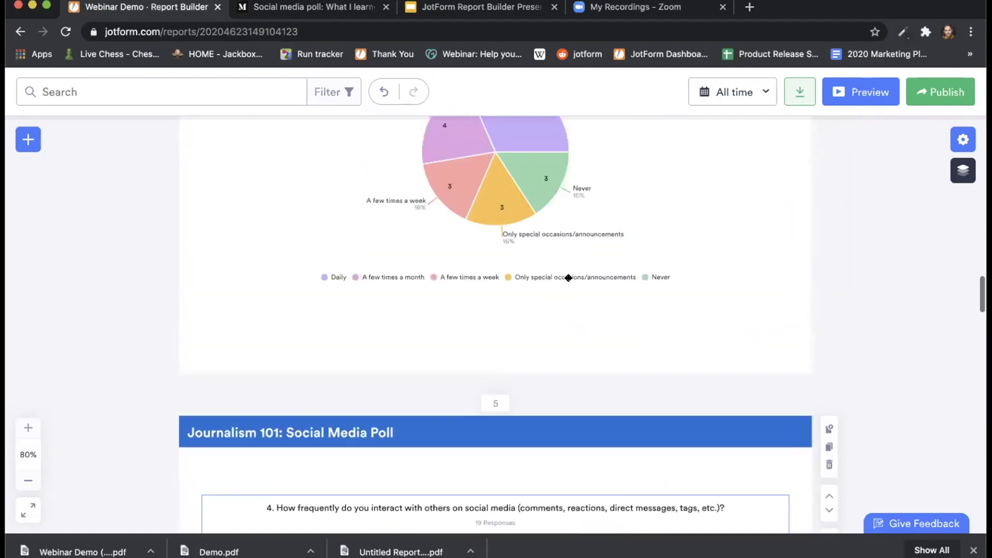
{"action": "scroll", "scroll_direction": "up", "scroll_amount": 3}
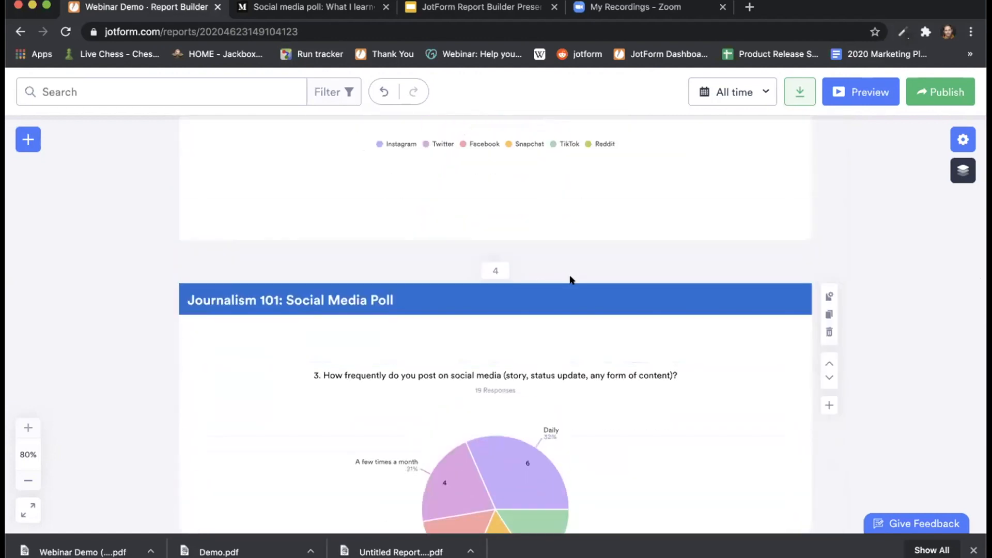
{"action": "scroll", "scroll_direction": "up", "scroll_amount": 3}
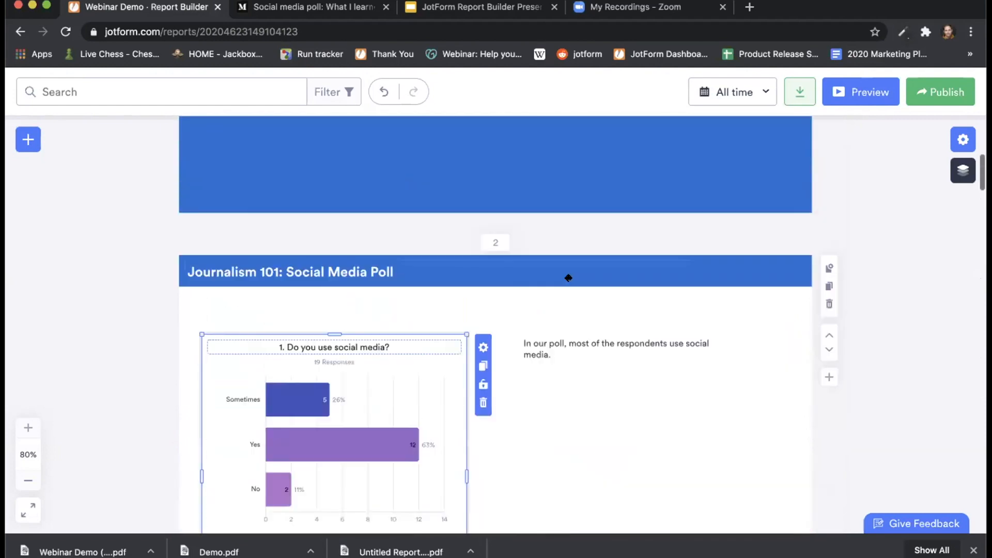
{"action": "left_click", "coordinate": [671, 389]}
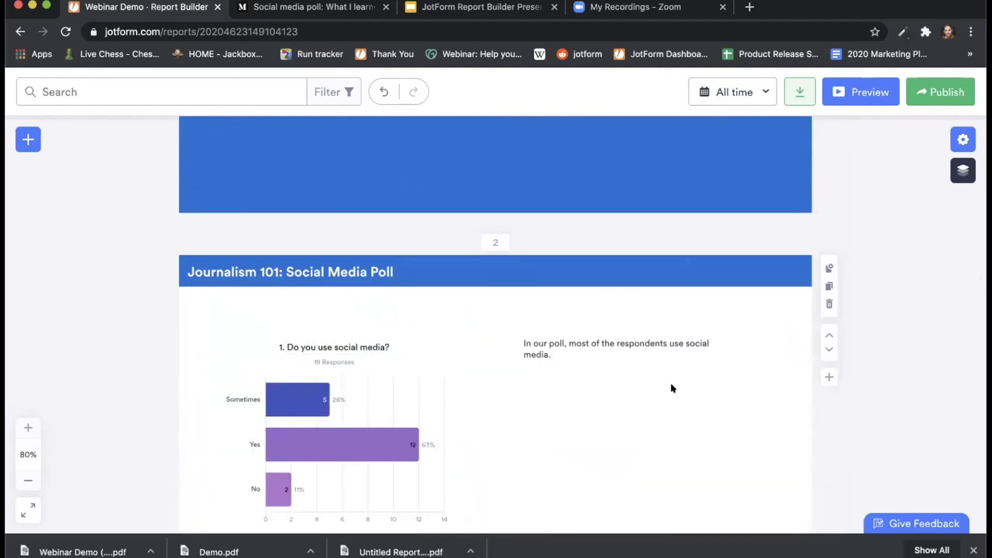
{"action": "scroll", "scroll_direction": "down", "scroll_amount": 3}
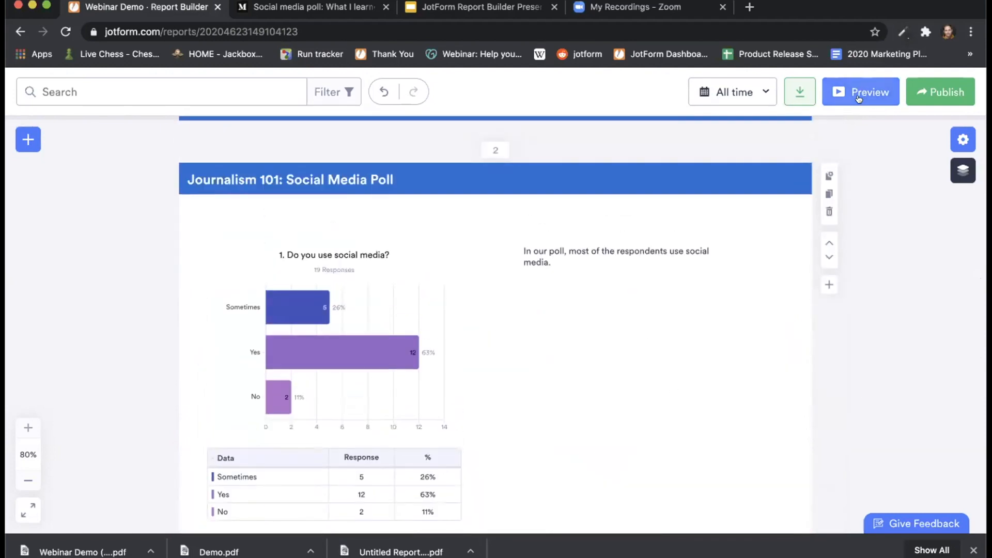
Preview the report as a slideshow, then open the downloaded 9-page PDF.
{"action": "left_click", "coordinate": [859, 92]}
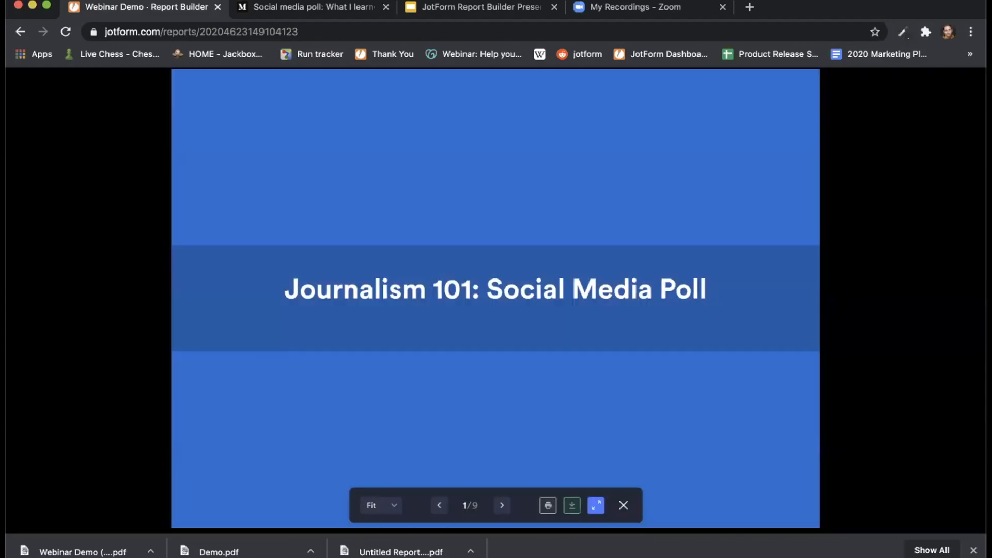
{"action": "mouse_move", "coordinate": [606, 415]}
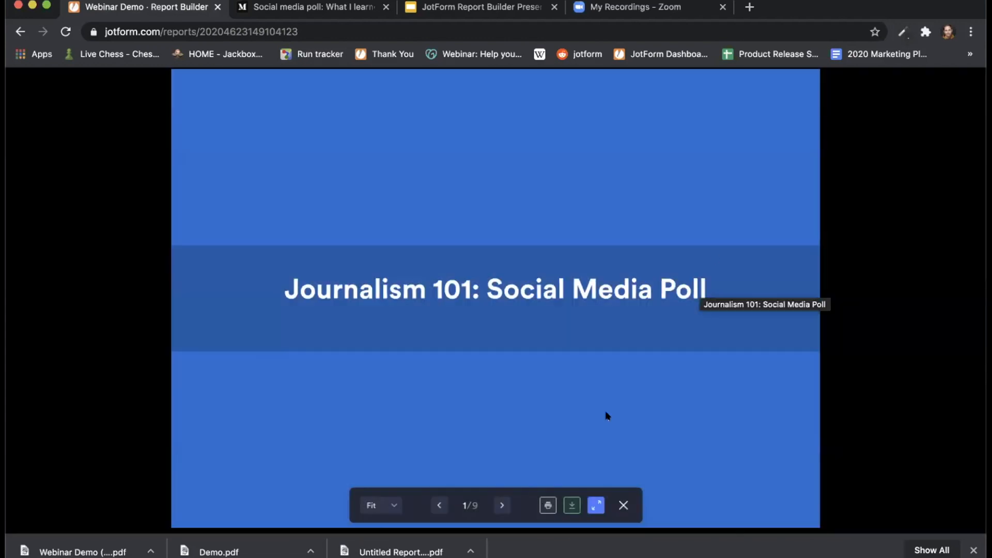
{"action": "left_click", "coordinate": [501, 505]}
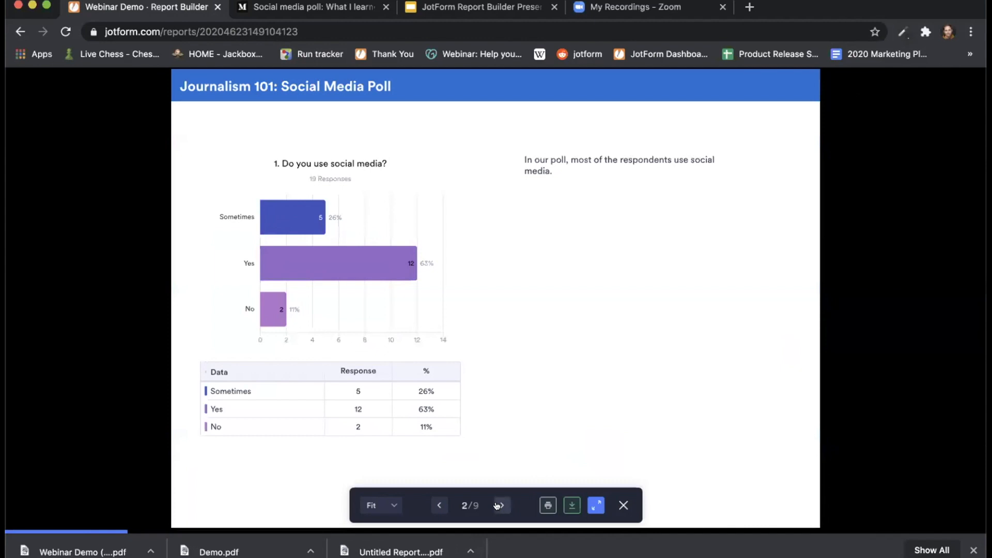
{"action": "left_click", "coordinate": [502, 504]}
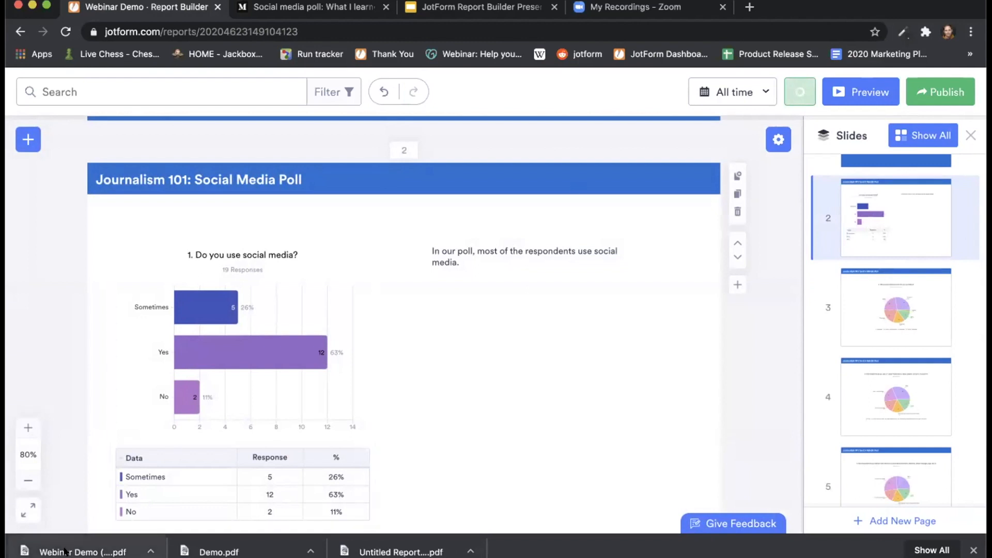
{"action": "left_click", "coordinate": [799, 92]}
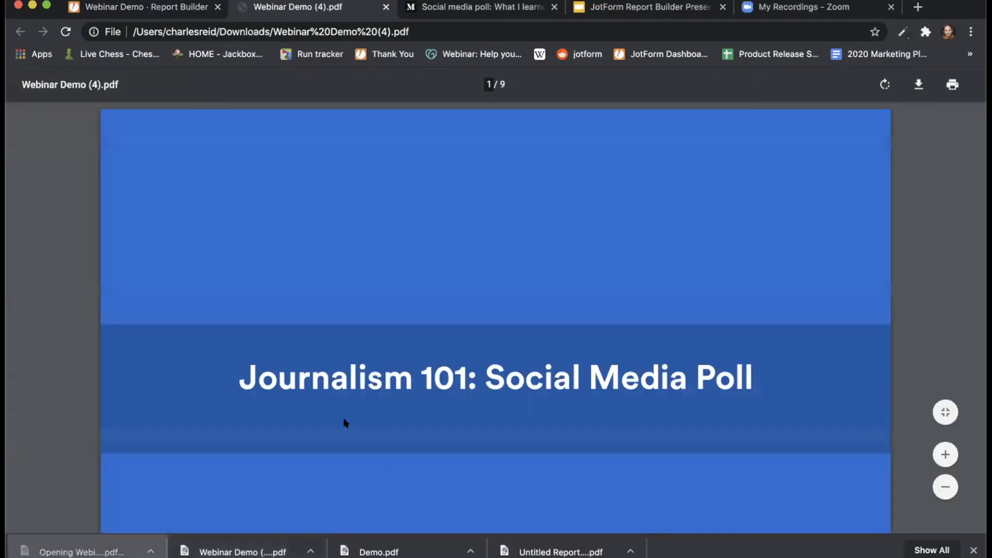
Scroll through the Webinar Demo PDF's bar and pie chart pages, then return to Report Builder.
{"action": "scroll", "scroll_direction": "down", "scroll_amount": 3}
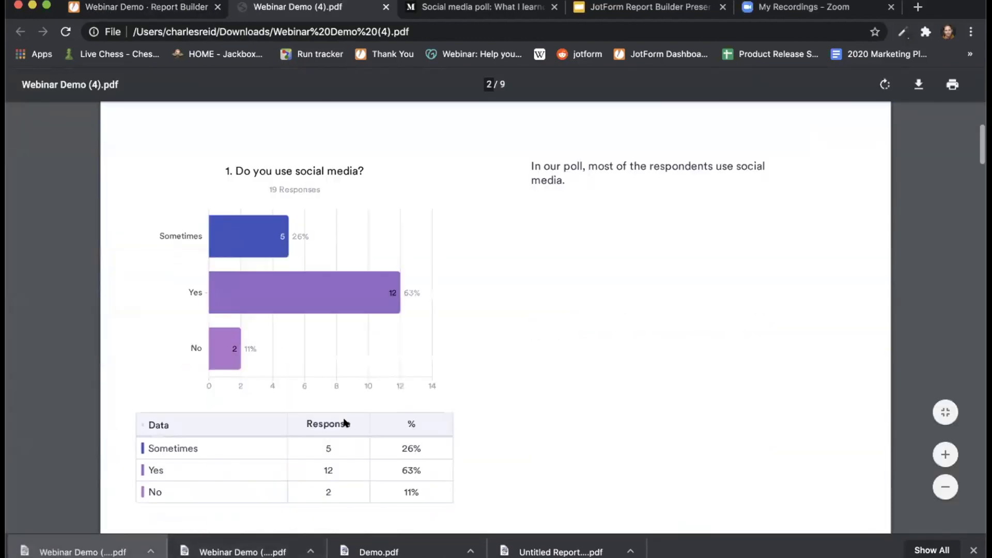
{"action": "scroll", "scroll_direction": "down", "scroll_amount": 3}
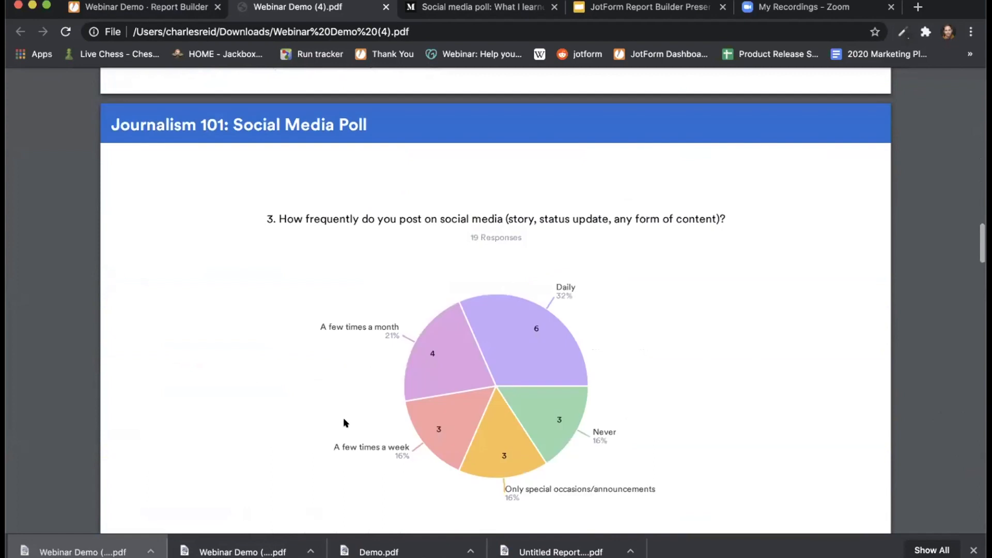
{"action": "scroll", "scroll_direction": "down", "scroll_amount": 3}
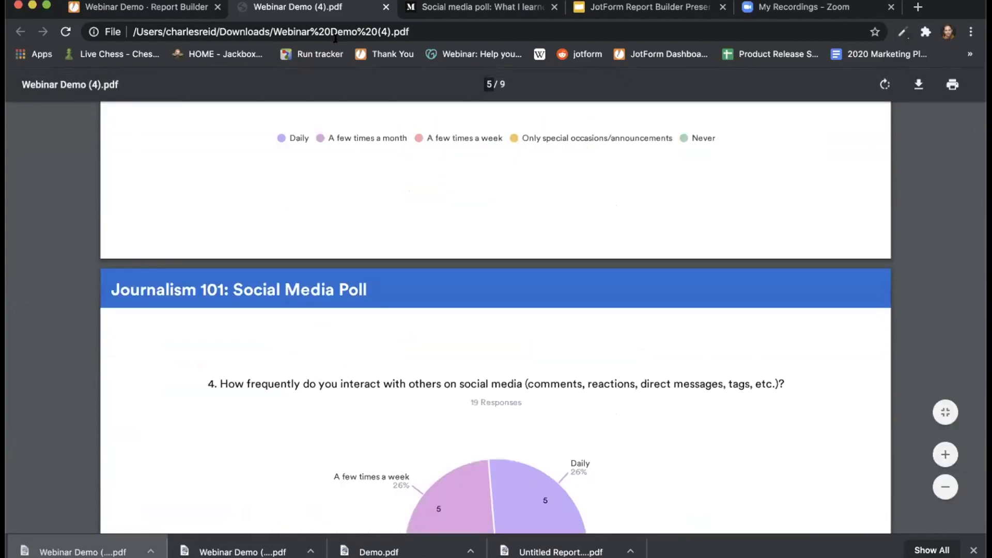
{"action": "left_click", "coordinate": [145, 7]}
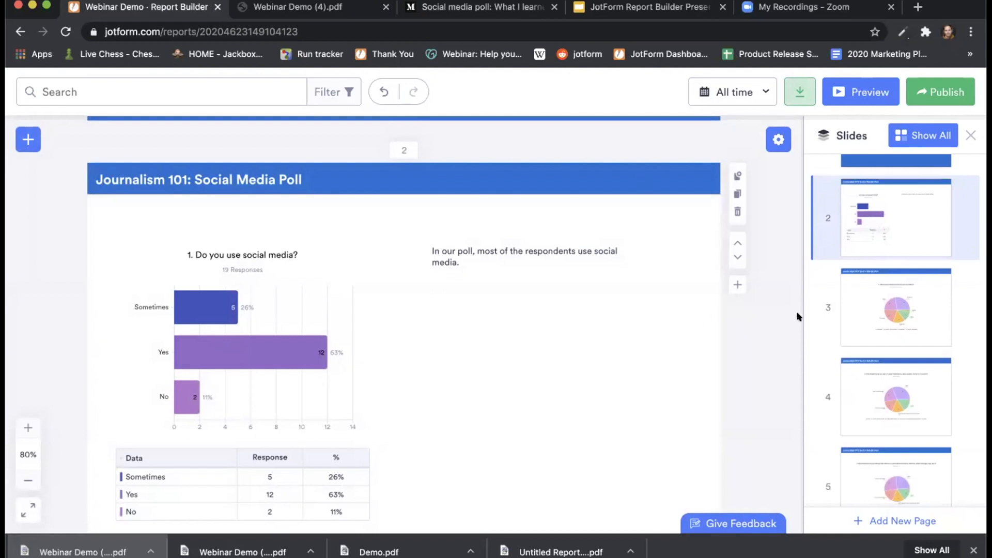
{"action": "mouse_move", "coordinate": [837, 177]}
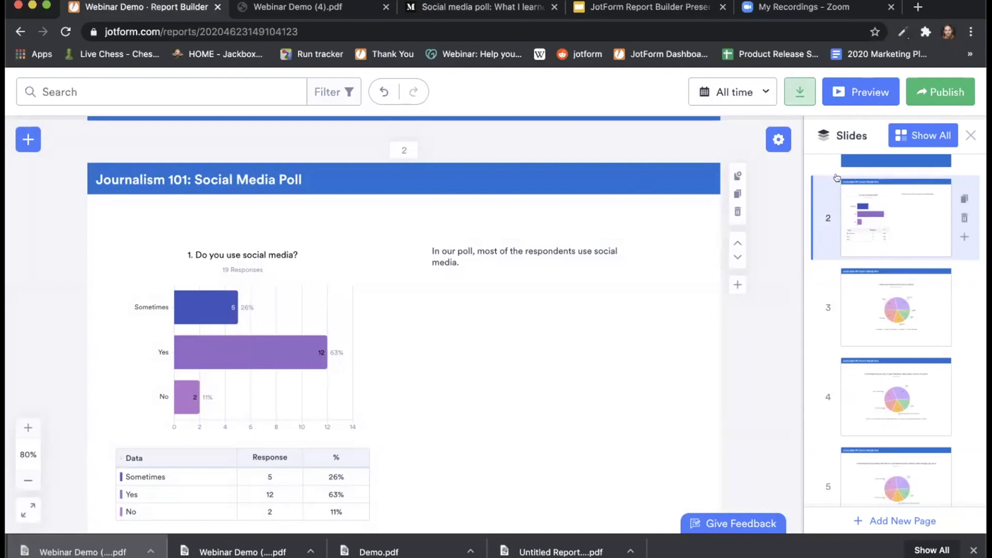
{"action": "scroll", "scroll_direction": "up", "scroll_amount": 3}
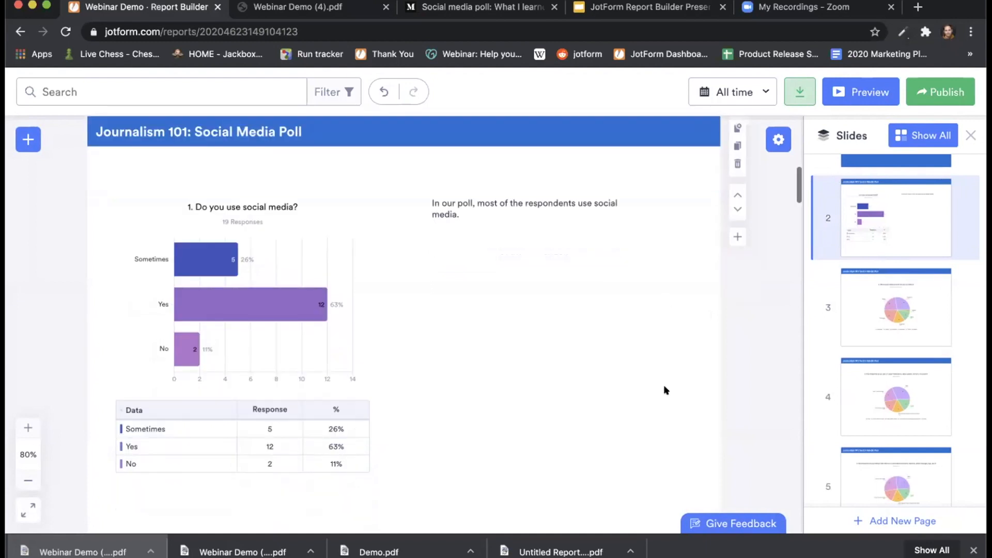
{"action": "scroll", "scroll_direction": "down", "scroll_amount": 3}
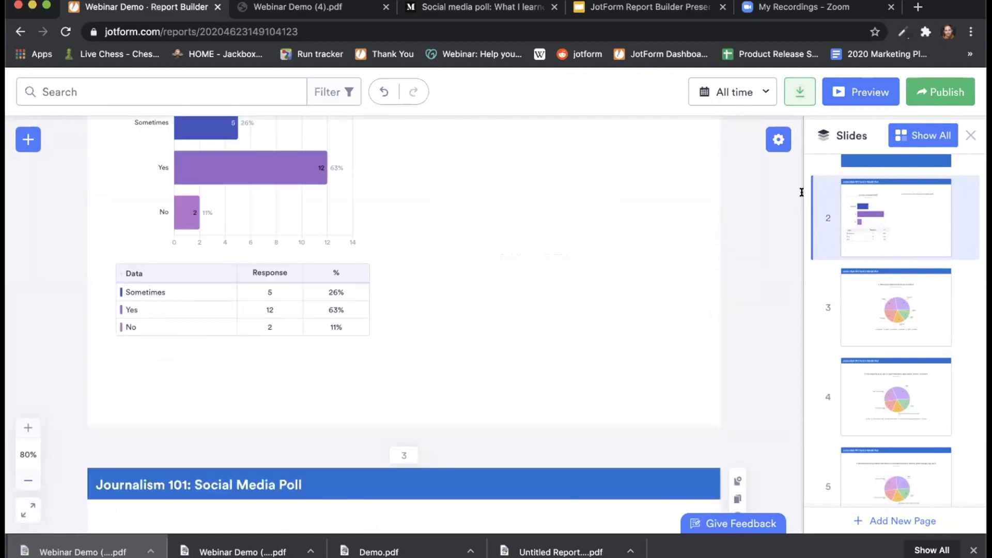
{"action": "mouse_move", "coordinate": [894, 520]}
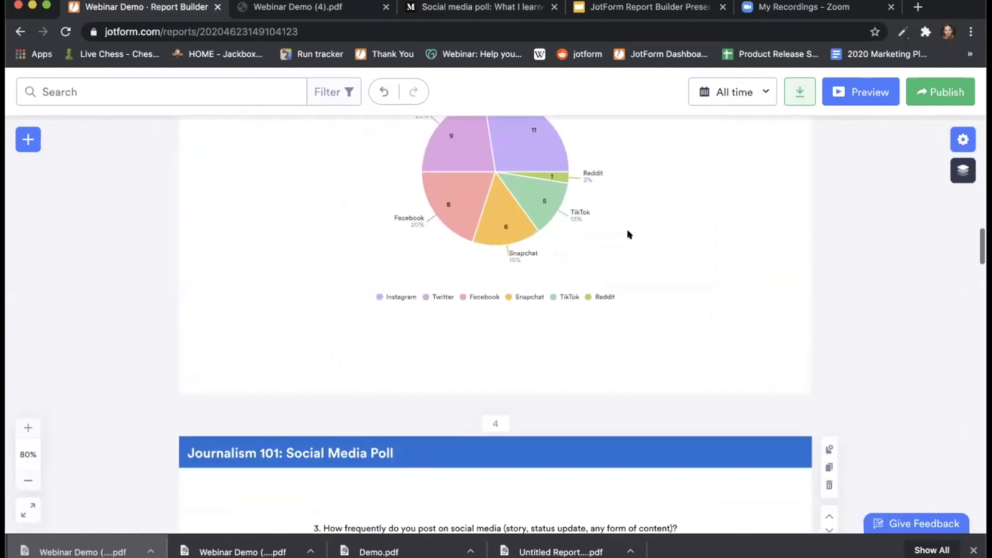
{"action": "scroll", "scroll_direction": "down", "scroll_amount": 3}
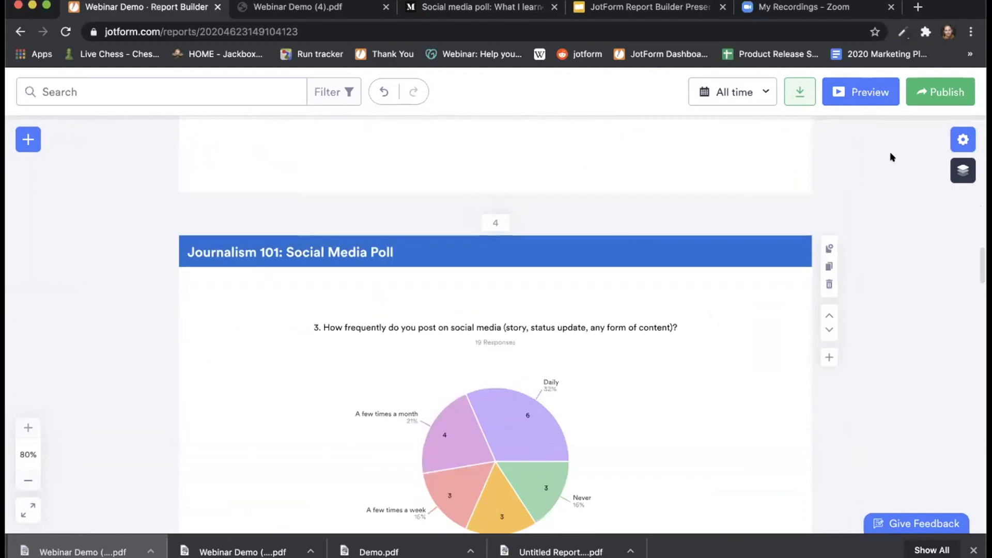
{"action": "left_click", "coordinate": [962, 170]}
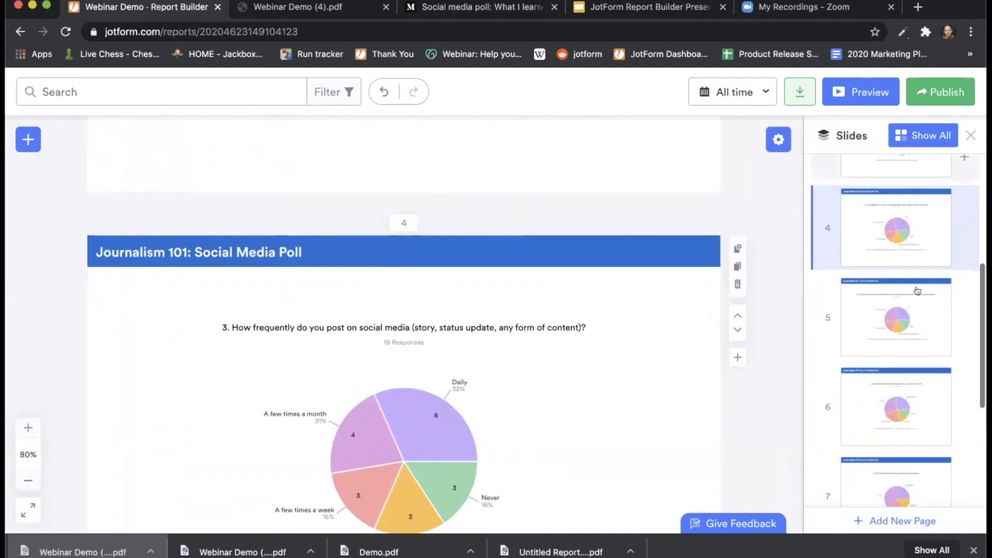
{"action": "scroll", "scroll_direction": "down", "scroll_amount": 3}
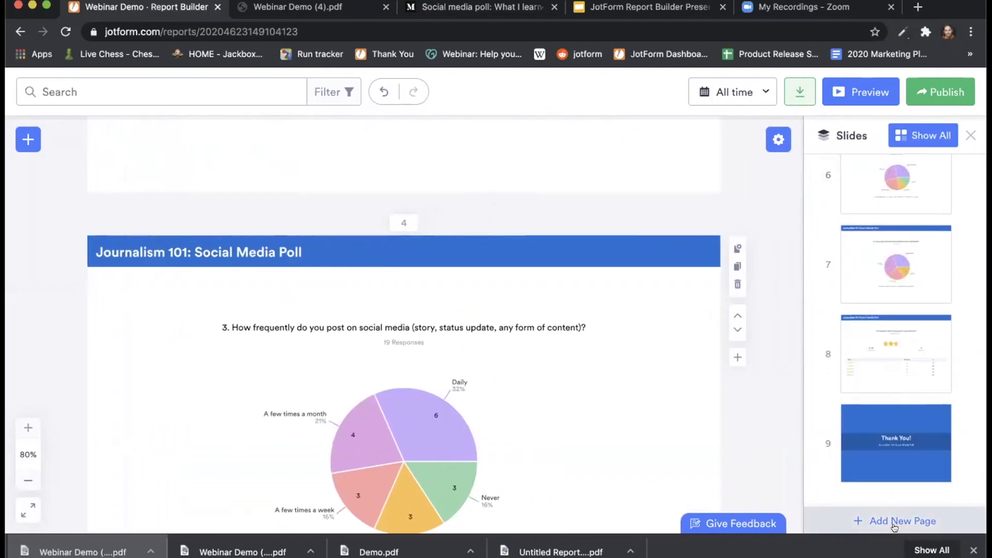
Add a new blank slide and place a form submissions grid on it.
{"action": "left_click", "coordinate": [902, 521]}
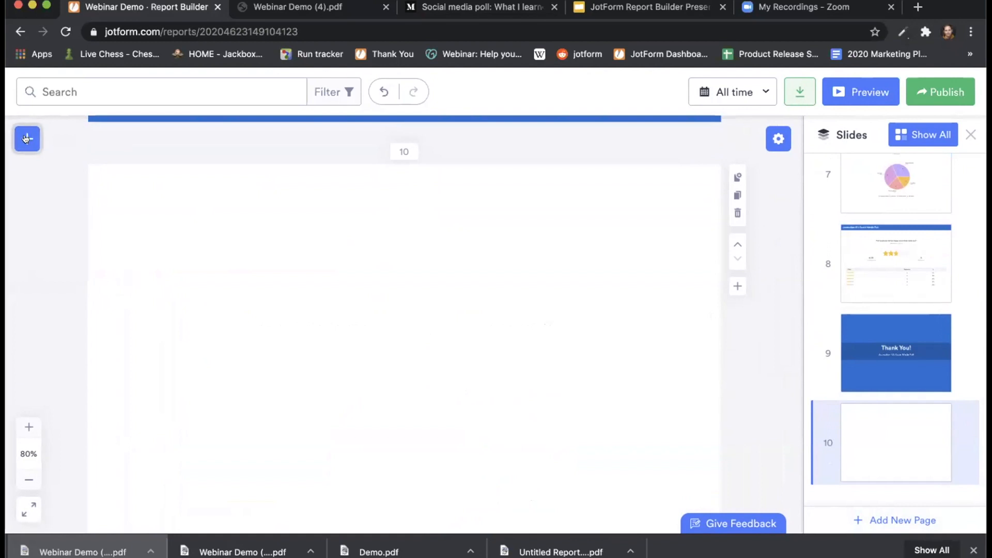
{"action": "left_click", "coordinate": [27, 139]}
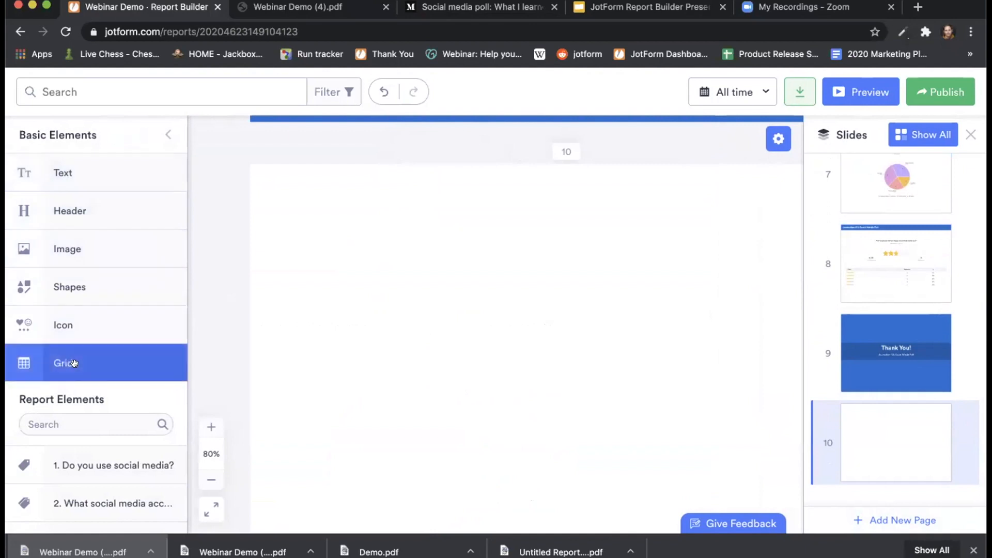
{"action": "left_click", "coordinate": [65, 363]}
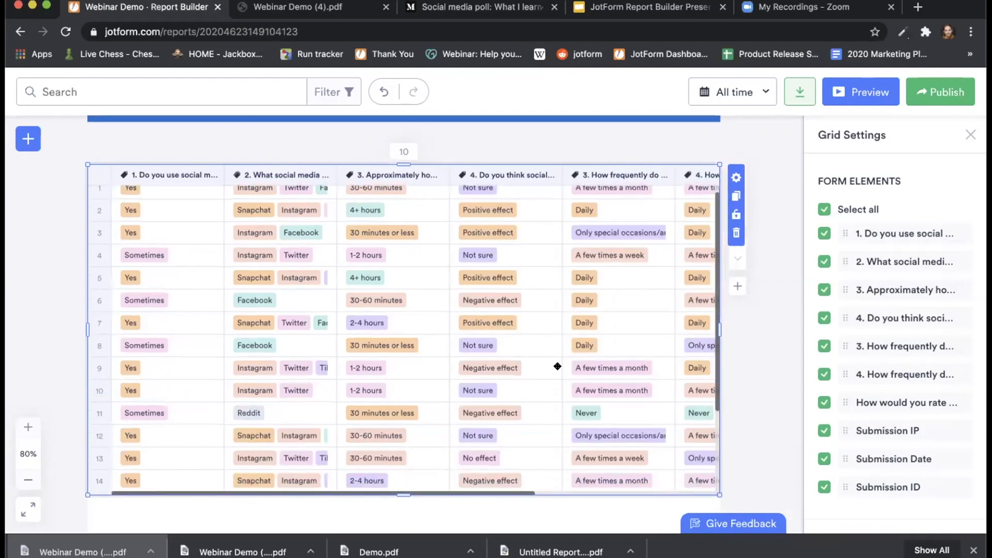
Browse the grid's rows and columns, then close the Grid Settings panel.
{"action": "scroll", "scroll_direction": "down", "scroll_amount": 3}
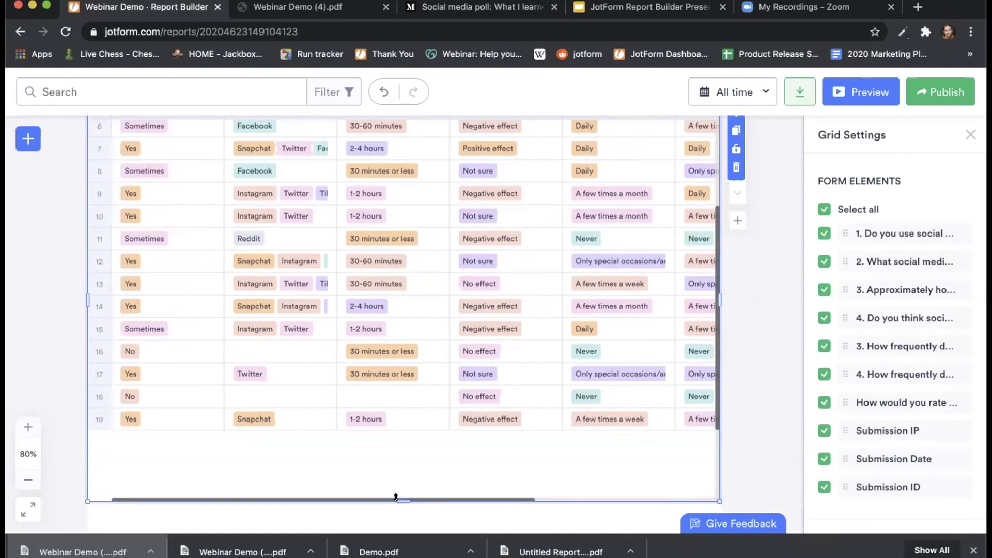
{"action": "scroll", "scroll_direction": "up", "scroll_amount": 3}
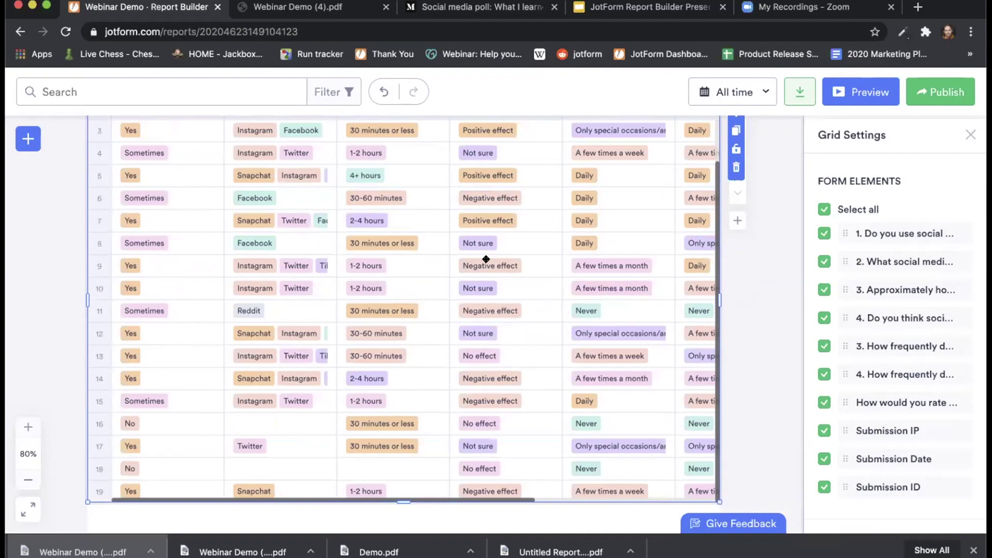
{"action": "scroll", "scroll_direction": "up", "scroll_amount": 3}
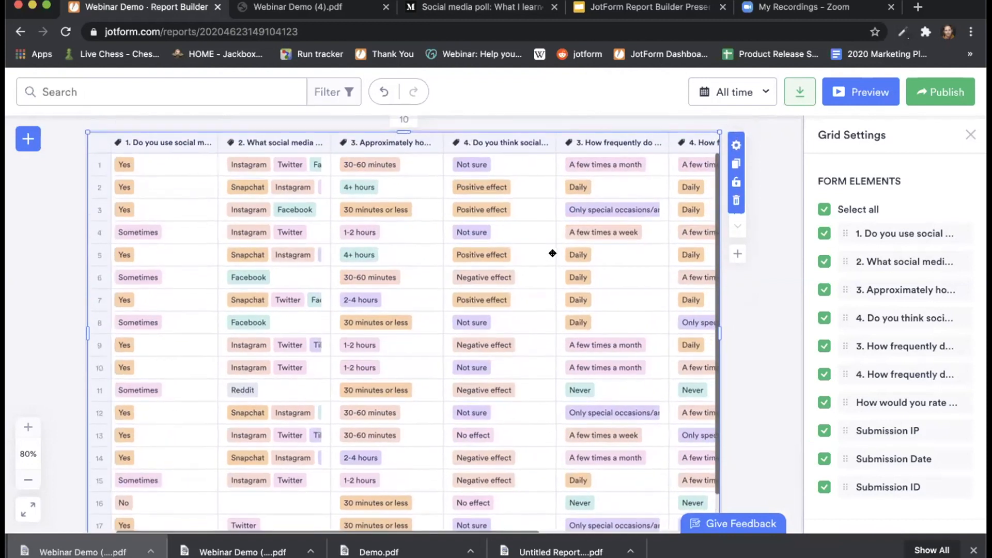
{"action": "scroll", "scroll_direction": "right", "scroll_amount": 3}
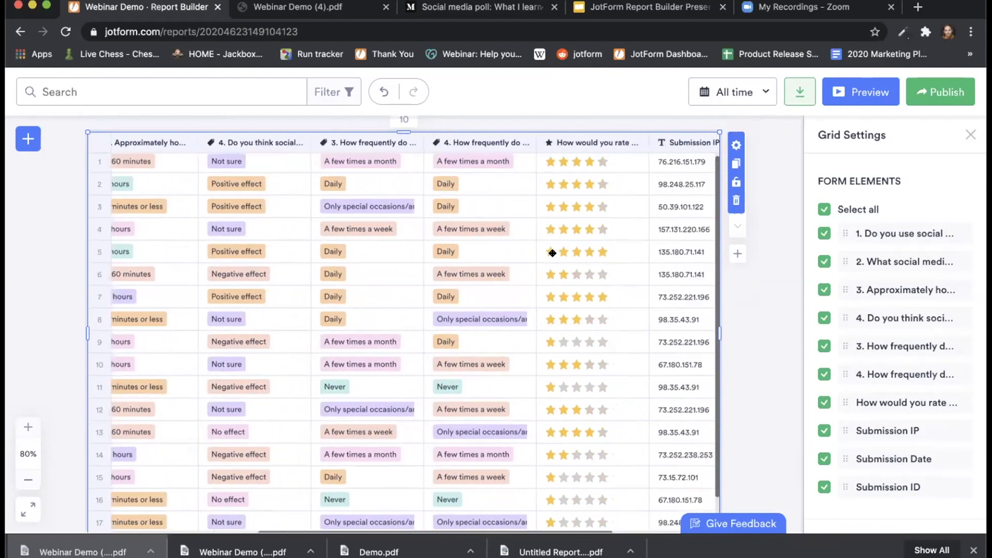
{"action": "scroll", "scroll_direction": "left", "scroll_amount": 3}
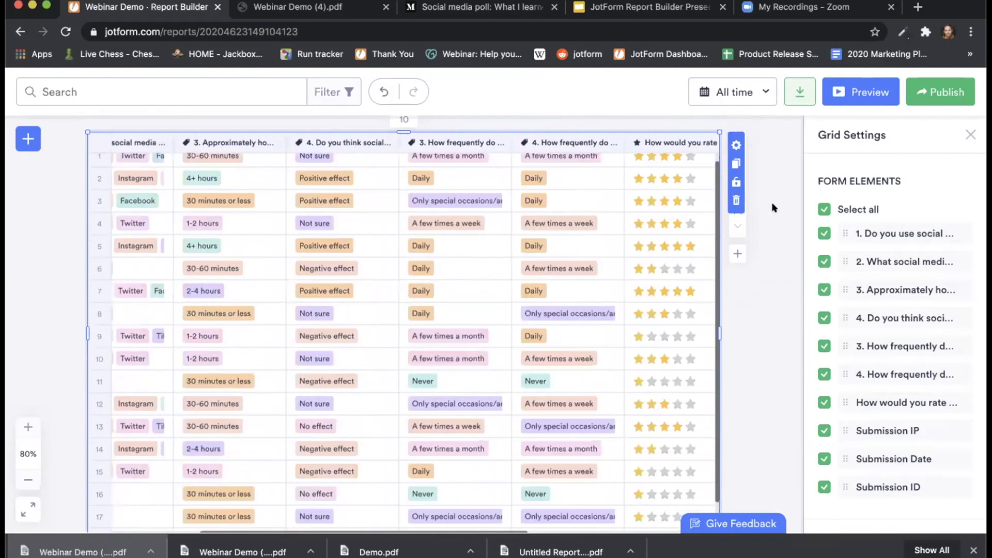
{"action": "left_click", "coordinate": [970, 134]}
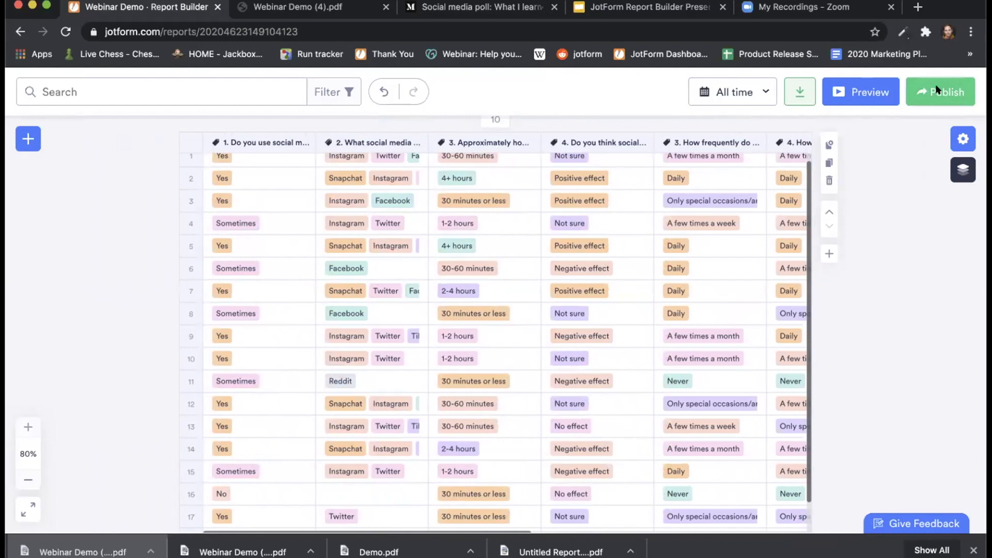
Change the Webinar Demo report's access from Private to Public Report.
{"action": "left_click", "coordinate": [940, 92]}
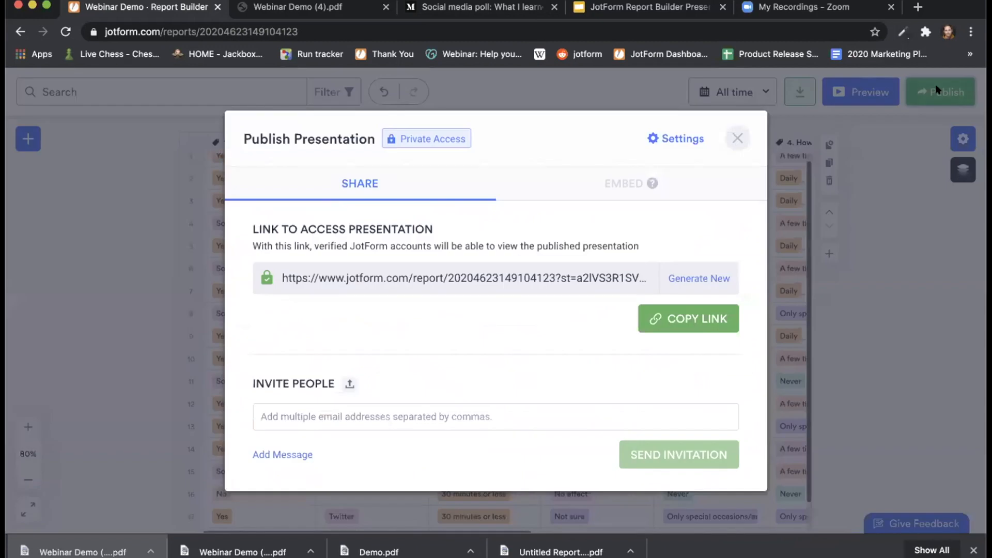
{"action": "mouse_move", "coordinate": [433, 138]}
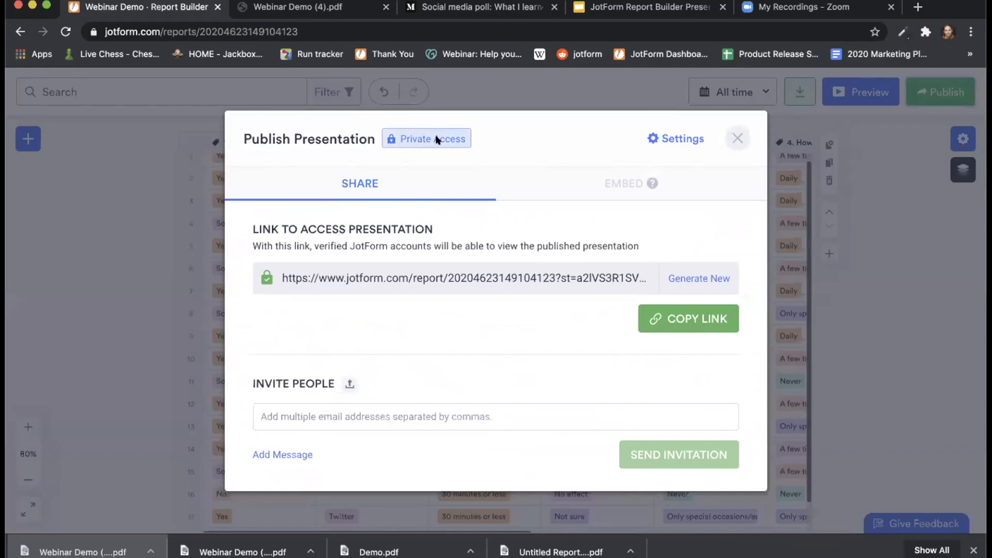
{"action": "left_click", "coordinate": [675, 138]}
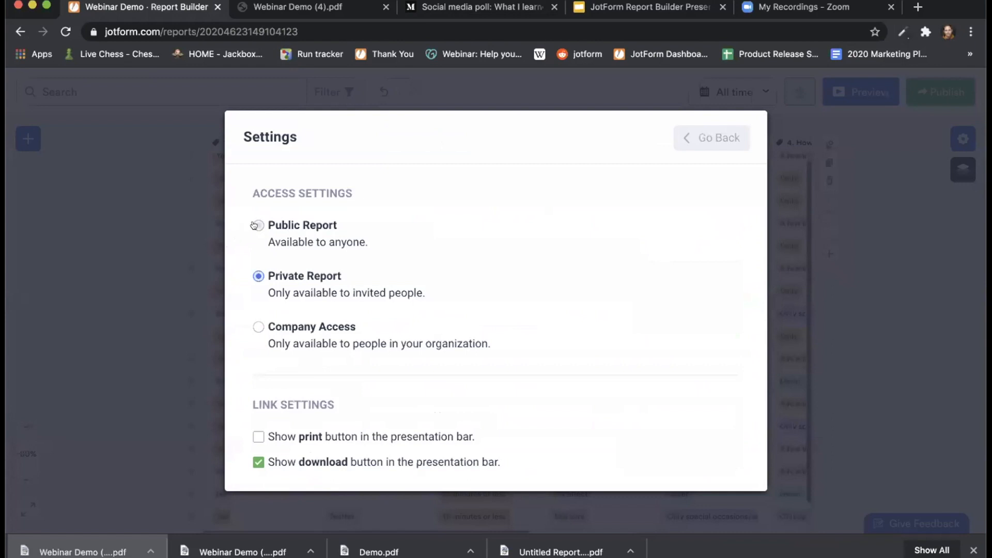
{"action": "left_click", "coordinate": [259, 225]}
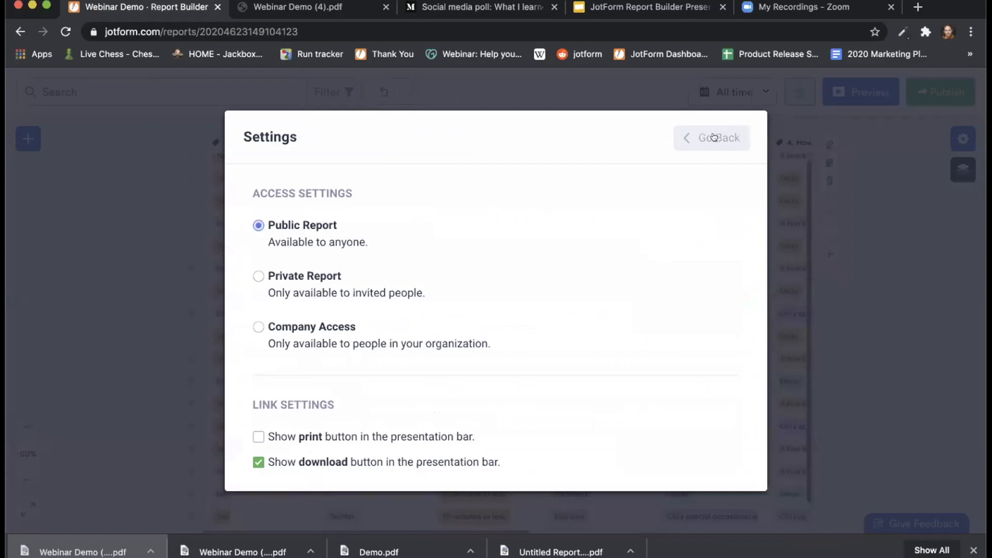
{"action": "left_click", "coordinate": [711, 137]}
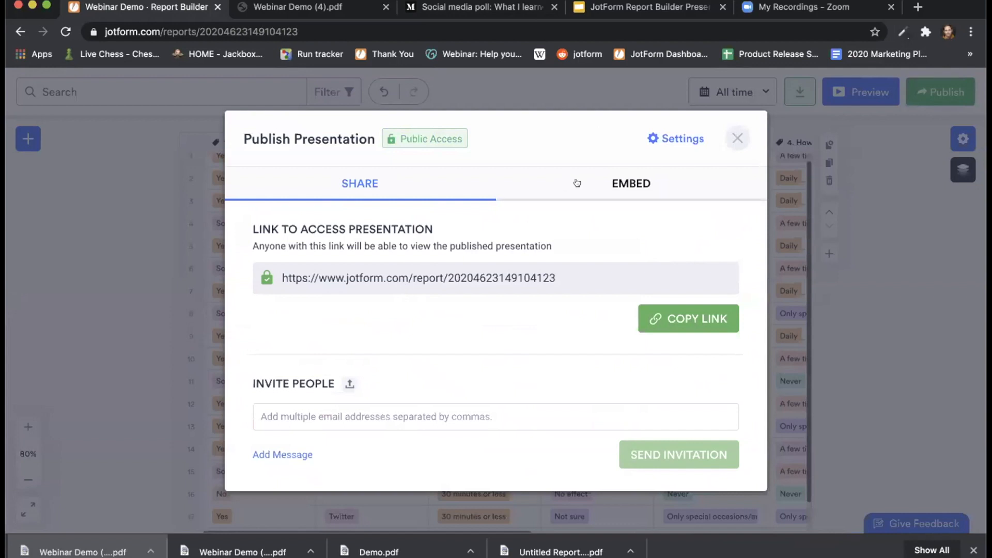
Show the EMBED tab with embed code and WordPress & Medium link.
{"action": "left_click", "coordinate": [630, 183]}
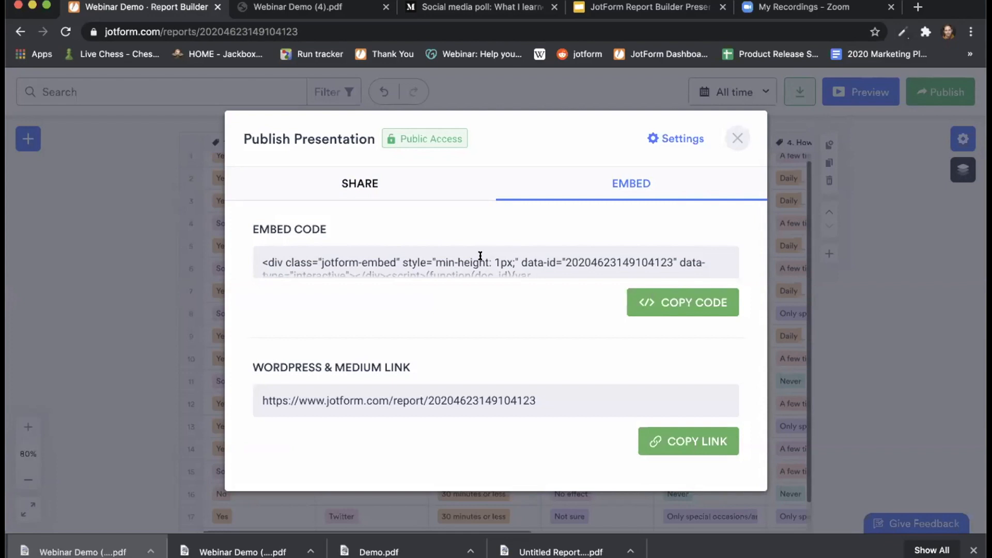
{"action": "mouse_move", "coordinate": [282, 356]}
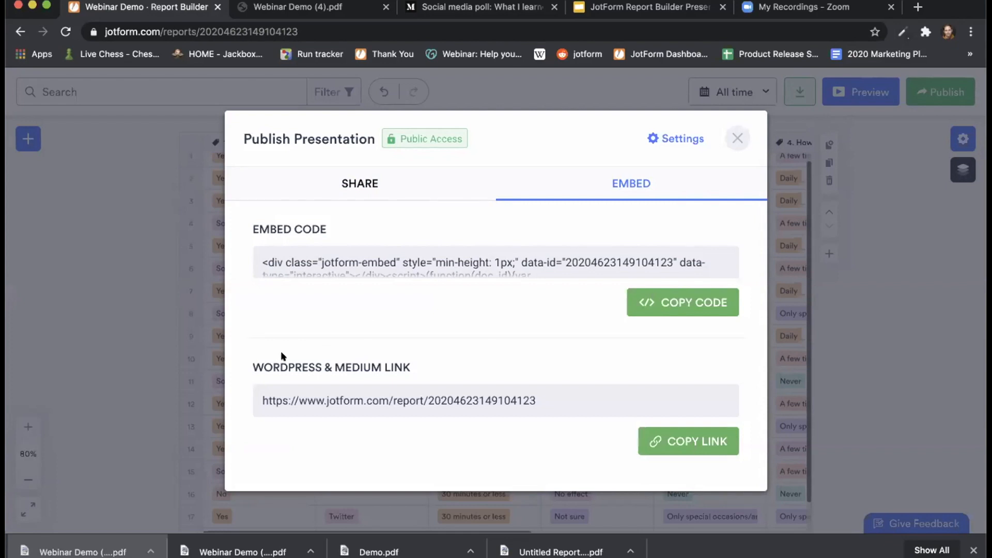
{"action": "mouse_move", "coordinate": [471, 361]}
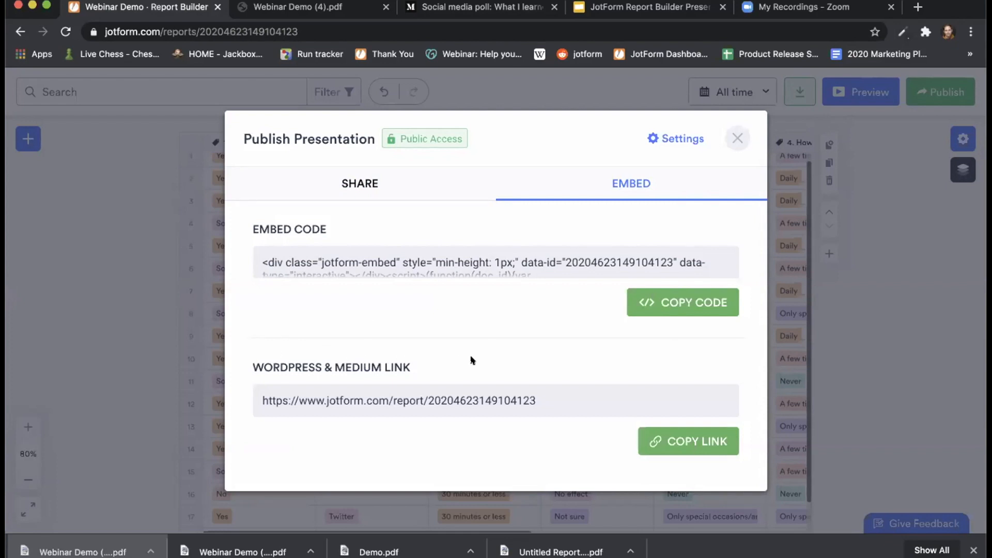
{"action": "mouse_move", "coordinate": [502, 56]}
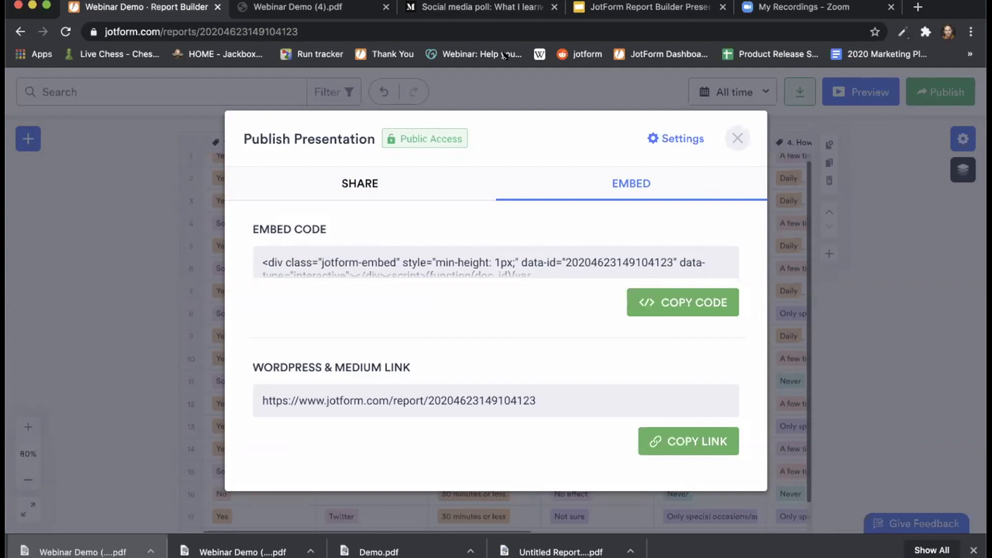
{"action": "mouse_move", "coordinate": [477, 6]}
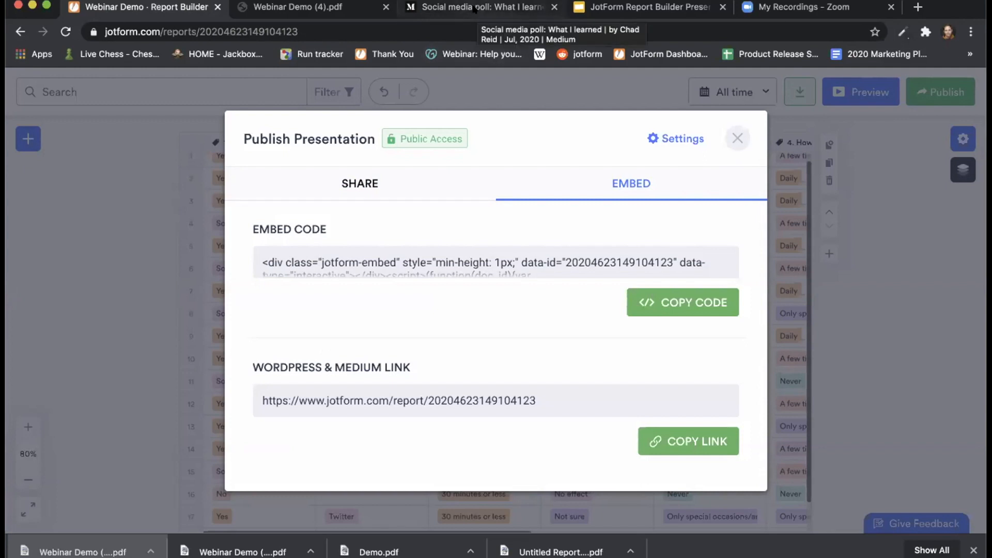
In the Medium article, advance the embedded Journalism 101 poll slideshow toward slide 8.
{"action": "left_click", "coordinate": [484, 8]}
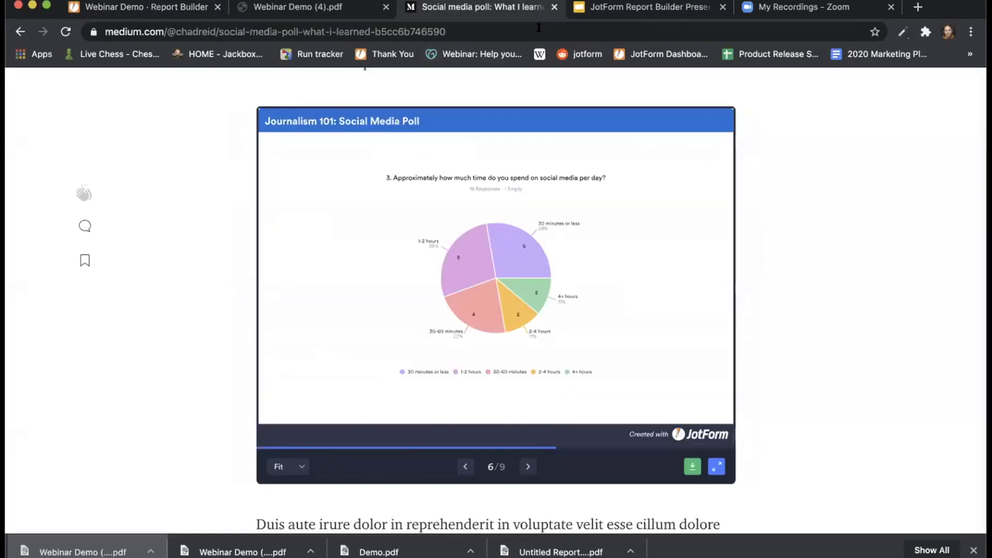
{"action": "scroll", "scroll_direction": "up", "scroll_amount": 3}
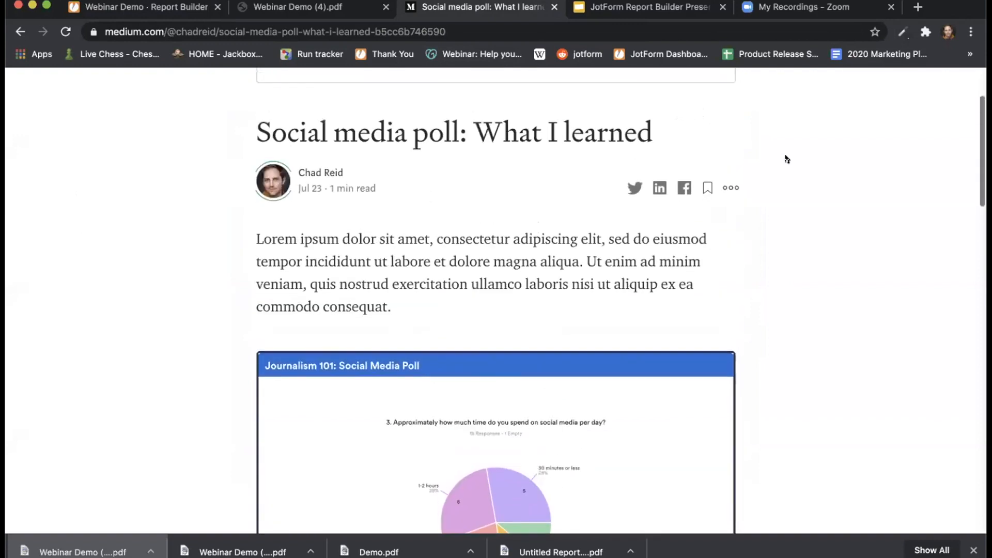
{"action": "scroll", "scroll_direction": "down", "scroll_amount": 3}
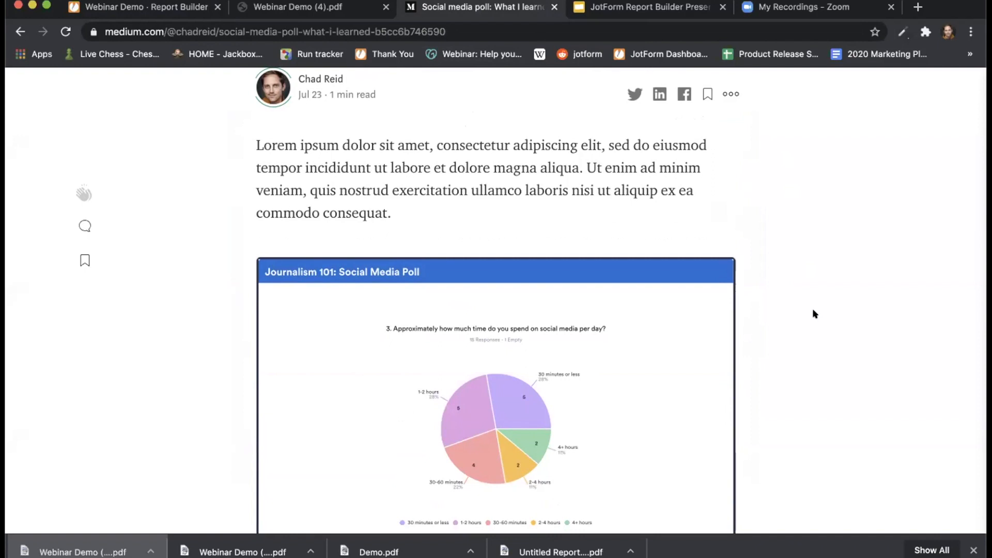
{"action": "scroll", "scroll_direction": "down", "scroll_amount": 3}
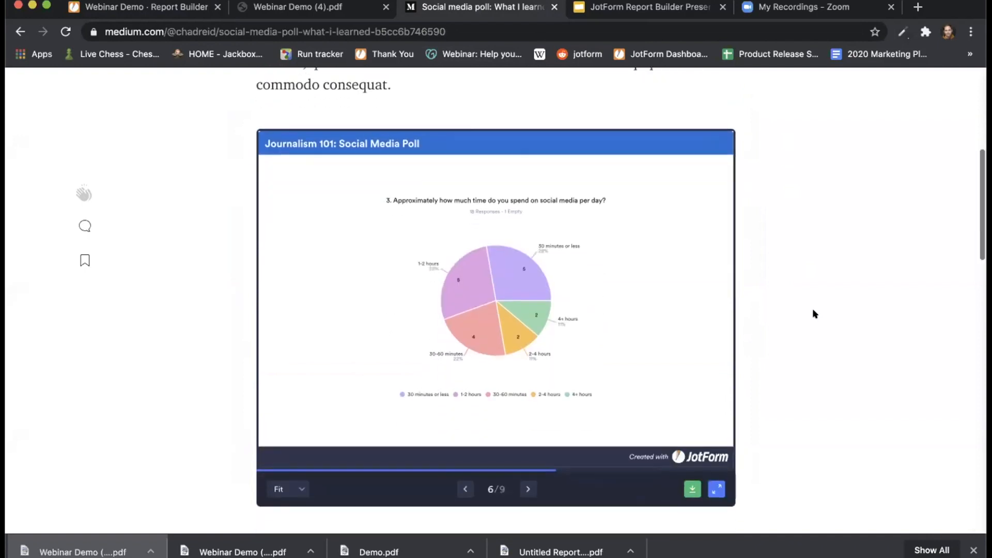
{"action": "left_click", "coordinate": [527, 488]}
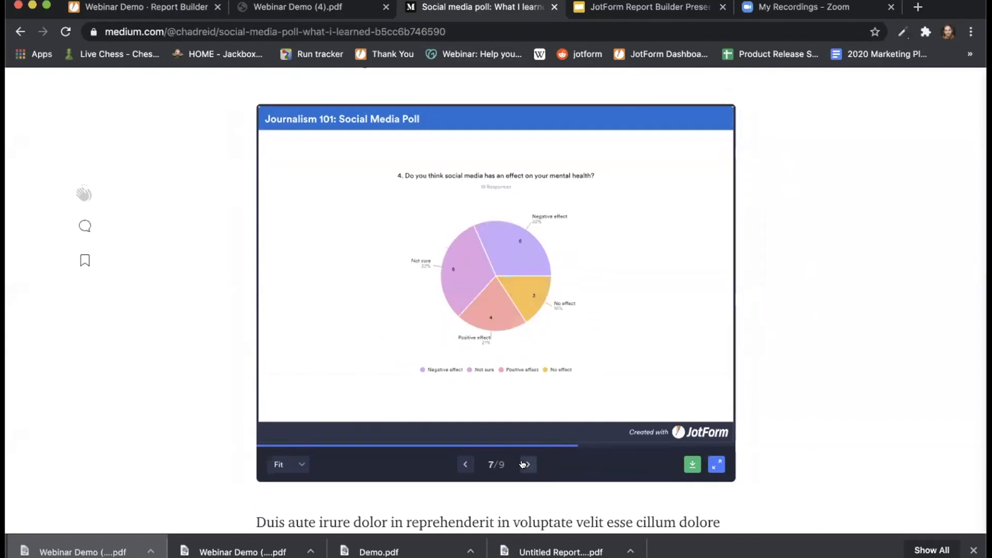
{"action": "left_click", "coordinate": [527, 464]}
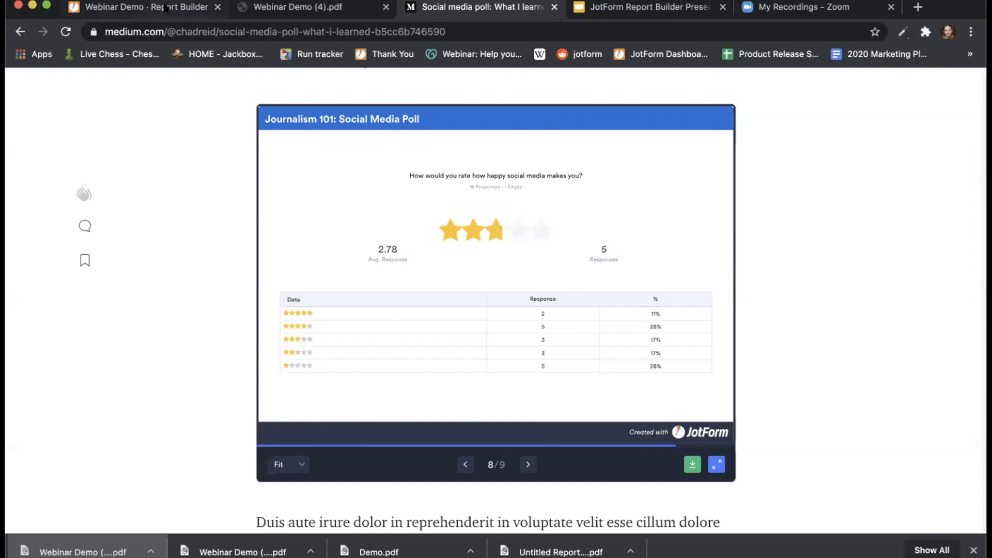
{"action": "left_click", "coordinate": [146, 7]}
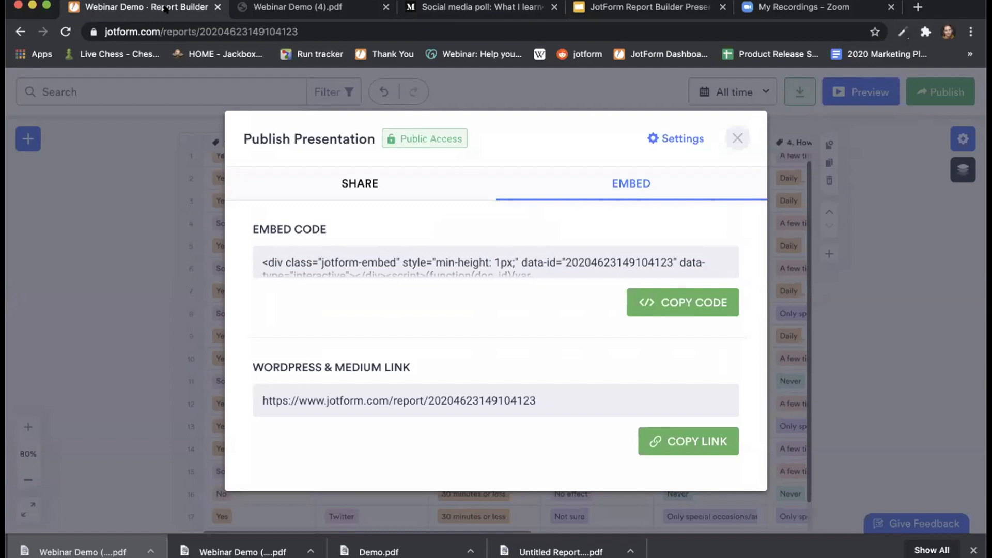
{"action": "left_click", "coordinate": [737, 138]}
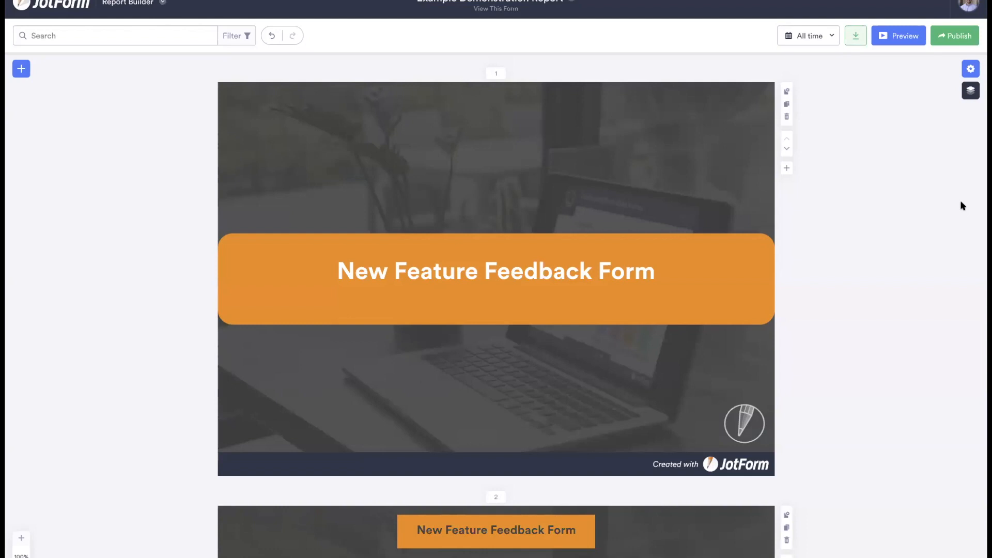
{"action": "mouse_move", "coordinate": [742, 305]}
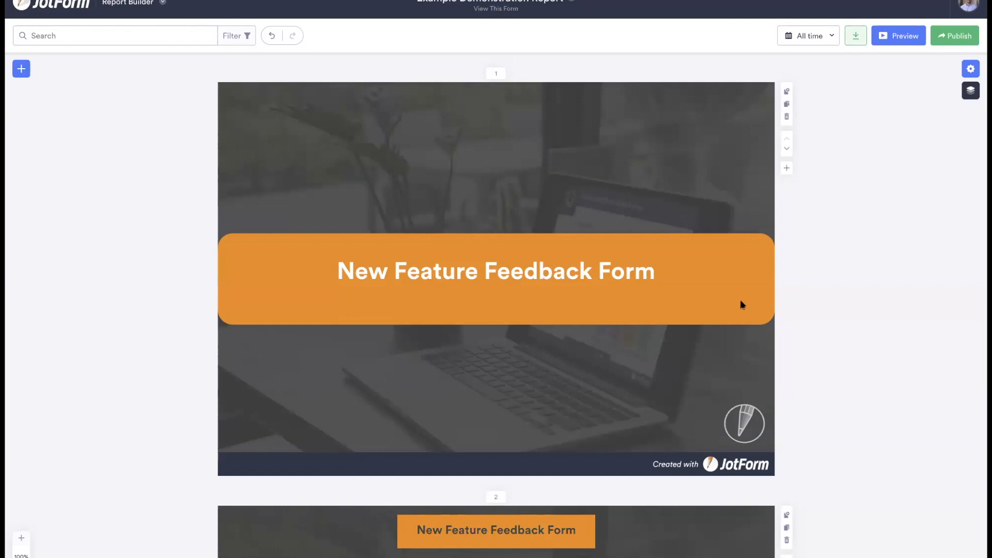
Scroll past the chart slides and Thank You page to the blank page 6.
{"action": "scroll", "scroll_direction": "down", "scroll_amount": 3}
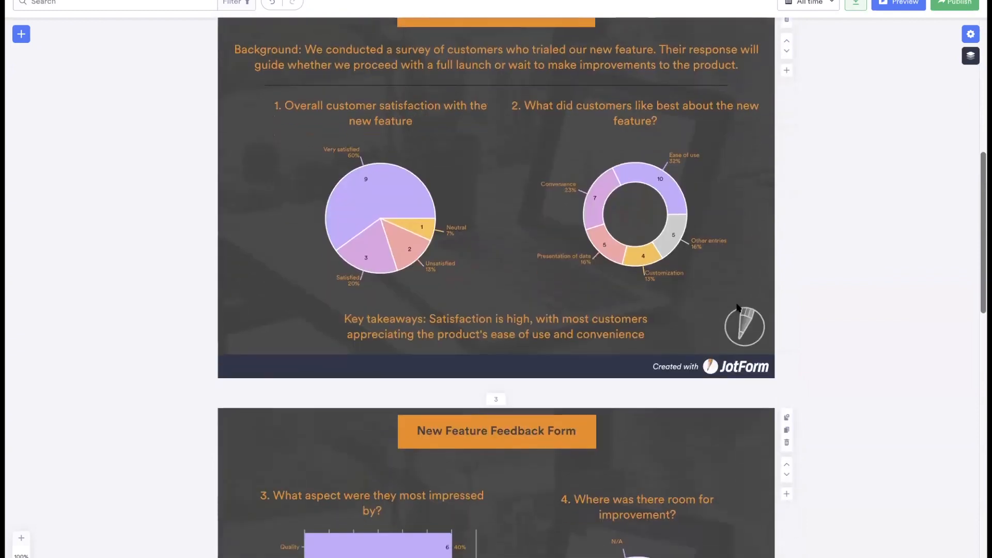
{"action": "scroll", "scroll_direction": "down", "scroll_amount": 3}
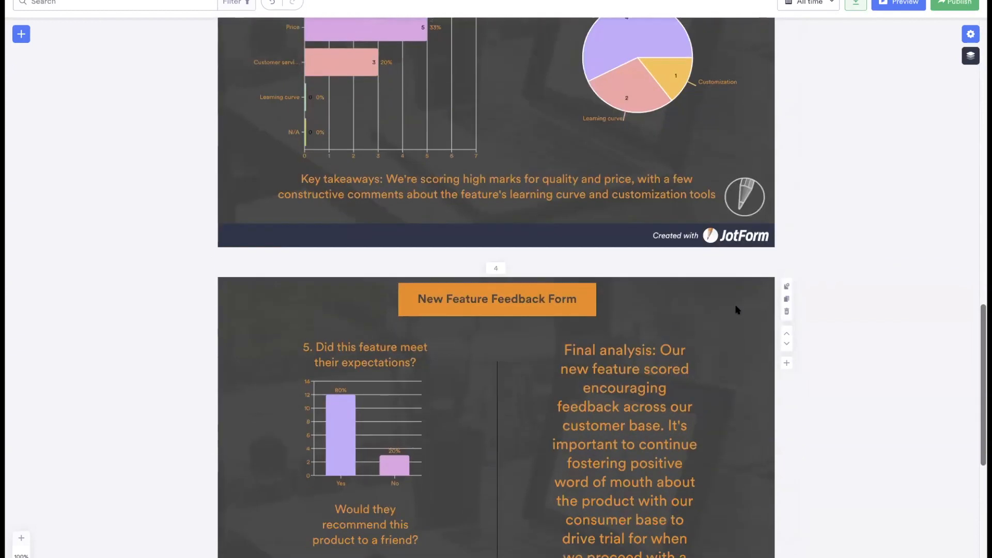
{"action": "scroll", "scroll_direction": "down", "scroll_amount": 3}
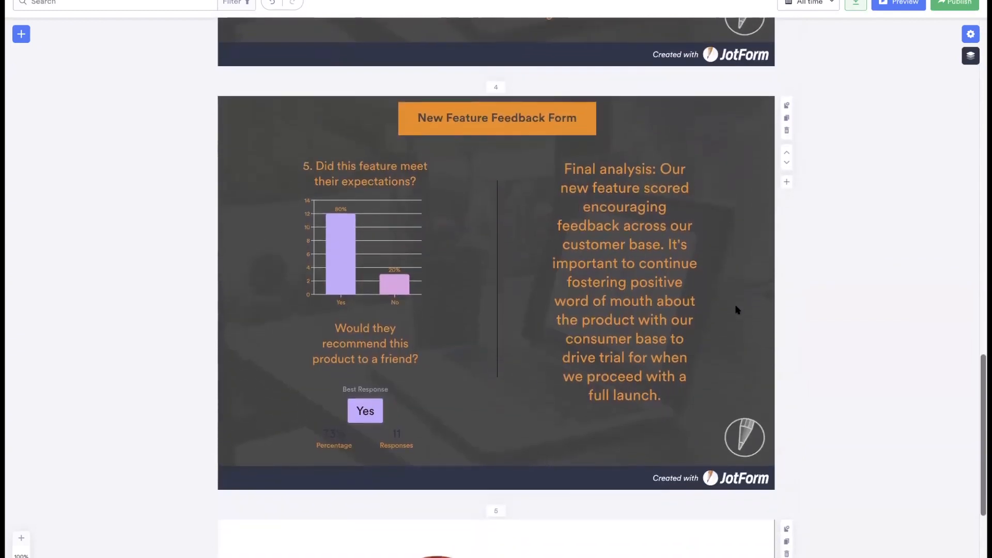
{"action": "scroll", "scroll_direction": "up", "scroll_amount": 3}
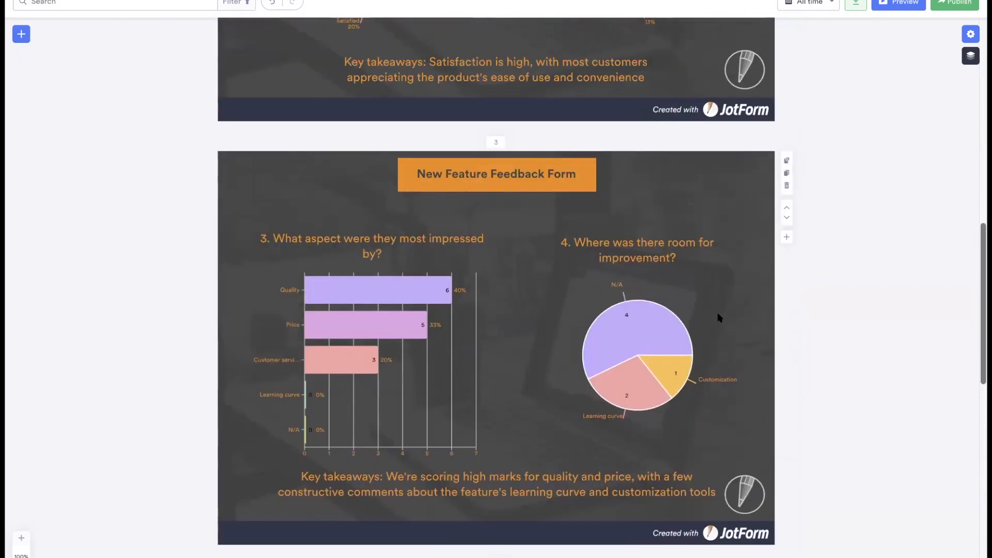
{"action": "scroll", "scroll_direction": "up", "scroll_amount": 3}
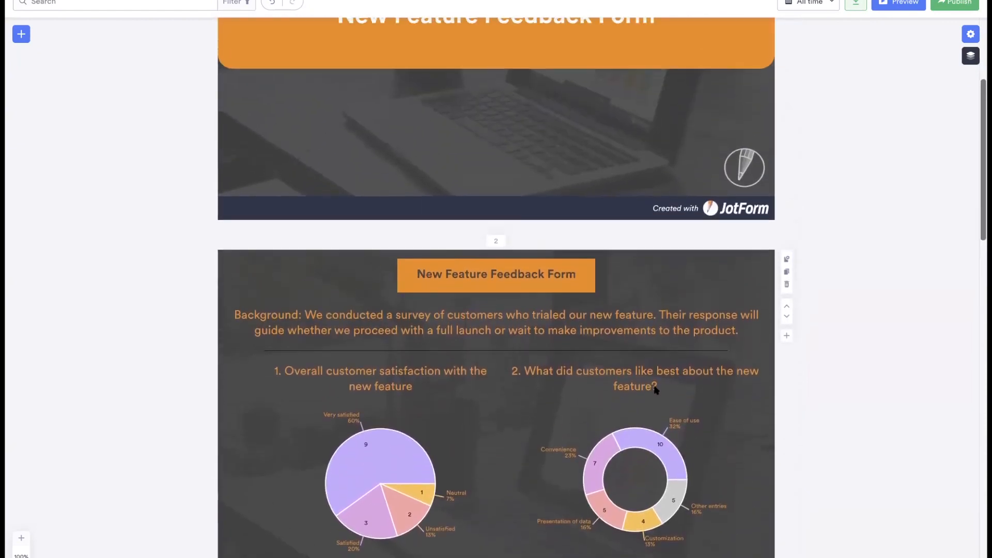
{"action": "scroll", "scroll_direction": "up", "scroll_amount": 3}
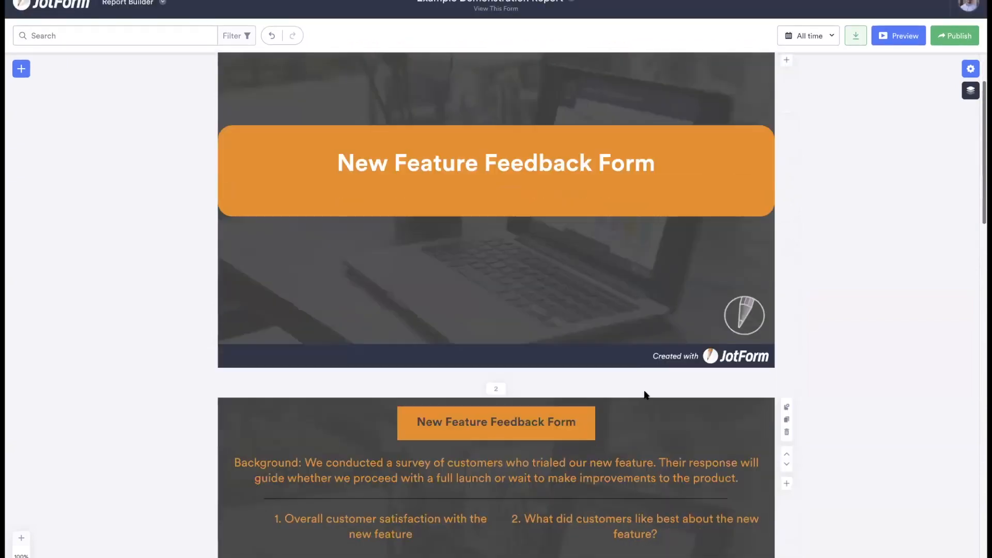
{"action": "scroll", "scroll_direction": "down", "scroll_amount": 3}
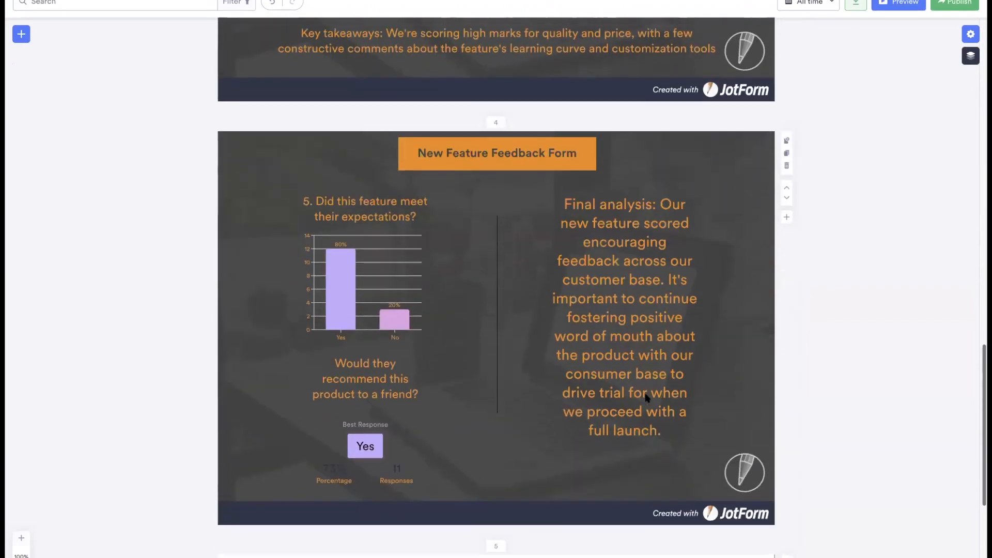
{"action": "scroll", "scroll_direction": "up", "scroll_amount": 3}
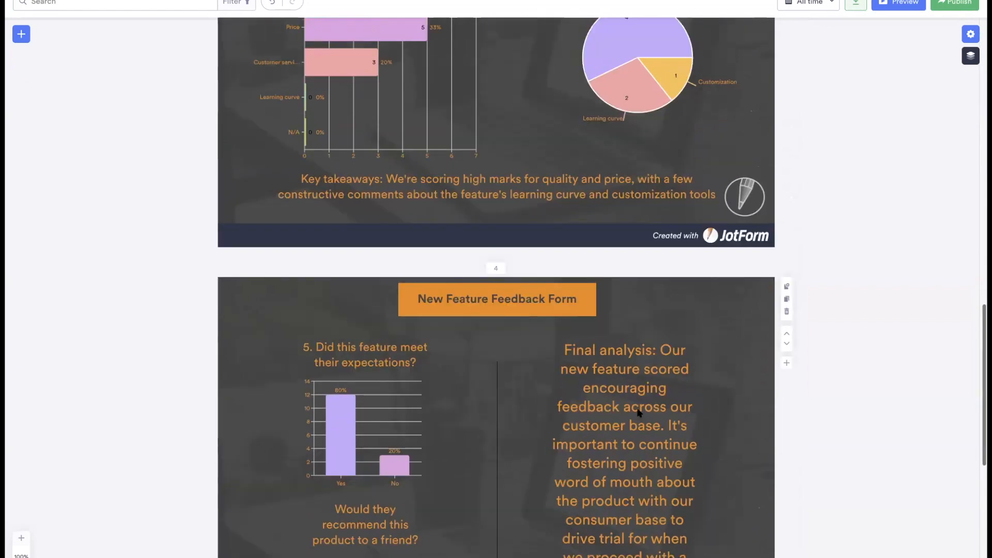
{"action": "scroll", "scroll_direction": "up", "scroll_amount": 3}
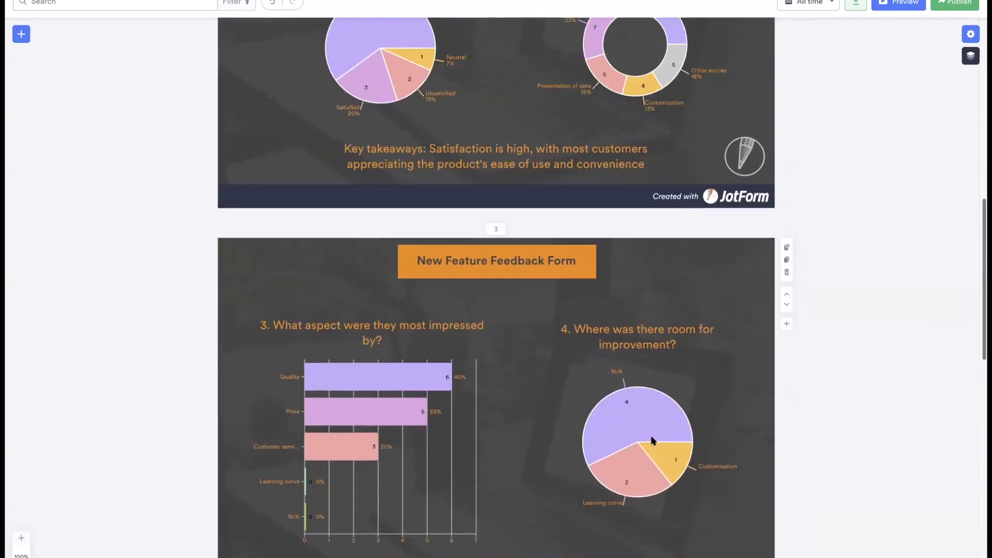
{"action": "scroll", "scroll_direction": "down", "scroll_amount": 3}
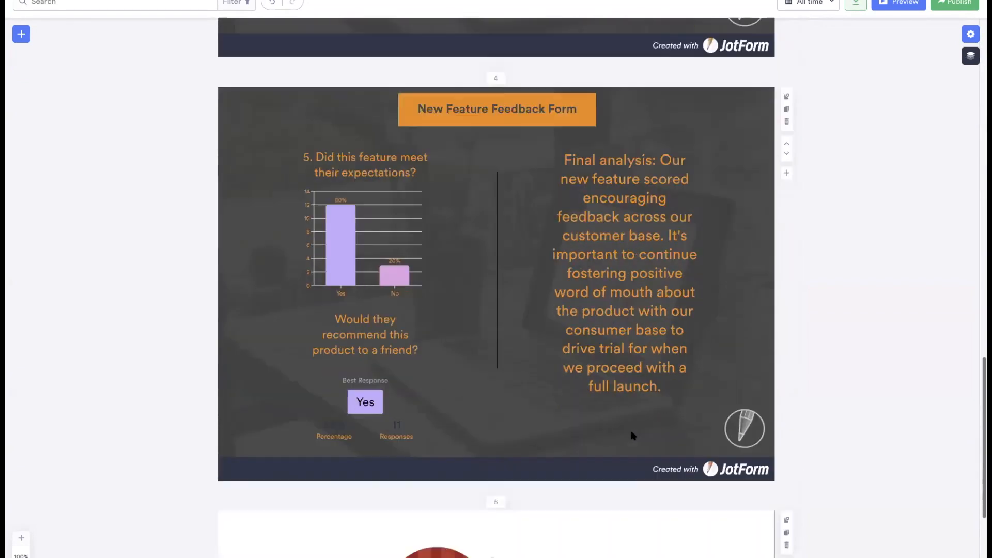
{"action": "scroll", "scroll_direction": "down", "scroll_amount": 3}
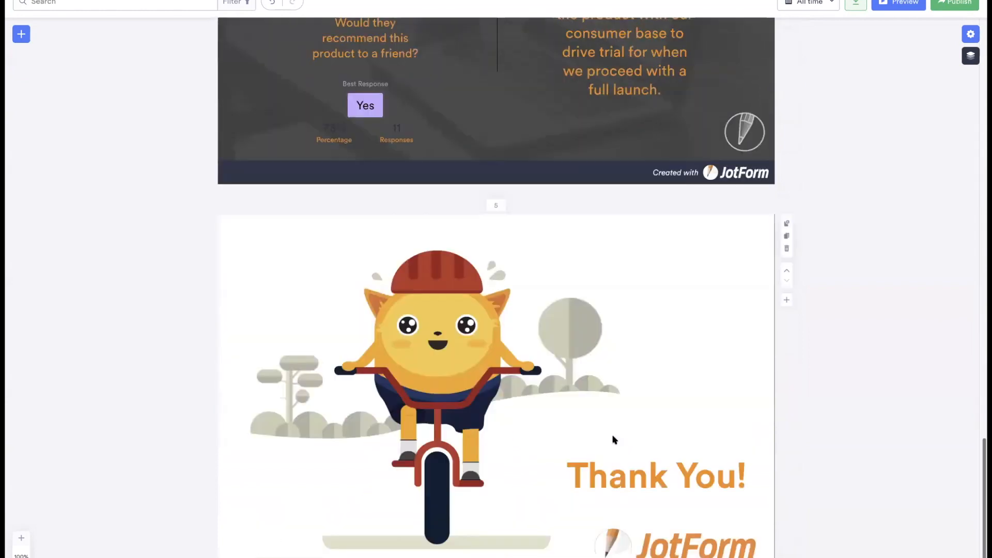
{"action": "scroll", "scroll_direction": "up", "scroll_amount": 3}
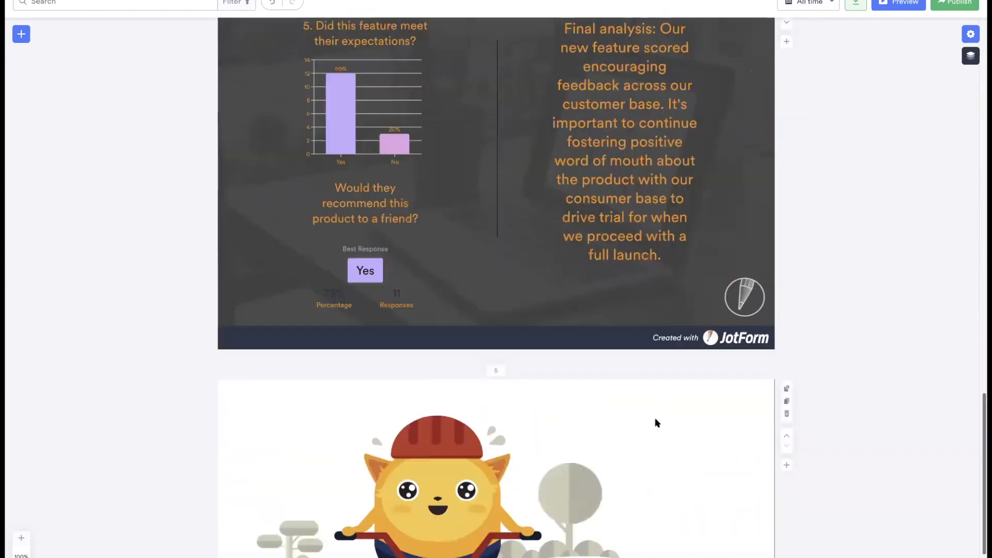
{"action": "scroll", "scroll_direction": "down", "scroll_amount": 3}
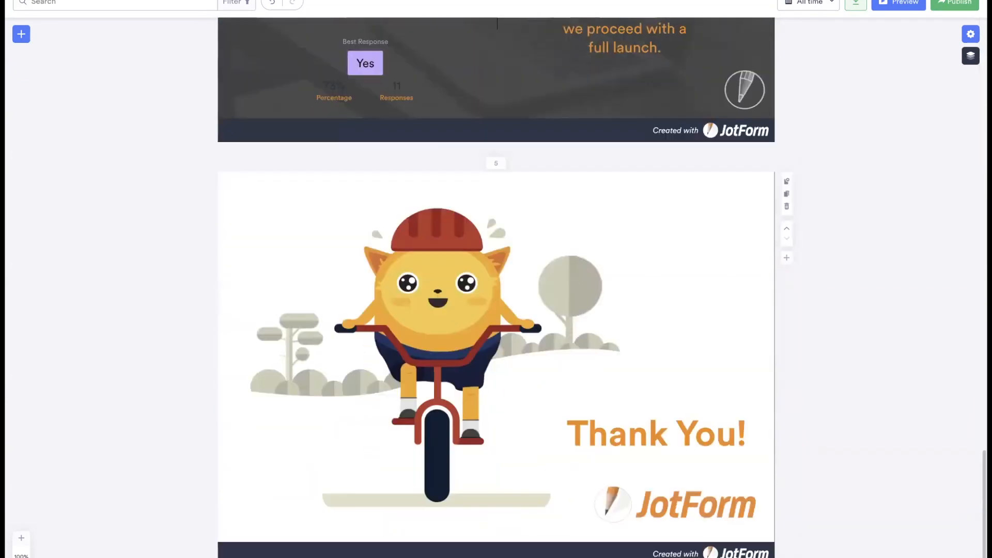
{"action": "scroll", "scroll_direction": "down", "scroll_amount": 3}
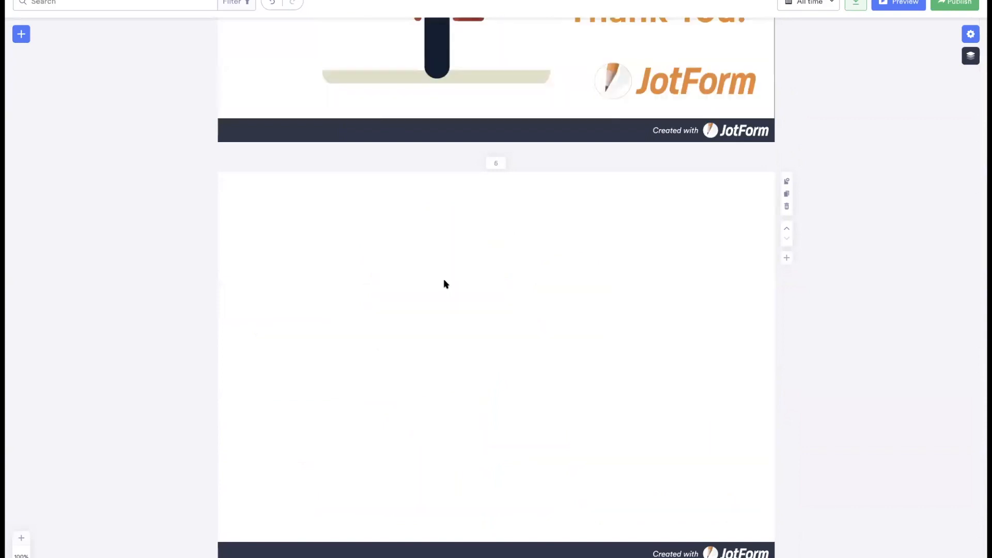
{"action": "mouse_move", "coordinate": [613, 224]}
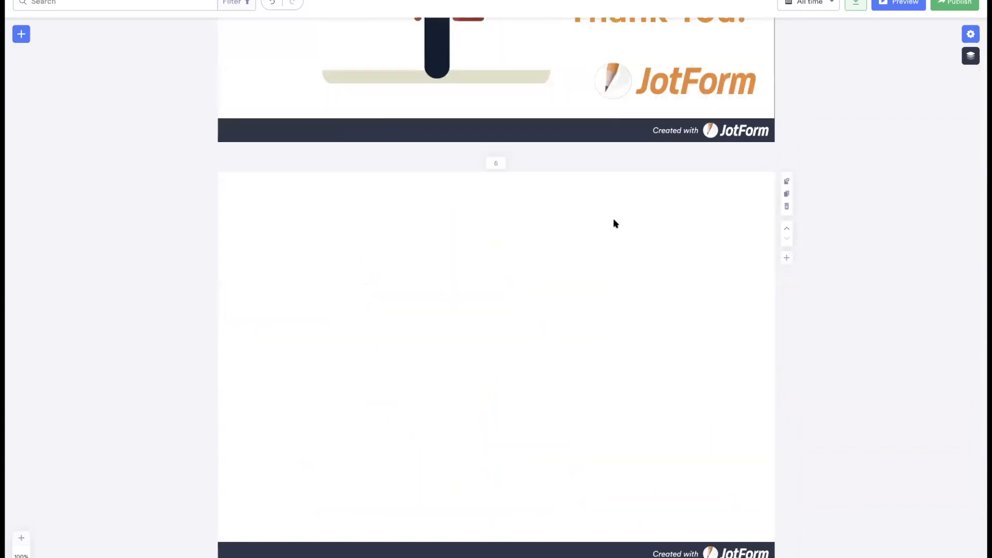
{"action": "mouse_move", "coordinate": [616, 223]}
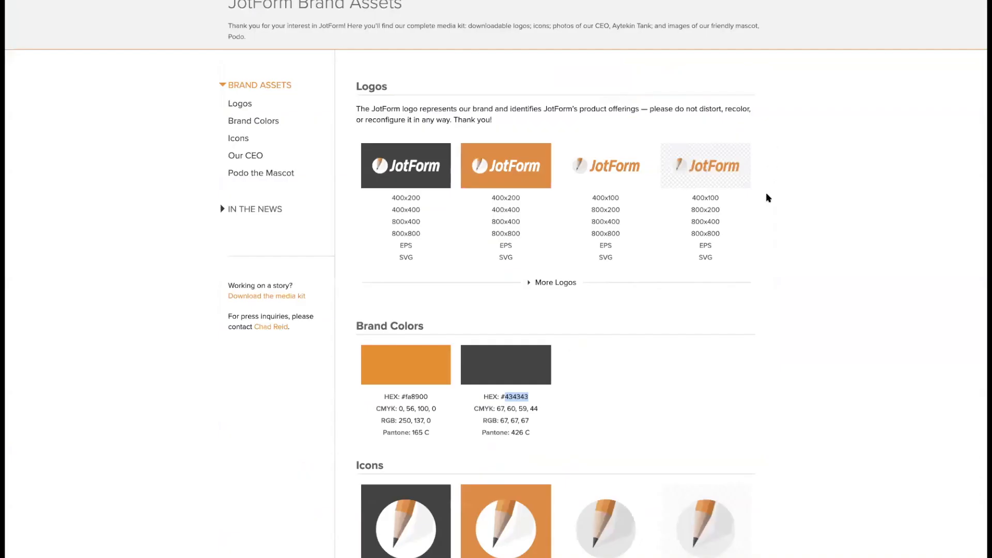
{"action": "mouse_move", "coordinate": [612, 292]}
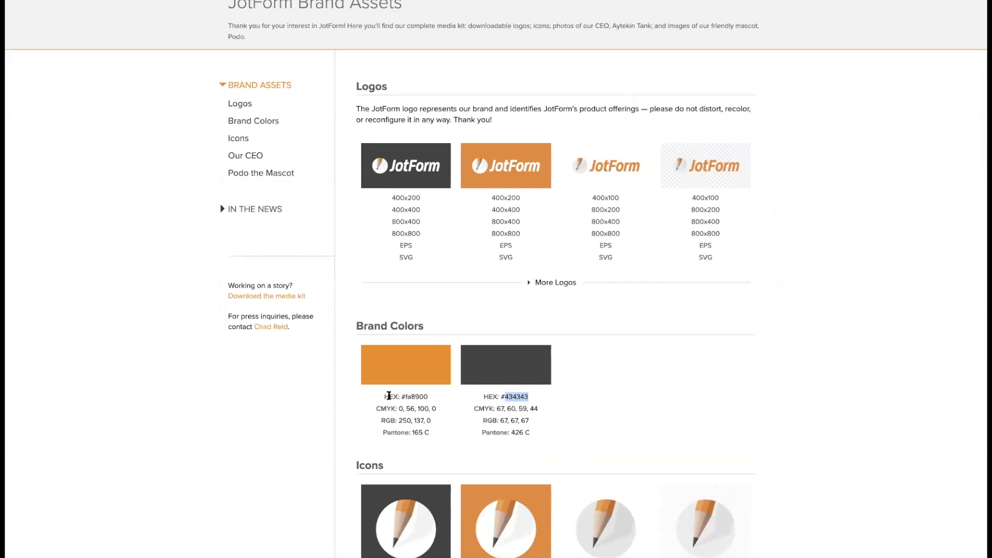
Select the dark grey hex code #434343 on the Brand Assets page.
{"action": "left_click", "coordinate": [513, 397]}
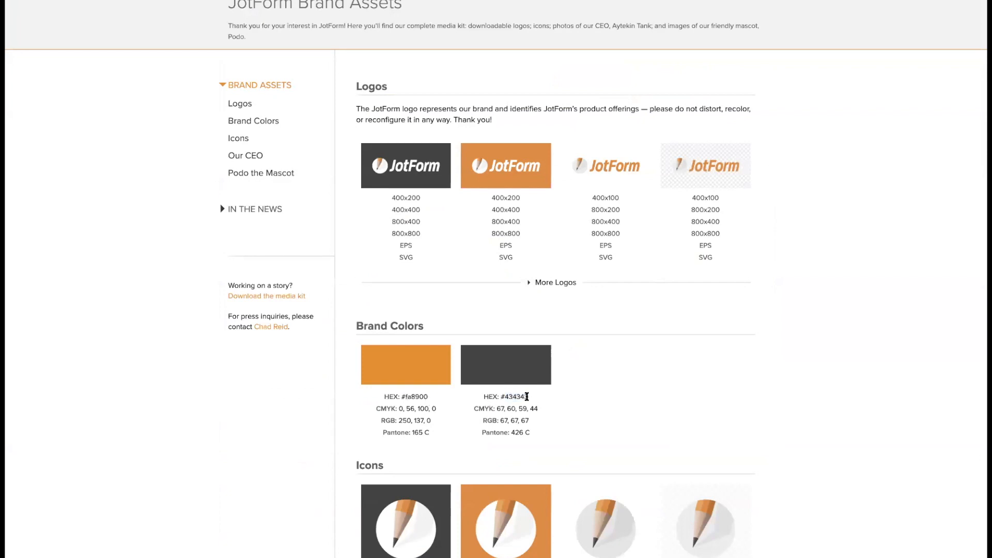
{"action": "double_click", "coordinate": [513, 397]}
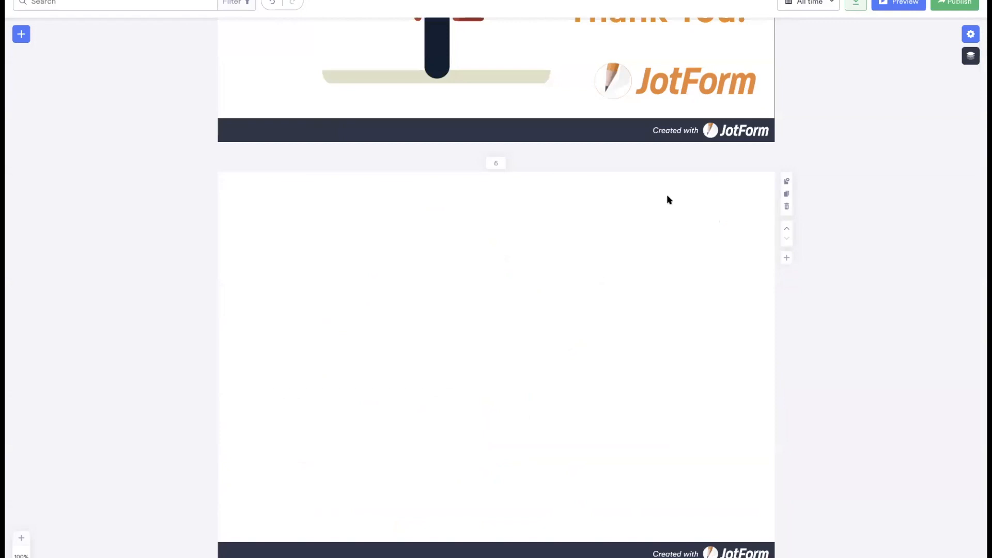
{"action": "mouse_move", "coordinate": [787, 183]}
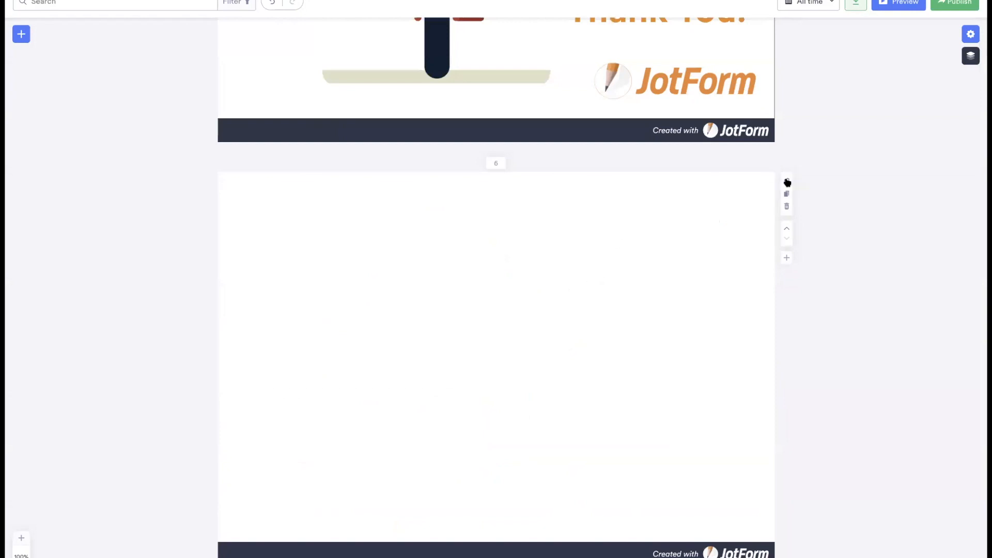
Set page 6's Background Color to #434343 in Page Settings.
{"action": "left_click", "coordinate": [969, 34]}
{"action": "type", "text": "#434343"}
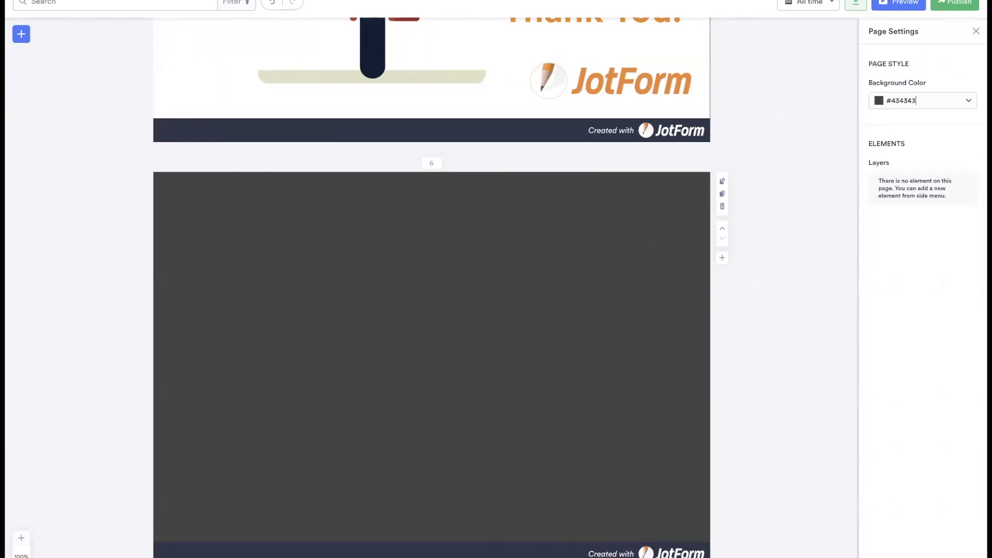
{"action": "left_click", "coordinate": [976, 31]}
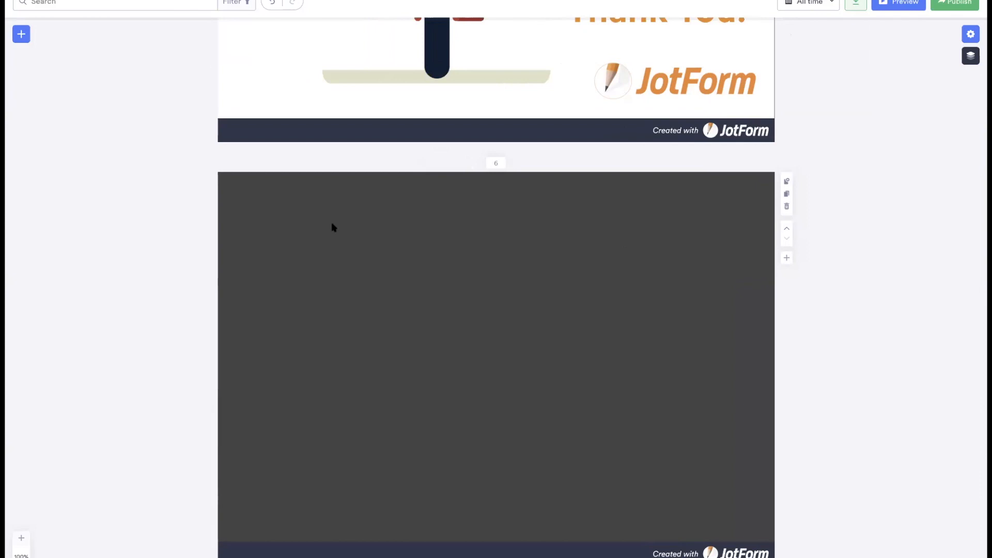
{"action": "mouse_move", "coordinate": [20, 34]}
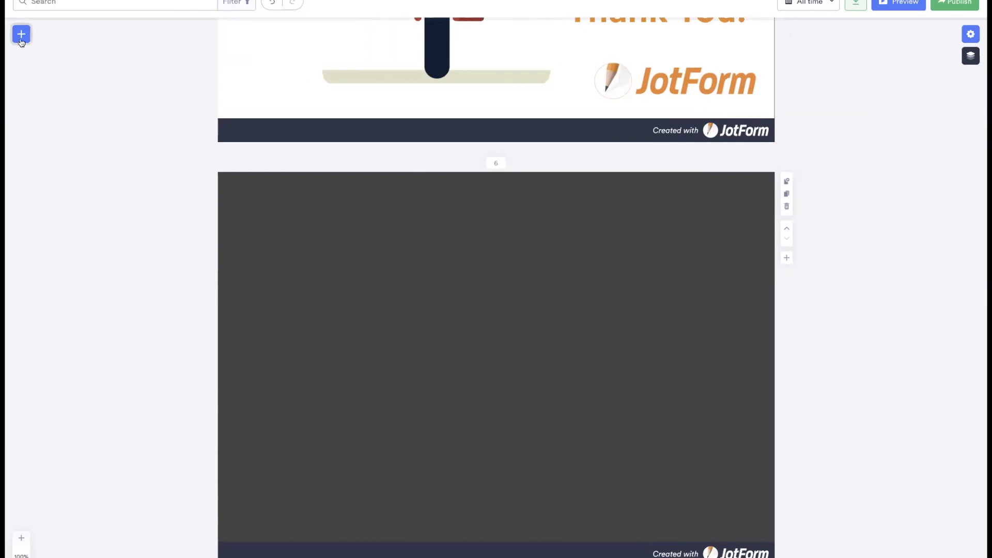
Add a Header element to page 6 reading 'Sample header'.
{"action": "left_click", "coordinate": [21, 35]}
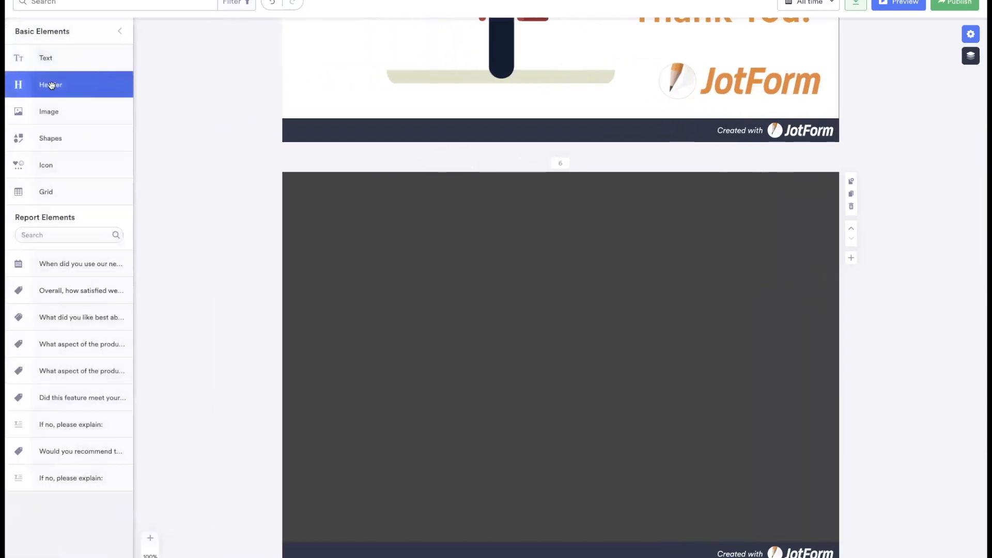
{"action": "left_click", "coordinate": [49, 84]}
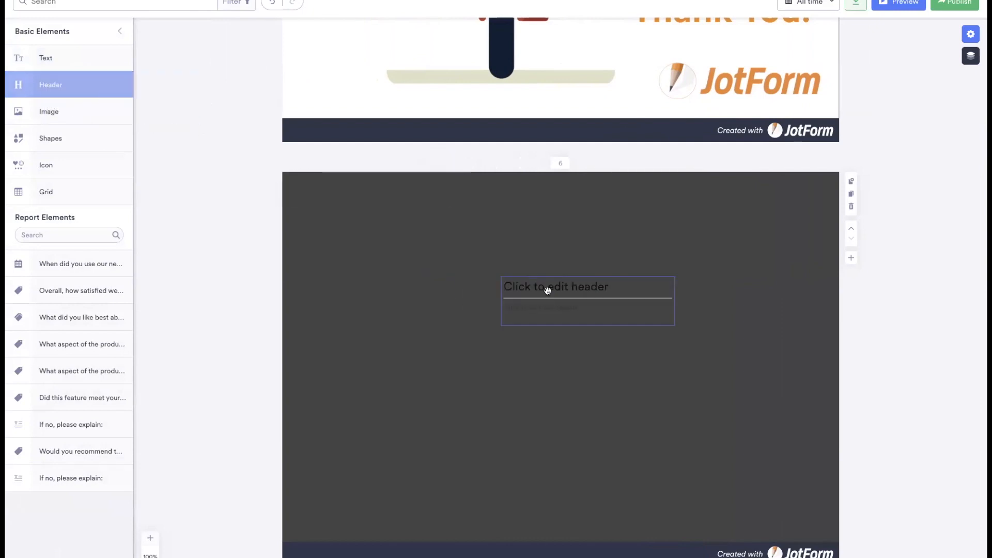
{"action": "left_click", "coordinate": [555, 285]}
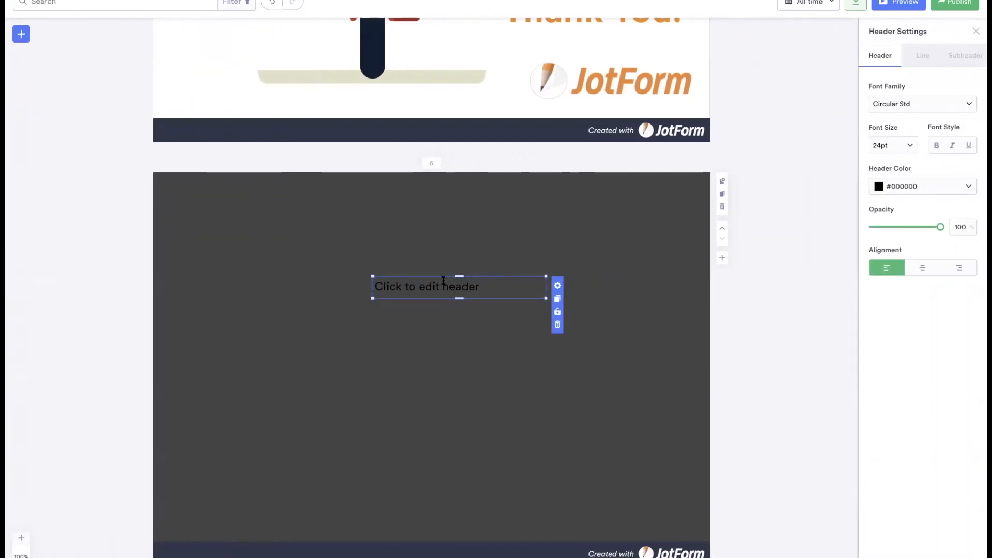
{"action": "type", "text": "Sample head"}
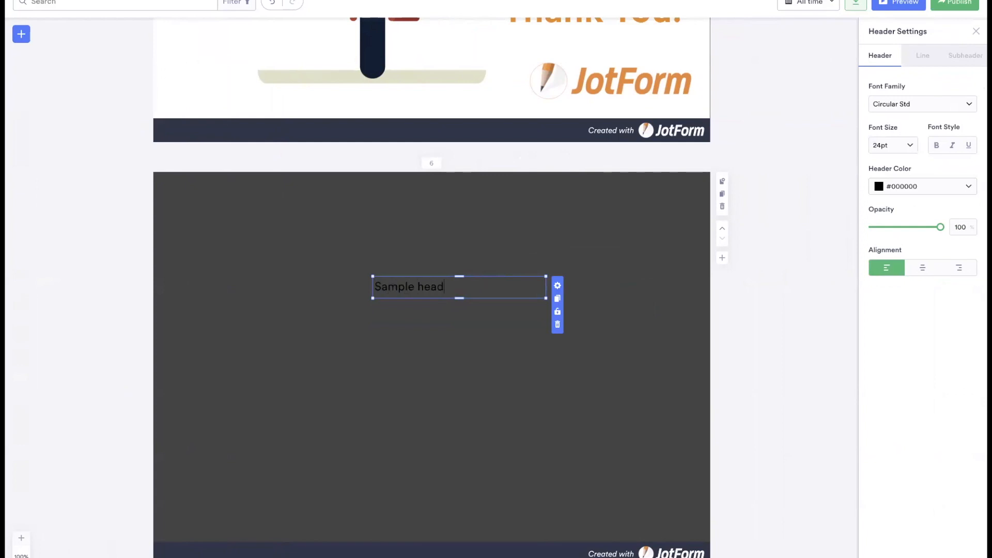
{"action": "type", "text": "er"}
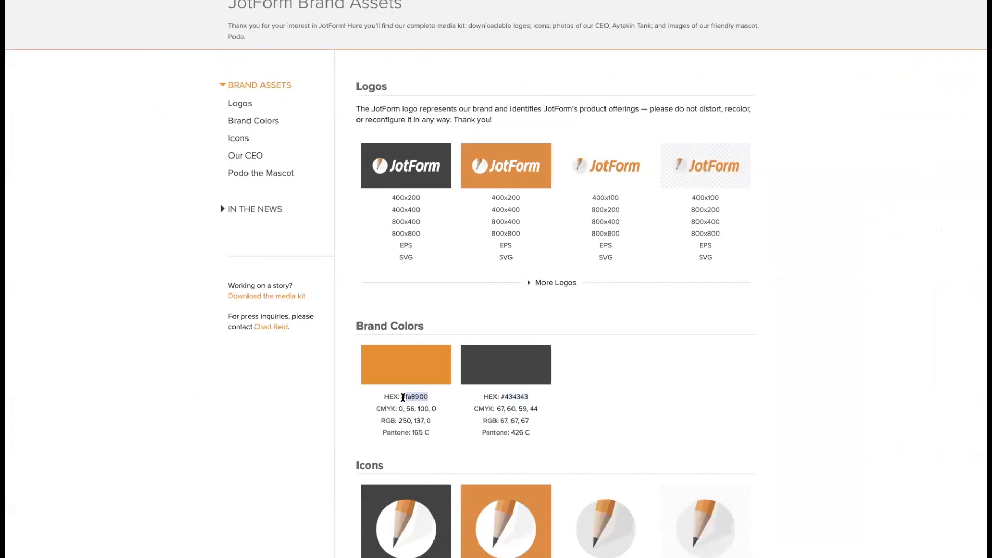
Copy orange hex #fa8900 and paste it as the header's Header Color.
{"action": "double_click", "coordinate": [414, 397]}
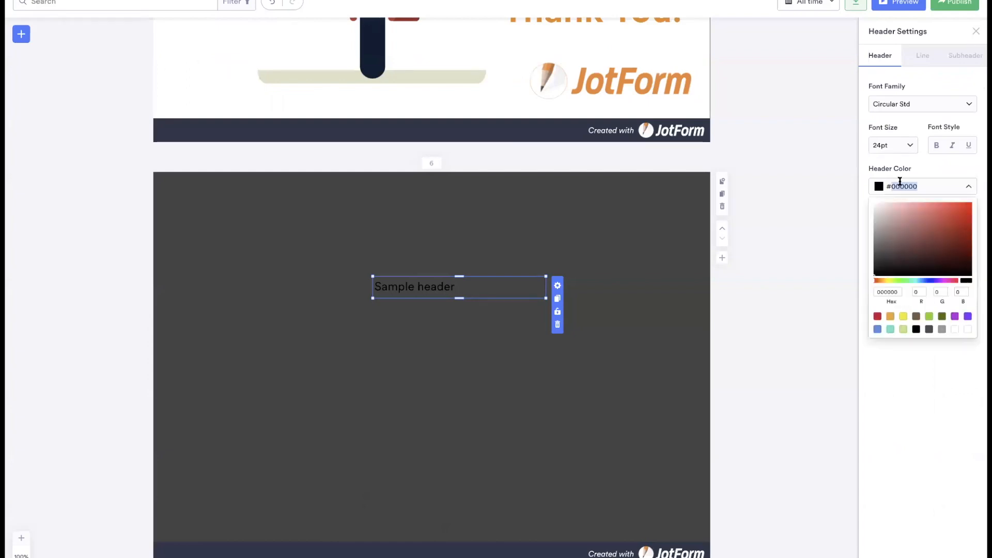
{"action": "left_click", "coordinate": [890, 316]}
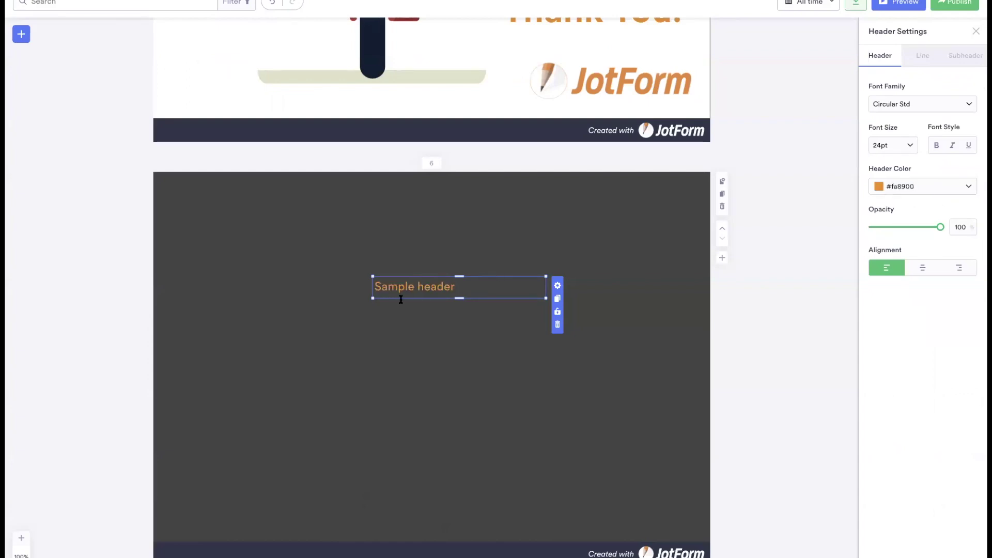
{"action": "scroll", "scroll_direction": "up", "scroll_amount": 3}
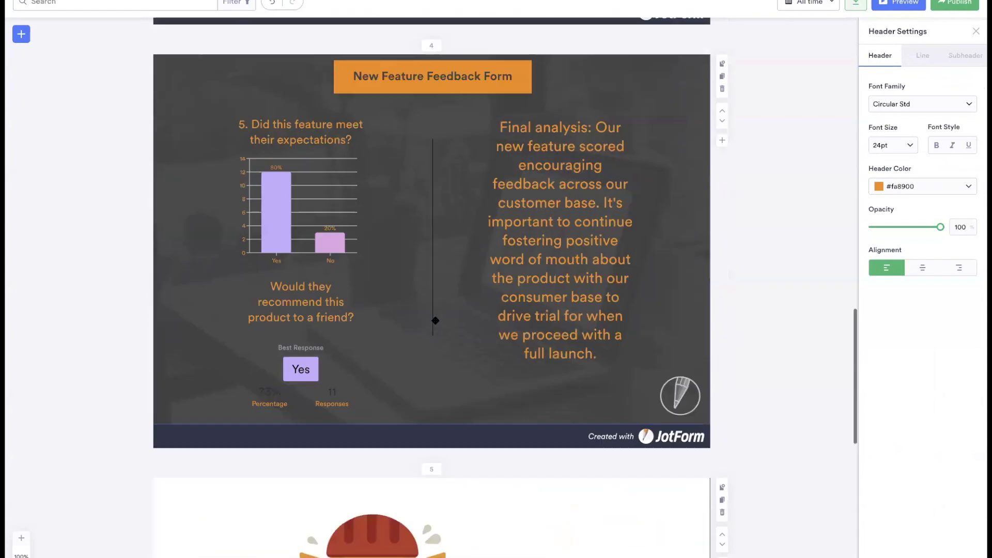
{"action": "scroll", "scroll_direction": "up", "scroll_amount": 3}
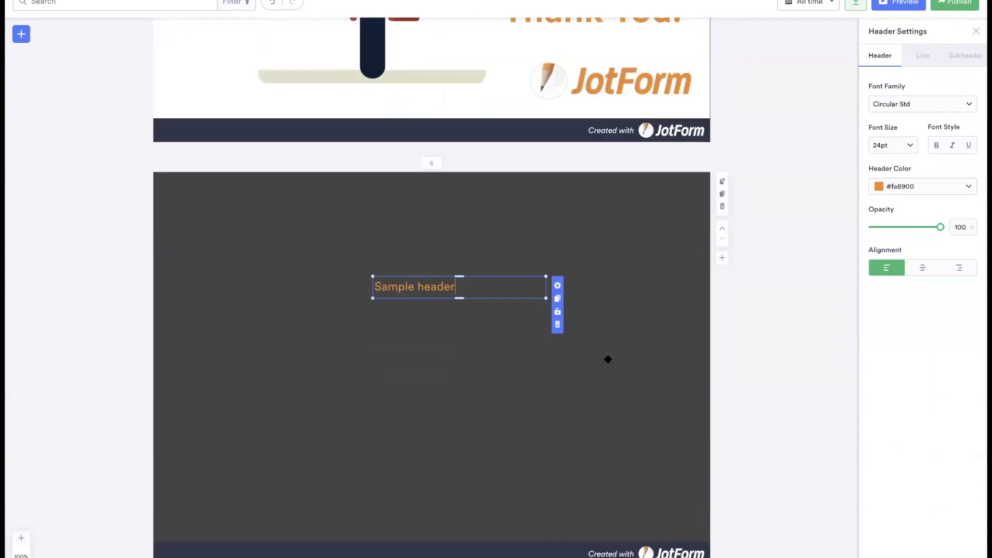
{"action": "scroll", "scroll_direction": "up", "scroll_amount": 3}
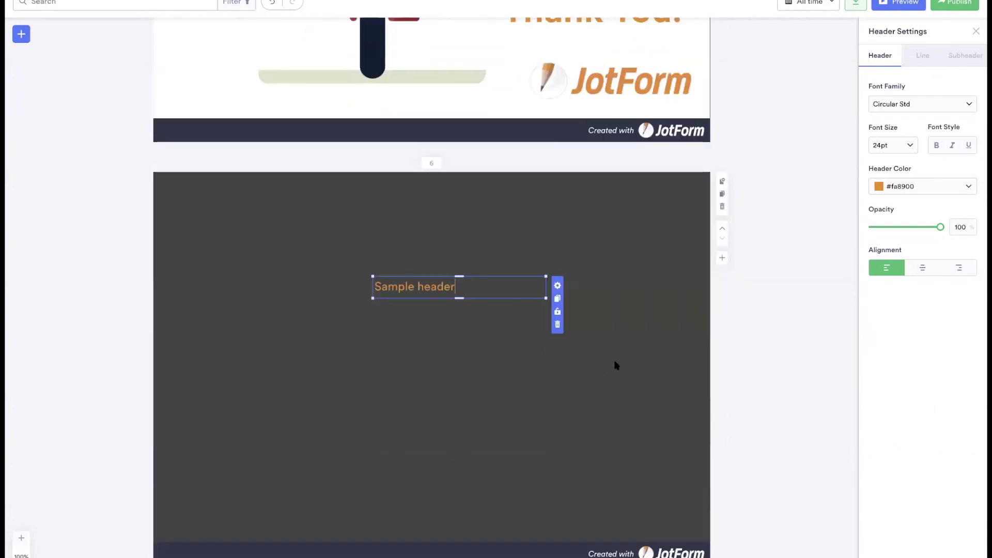
{"action": "mouse_move", "coordinate": [101, 118]}
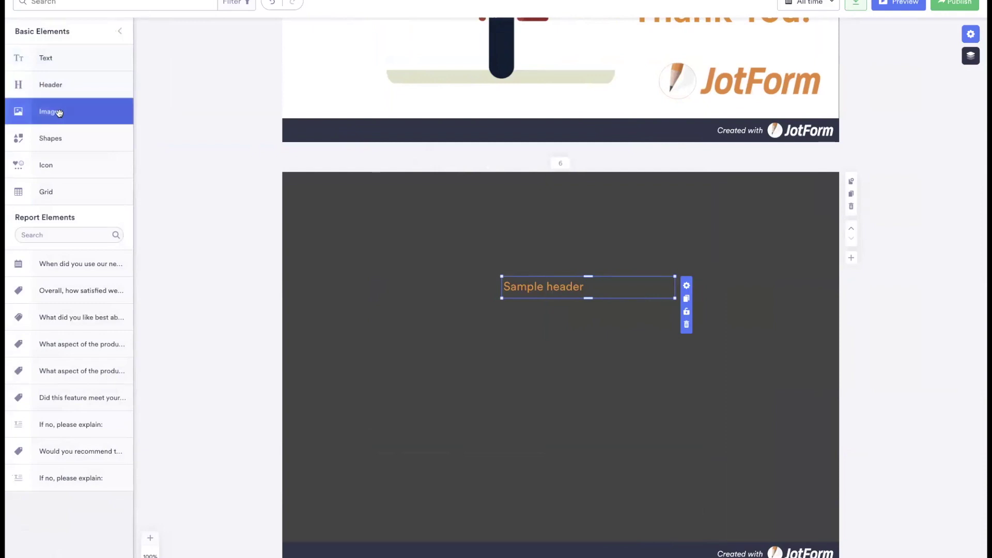
Place the pencil logo in the dark slide's bottom-right corner and show Basic Elements.
{"action": "left_click", "coordinate": [48, 112]}
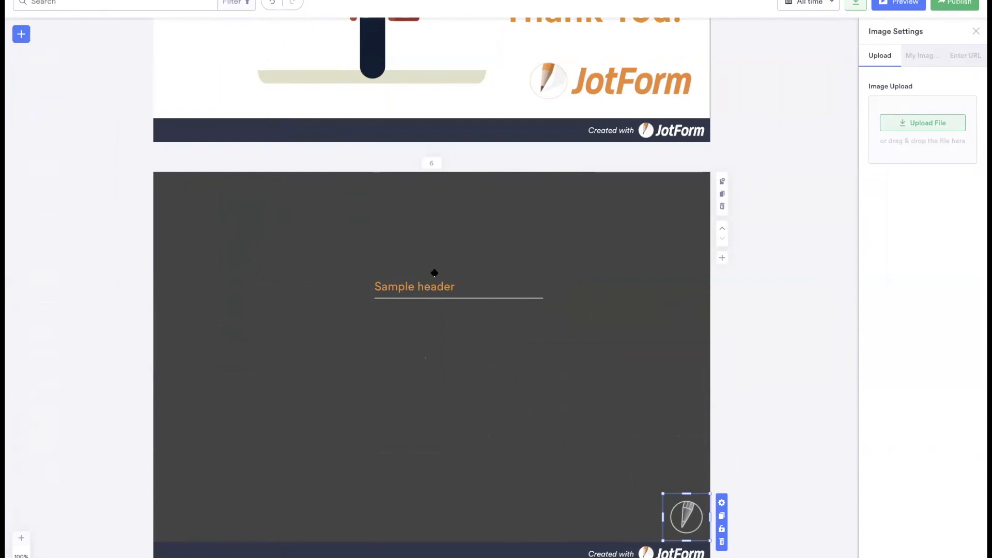
{"action": "scroll", "scroll_direction": "up", "scroll_amount": 3}
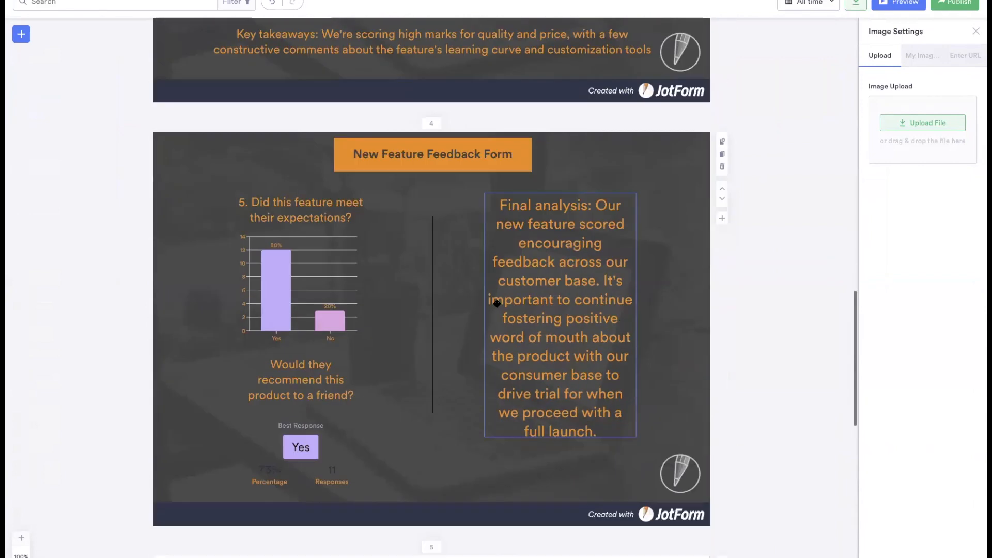
{"action": "scroll", "scroll_direction": "down", "scroll_amount": 3}
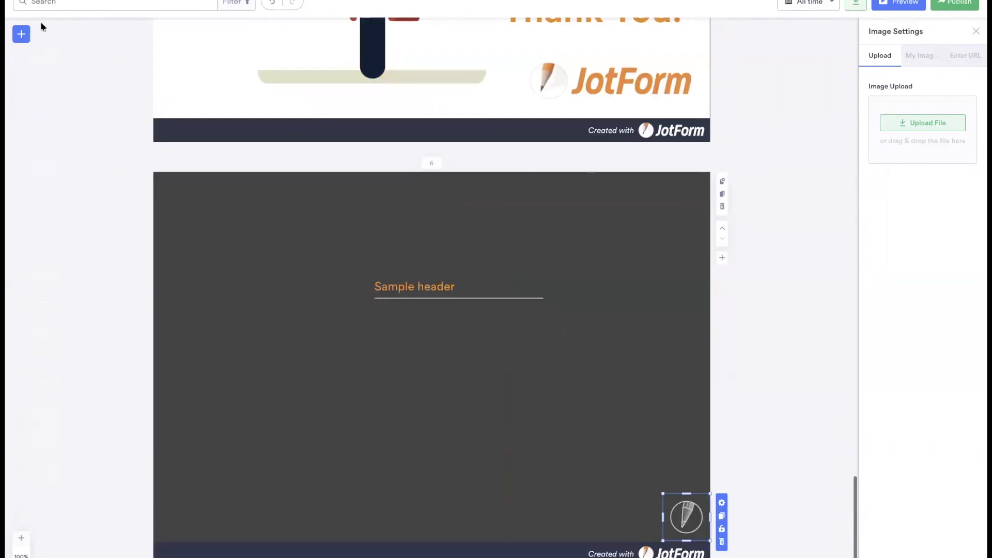
{"action": "left_click", "coordinate": [20, 33]}
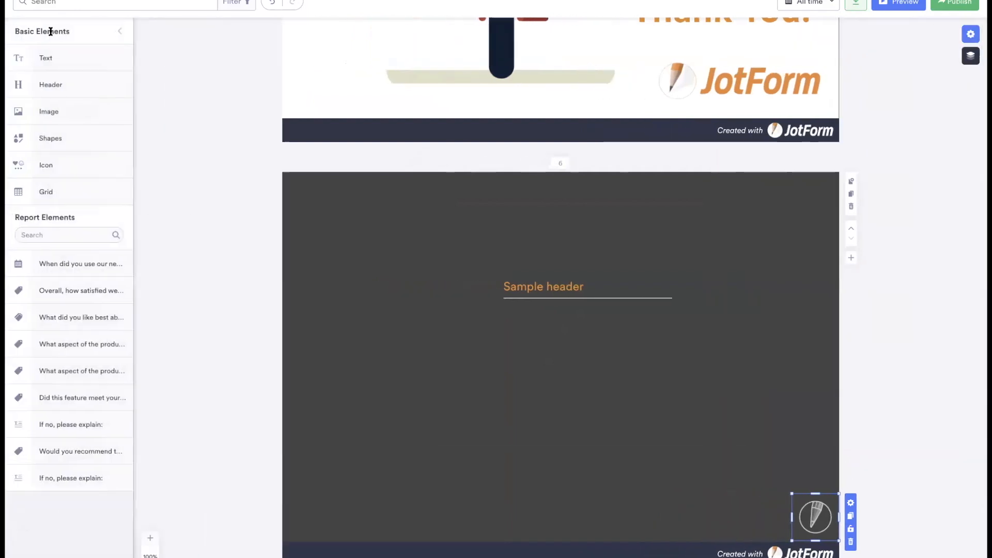
Add the laptop-on-desk photo from My Images as a full-slide background at 5% opacity.
{"action": "left_click", "coordinate": [815, 516]}
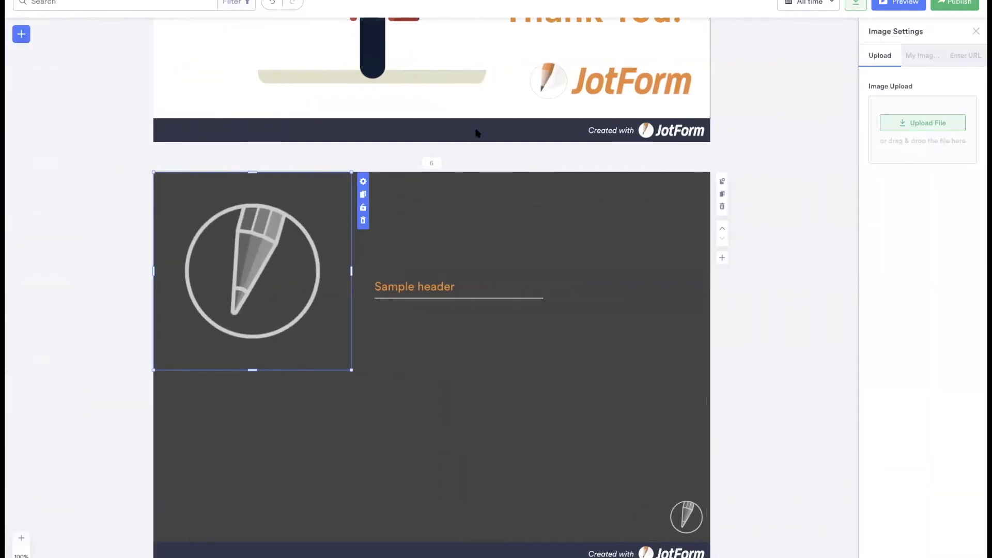
{"action": "left_click", "coordinate": [922, 55]}
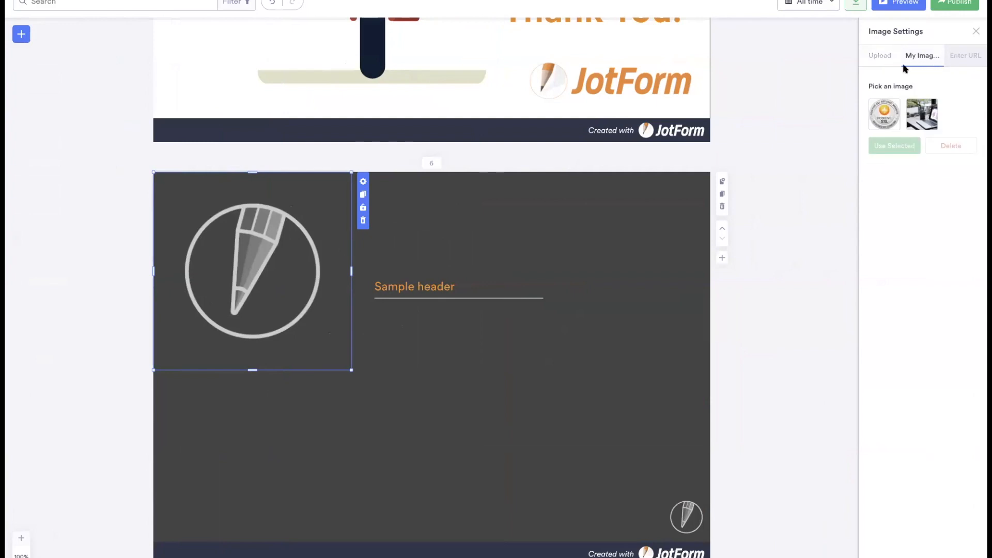
{"action": "left_click", "coordinate": [921, 115]}
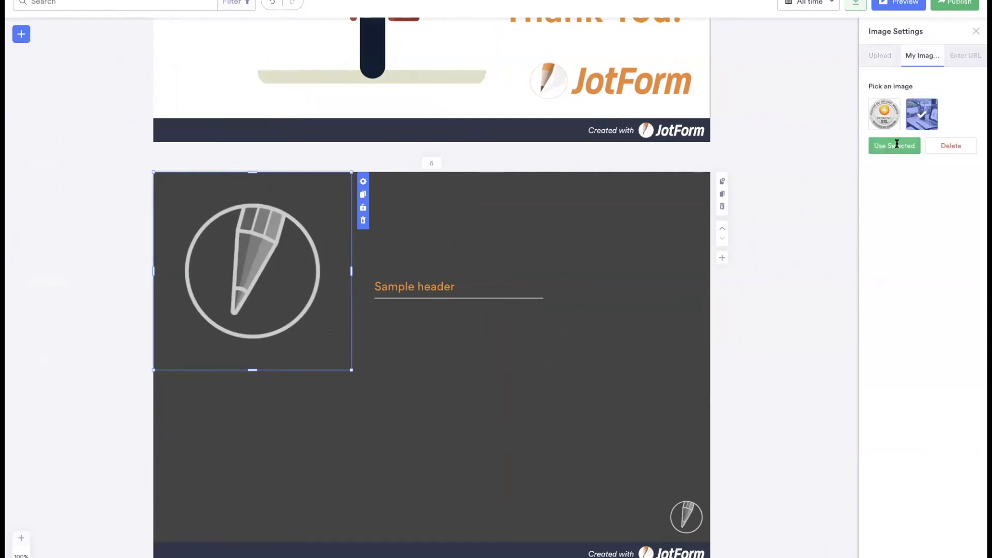
{"action": "left_click", "coordinate": [893, 145]}
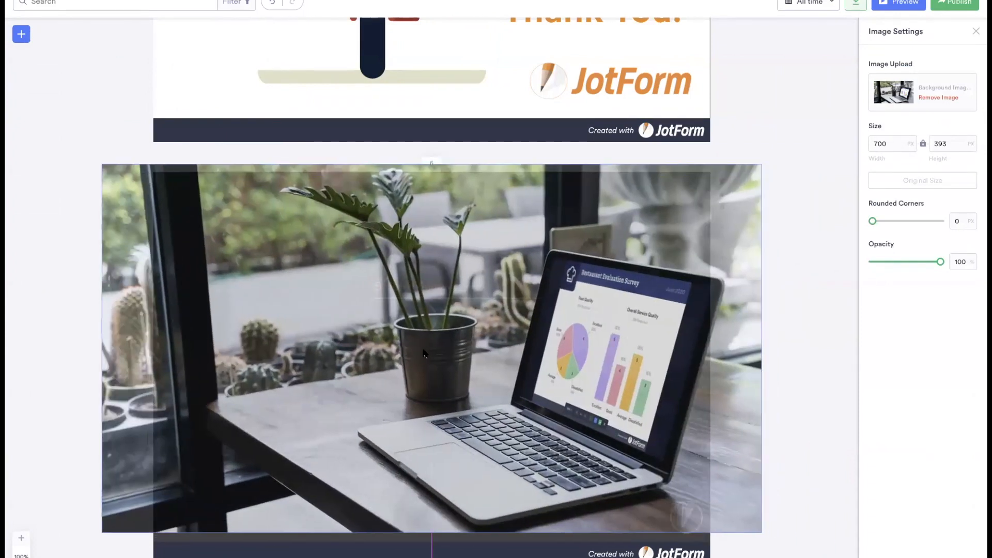
{"action": "left_click", "coordinate": [424, 353]}
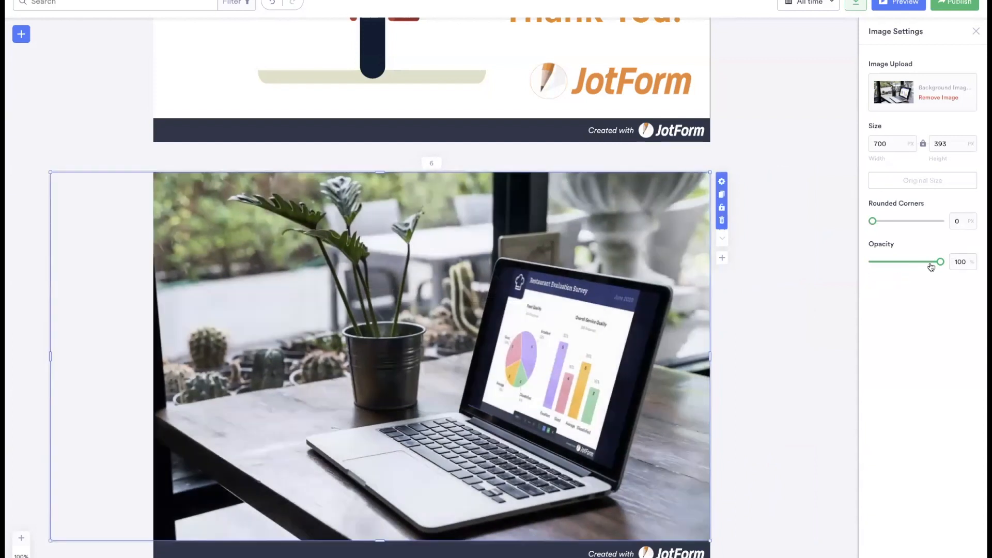
{"action": "mouse_move", "coordinate": [943, 264]}
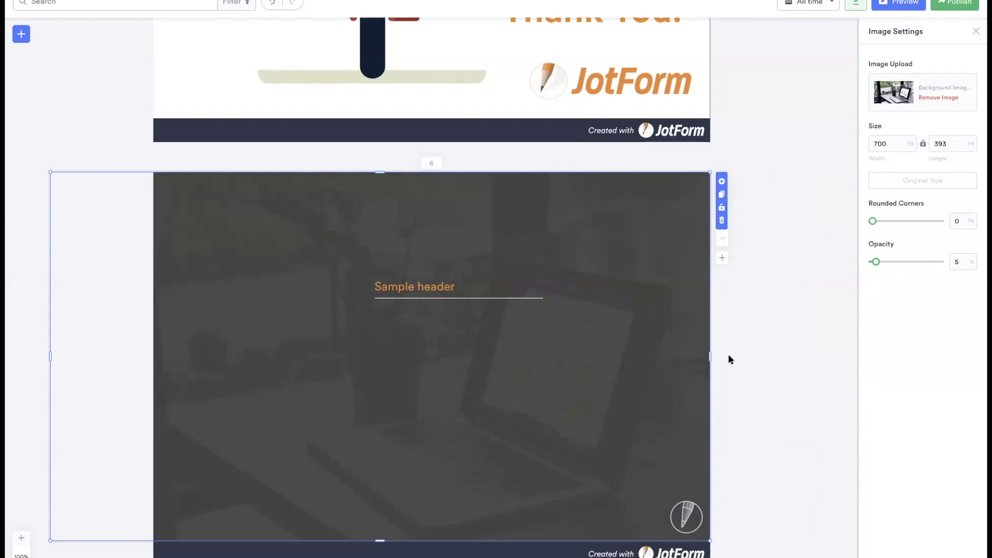
{"action": "mouse_move", "coordinate": [792, 295]}
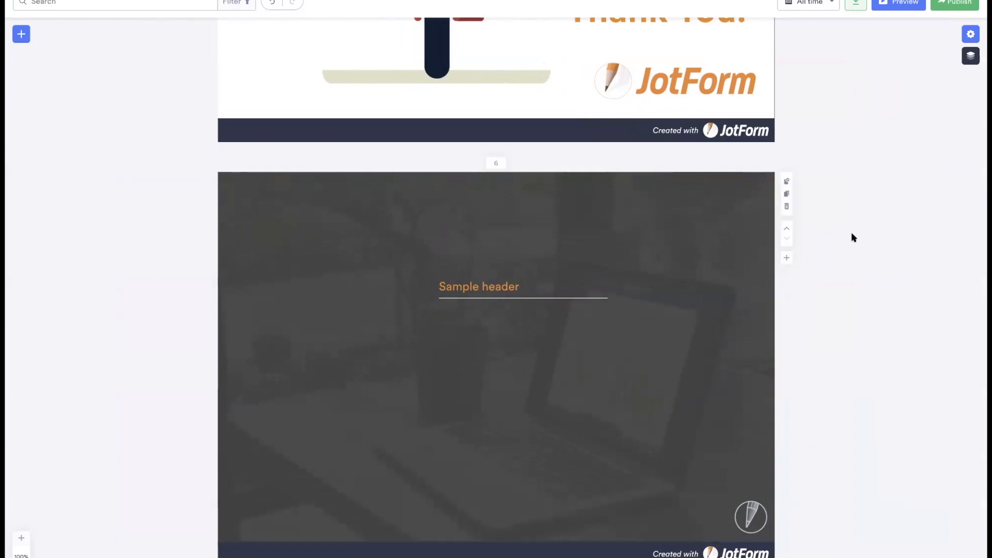
{"action": "mouse_move", "coordinate": [786, 184]}
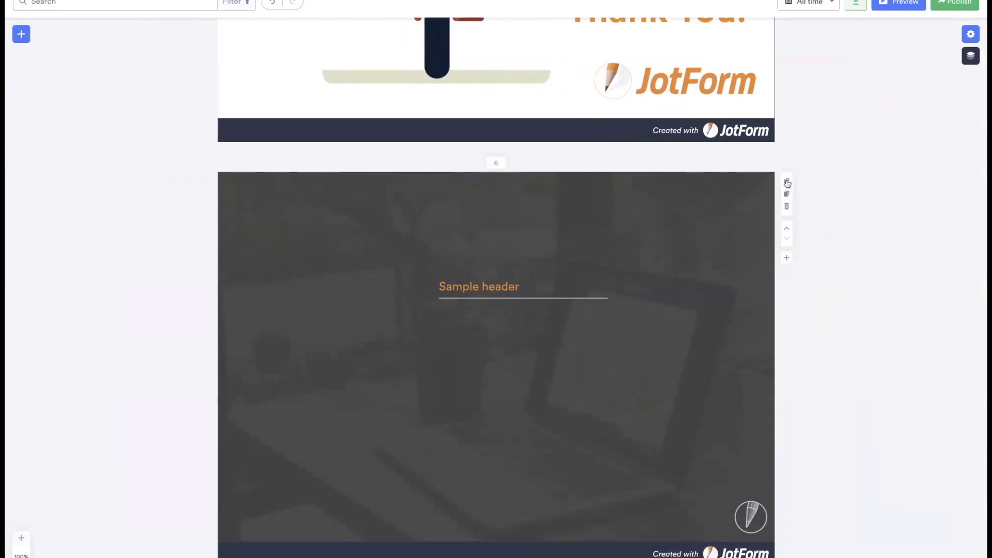
{"action": "left_click", "coordinate": [969, 34]}
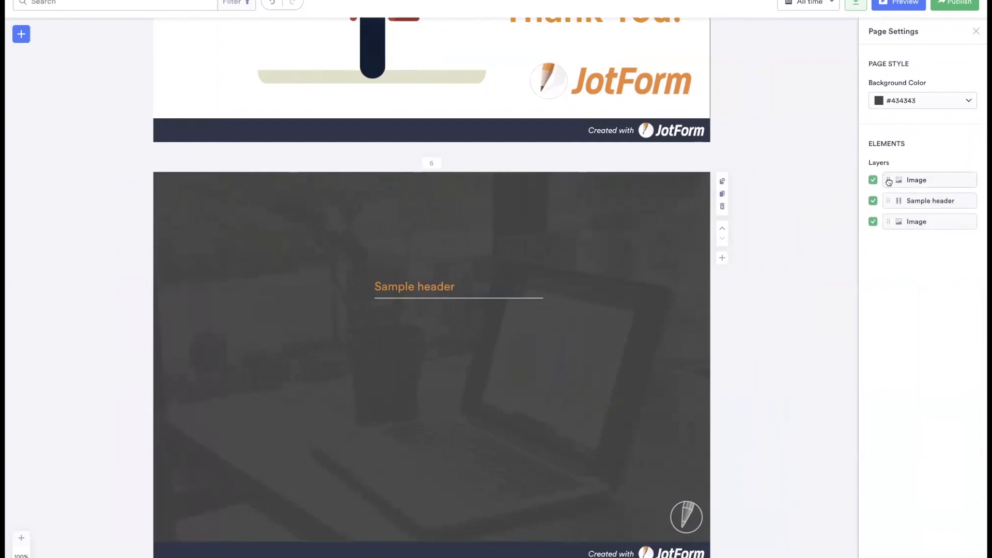
{"action": "left_click", "coordinate": [414, 285]}
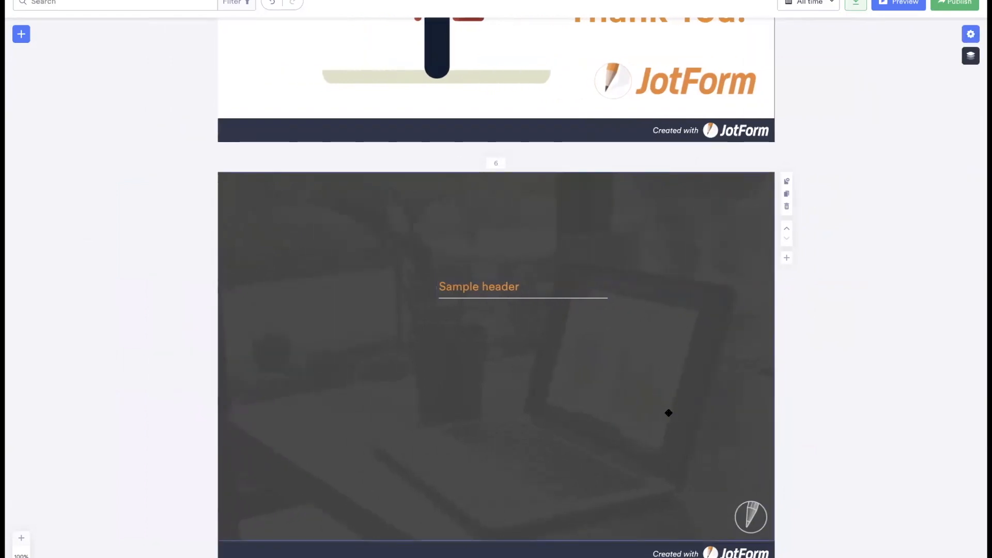
{"action": "mouse_move", "coordinate": [602, 405]}
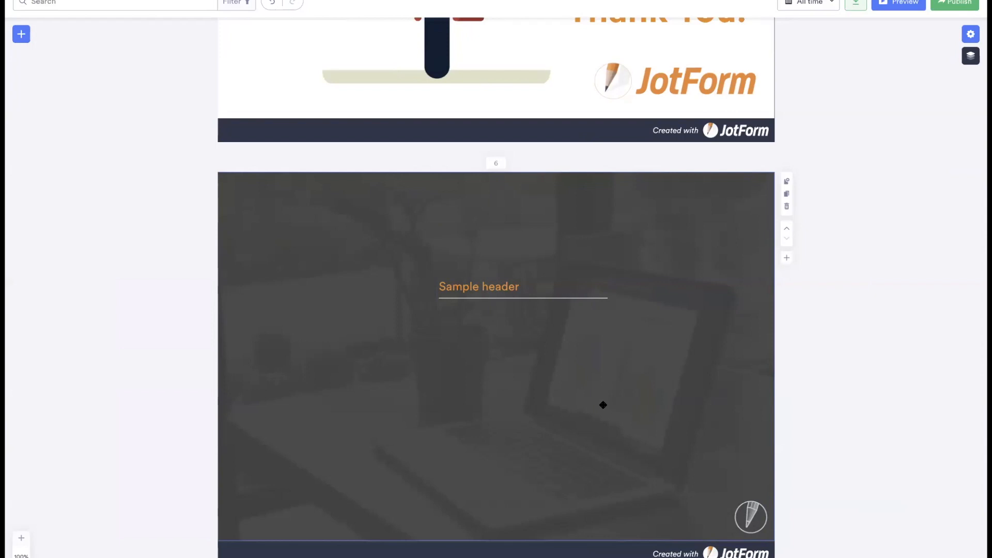
{"action": "mouse_move", "coordinate": [599, 403]}
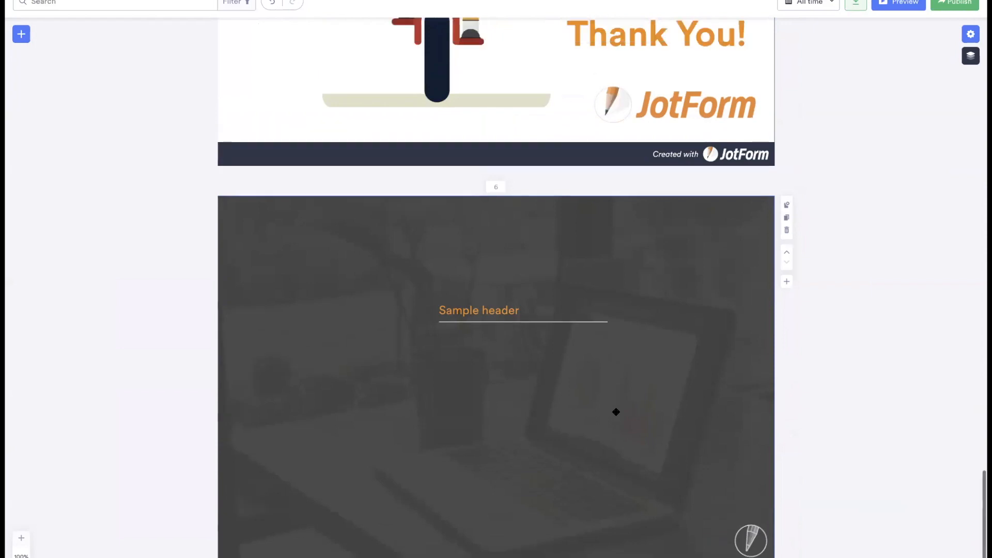
{"action": "scroll", "scroll_direction": "up", "scroll_amount": 3}
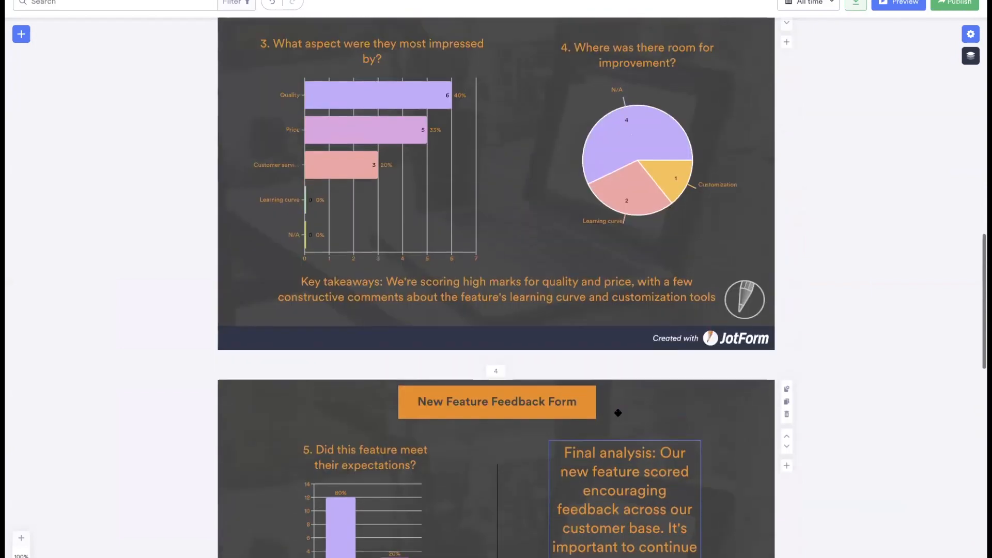
{"action": "scroll", "scroll_direction": "up", "scroll_amount": 3}
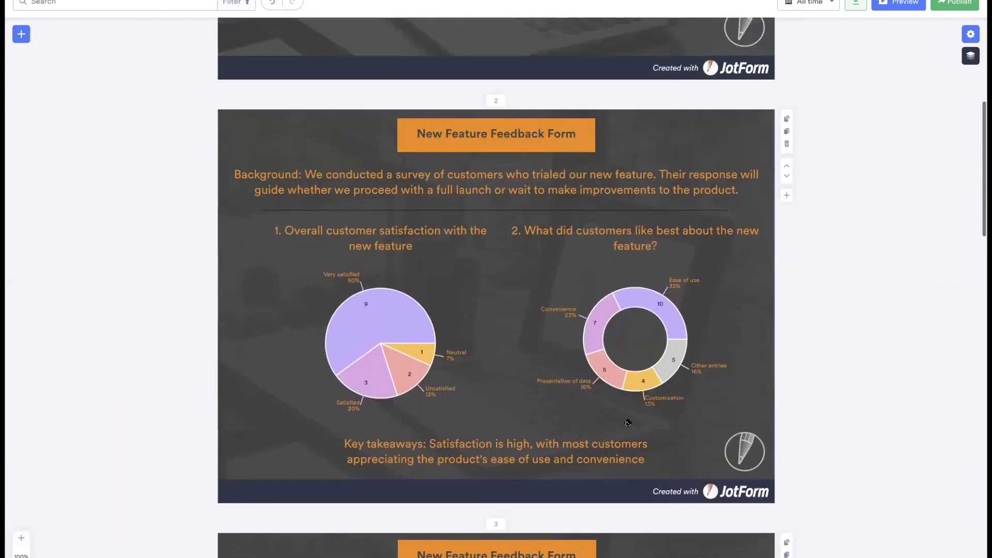
{"action": "scroll", "scroll_direction": "down", "scroll_amount": 3}
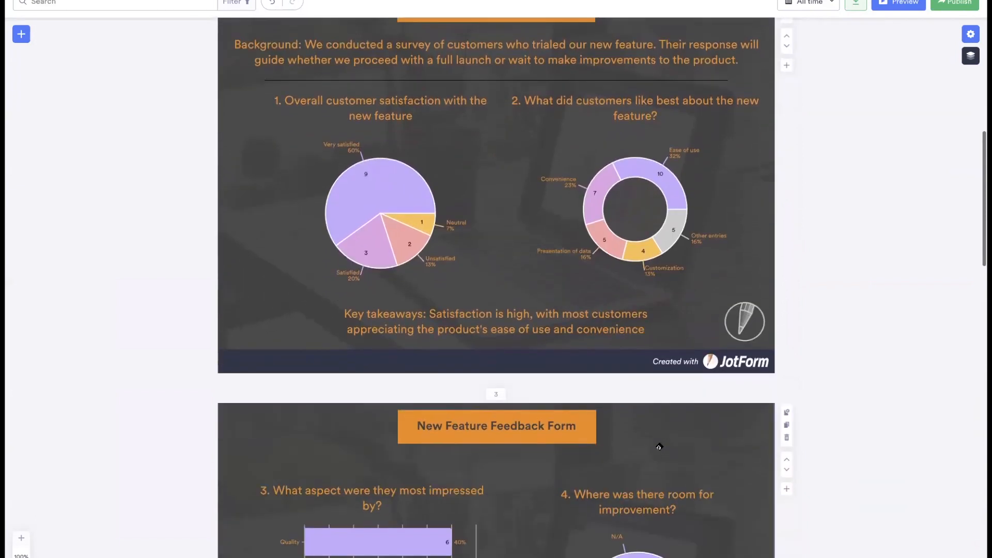
{"action": "scroll", "scroll_direction": "down", "scroll_amount": 3}
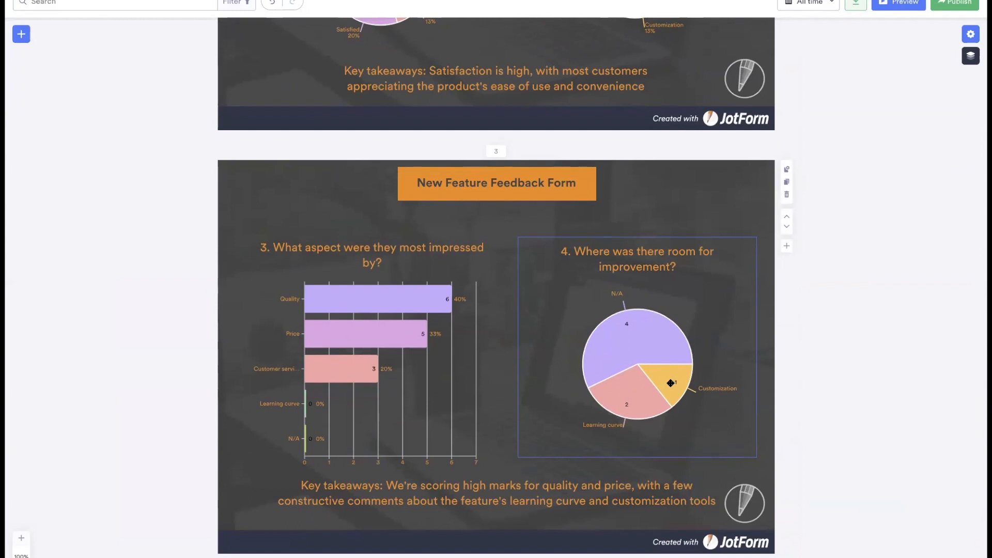
{"action": "mouse_move", "coordinate": [753, 398]}
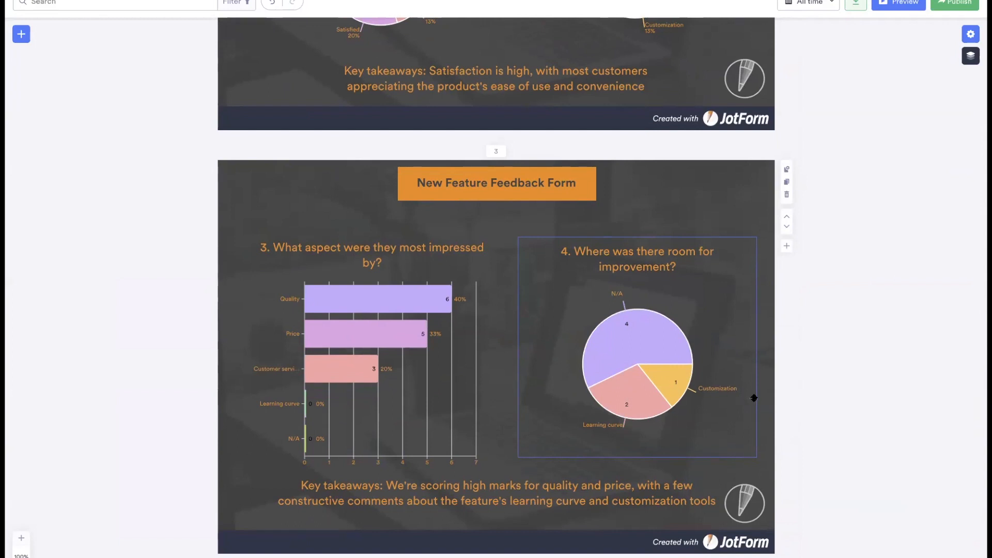
{"action": "mouse_move", "coordinate": [692, 395]}
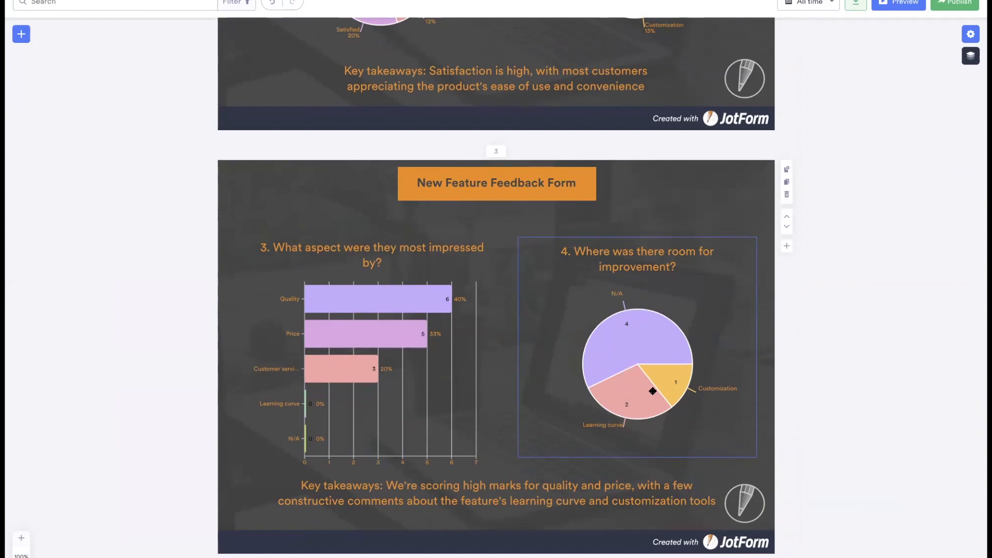
{"action": "mouse_move", "coordinate": [631, 363]}
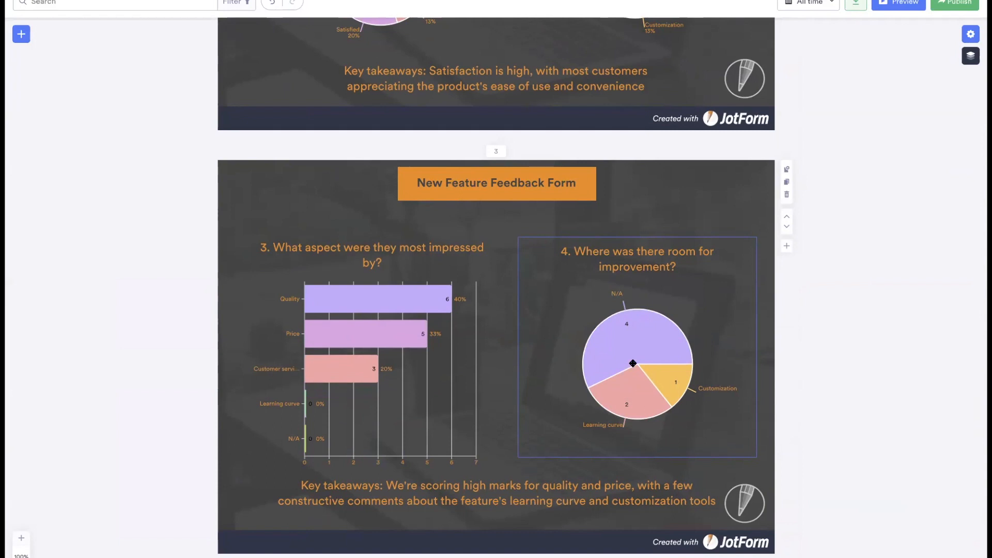
{"action": "mouse_move", "coordinate": [552, 334]}
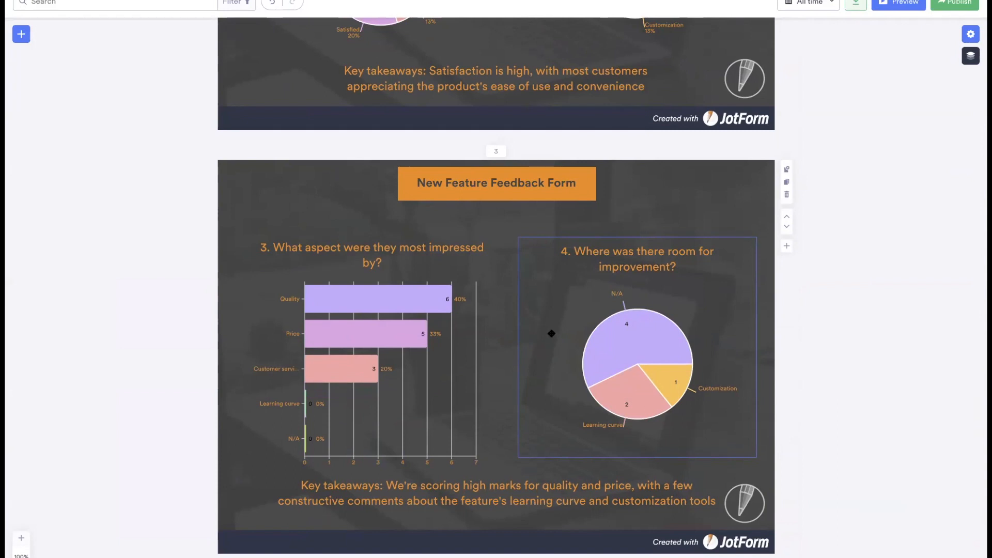
{"action": "mouse_move", "coordinate": [577, 279]}
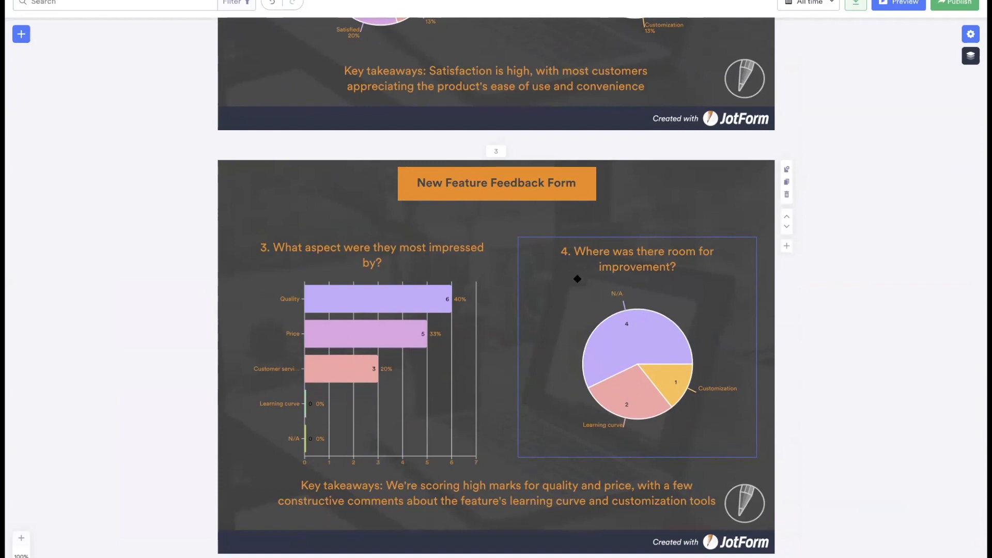
{"action": "scroll", "scroll_direction": "down", "scroll_amount": 3}
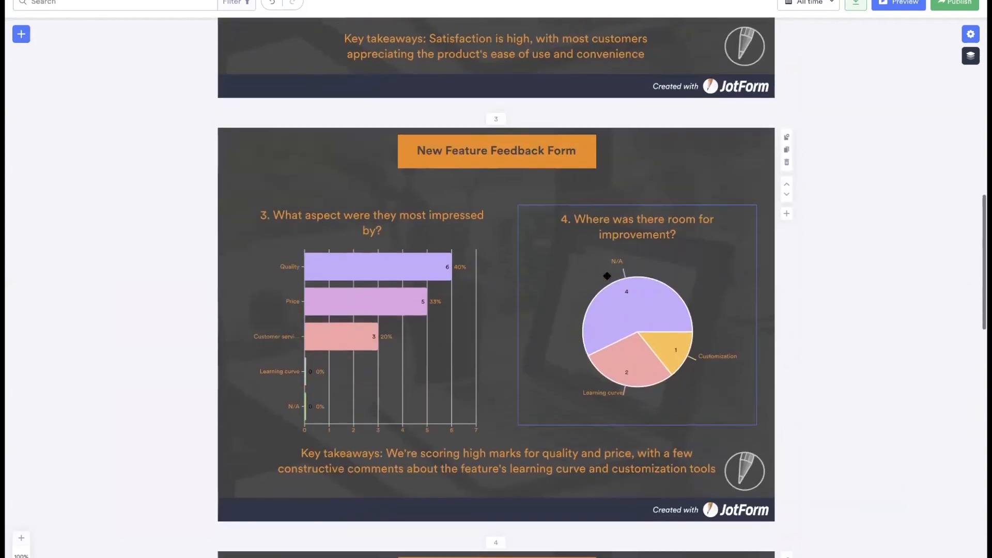
{"action": "scroll", "scroll_direction": "up", "scroll_amount": 3}
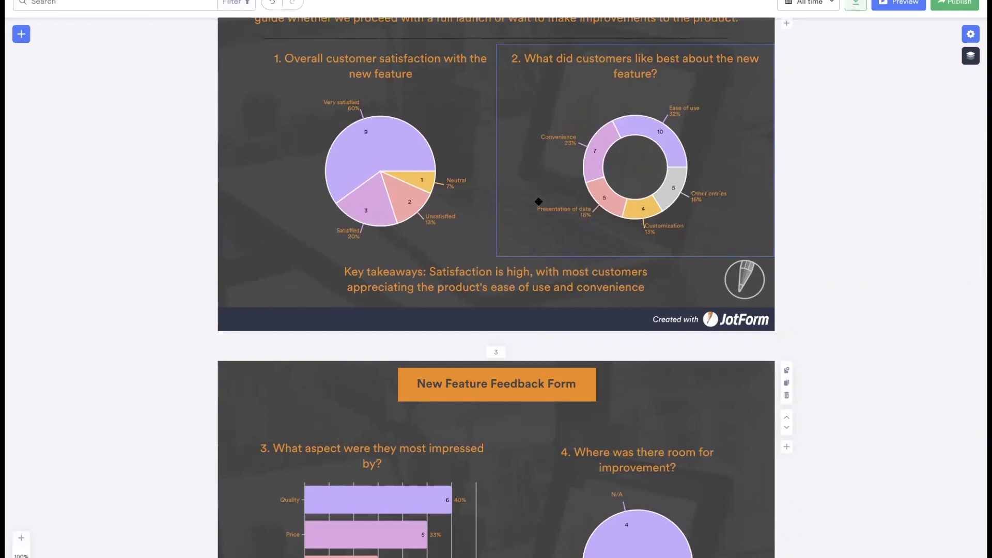
{"action": "left_click", "coordinate": [459, 2]}
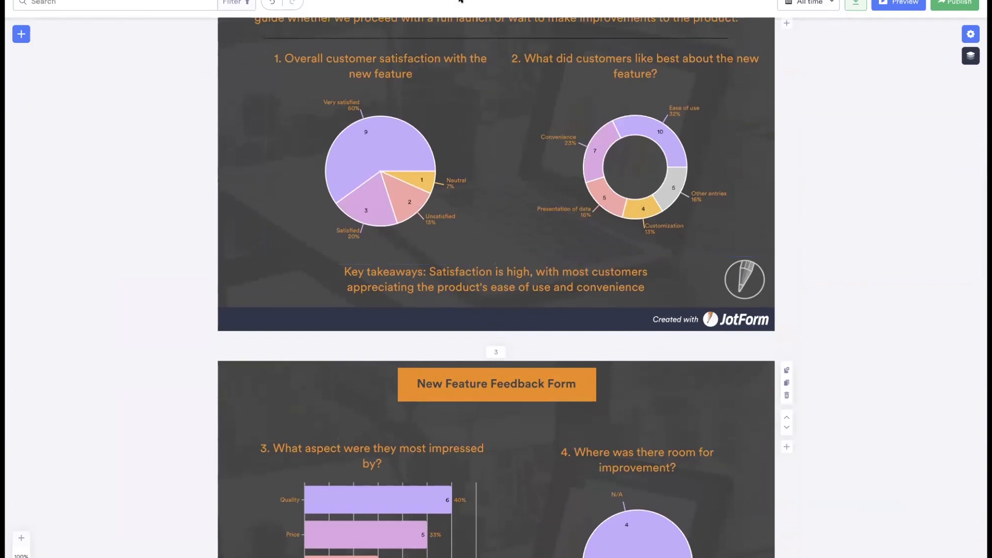
{"action": "mouse_move", "coordinate": [471, 5]}
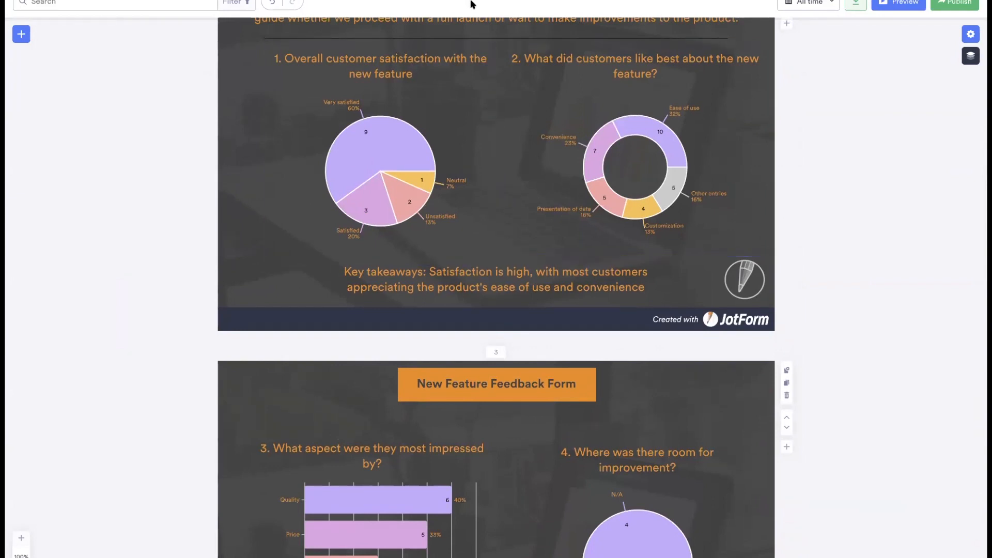